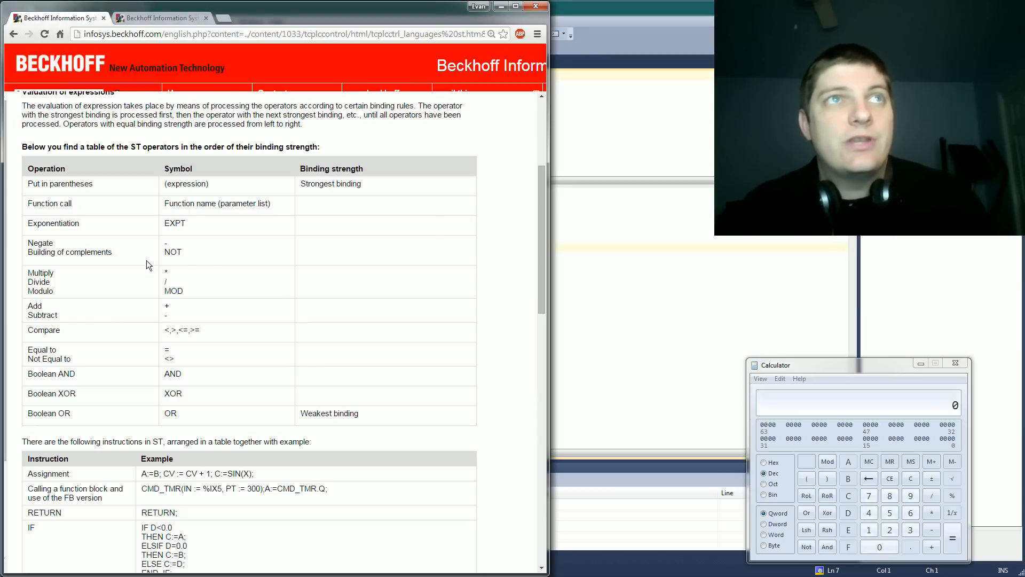
- Pick out the not-equal symbol and NOT complement operator in the operators table
scroll(up, 3)
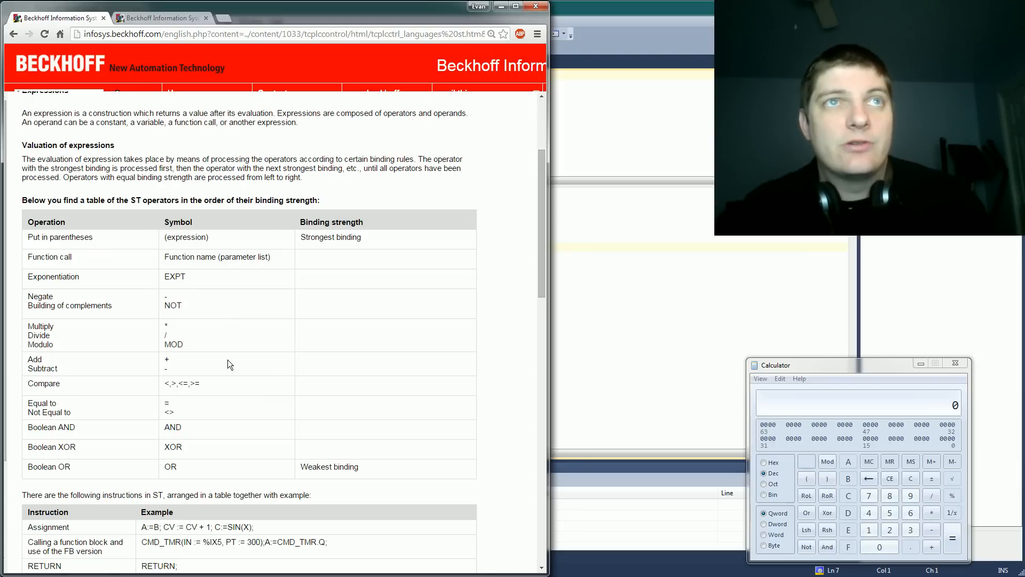
mouse_move(235, 377)
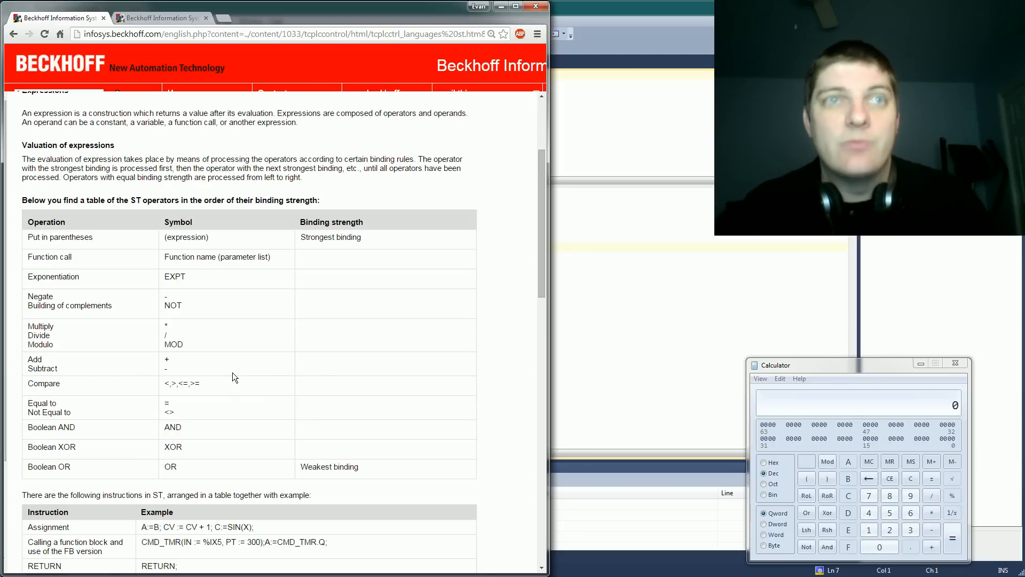
double_click(182, 383)
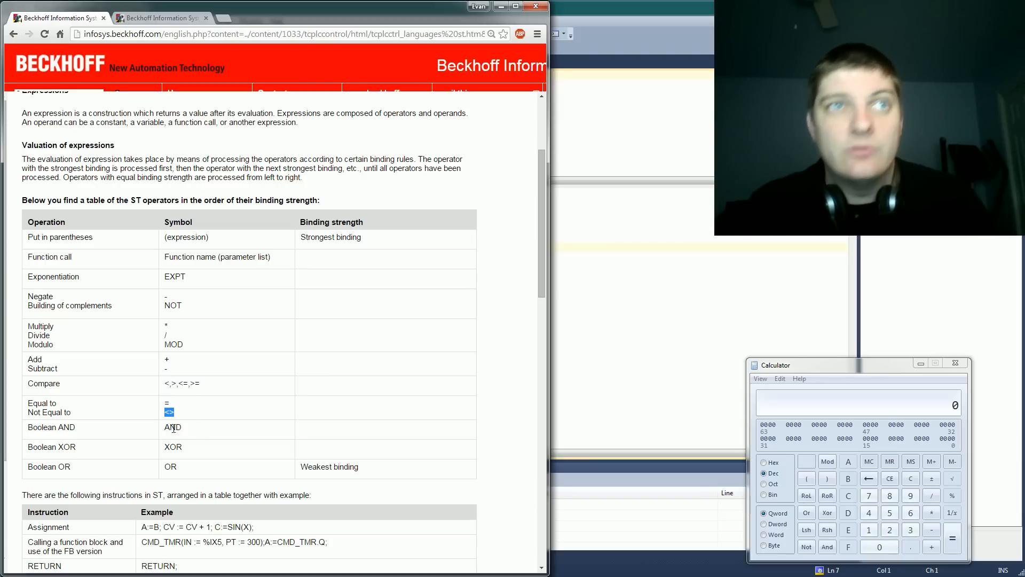
double_click(172, 305)
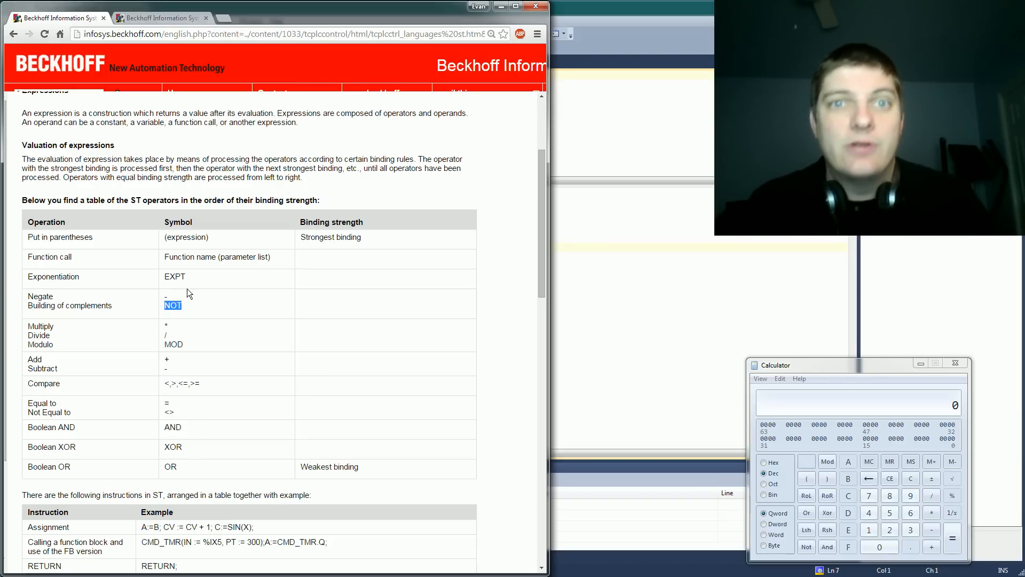
mouse_move(217, 363)
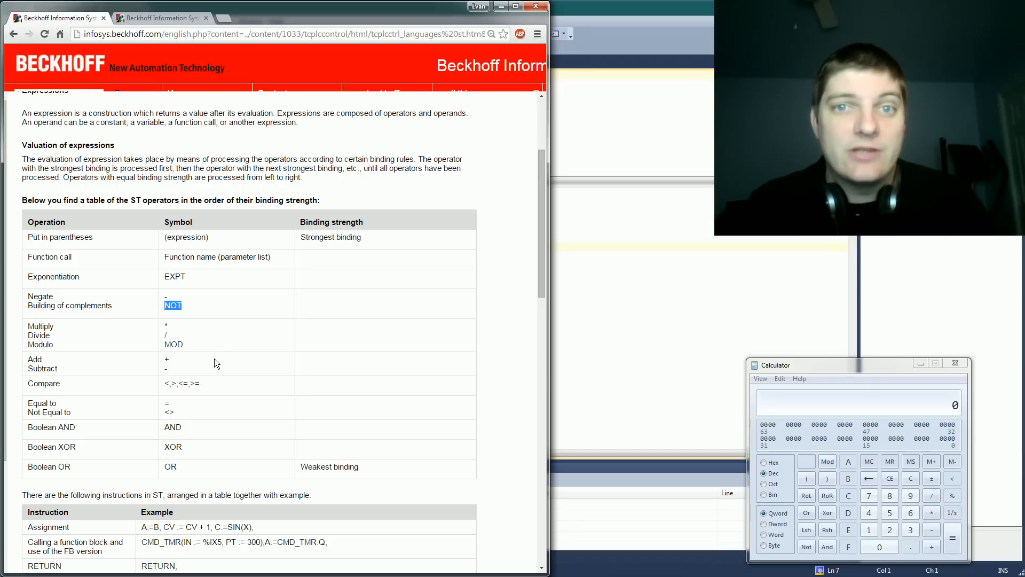
mouse_move(237, 395)
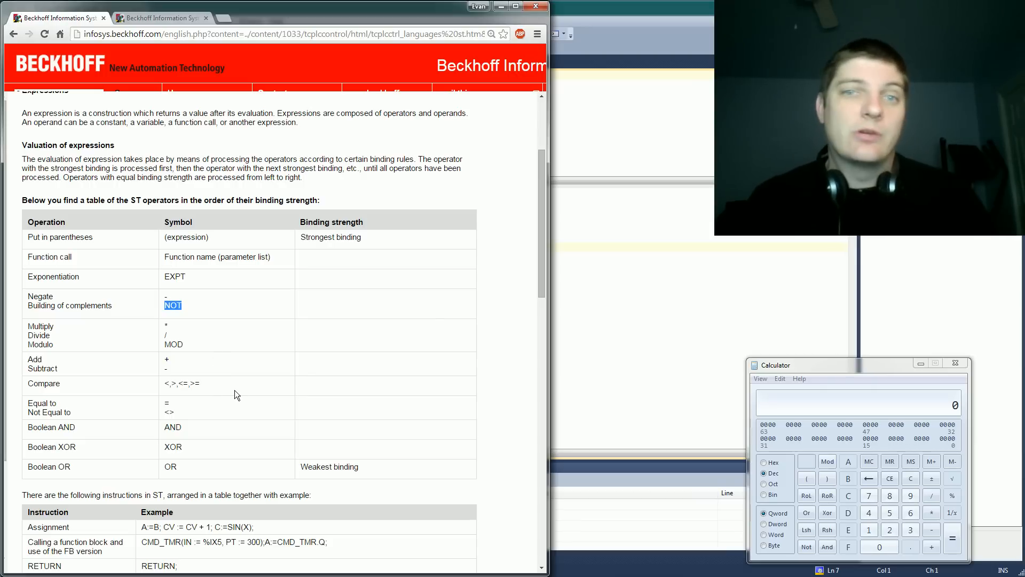
mouse_move(274, 419)
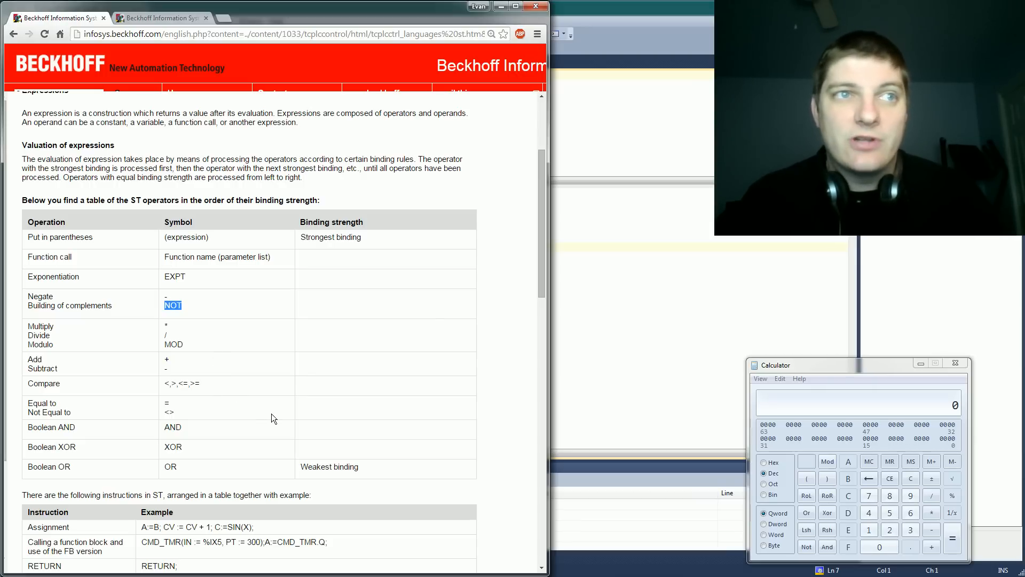
mouse_move(262, 444)
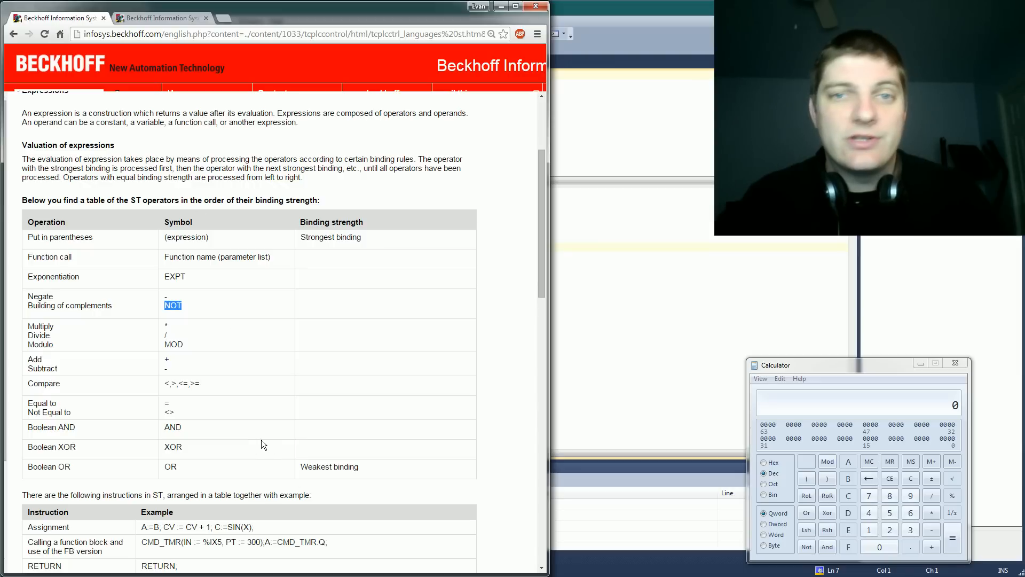
mouse_move(221, 425)
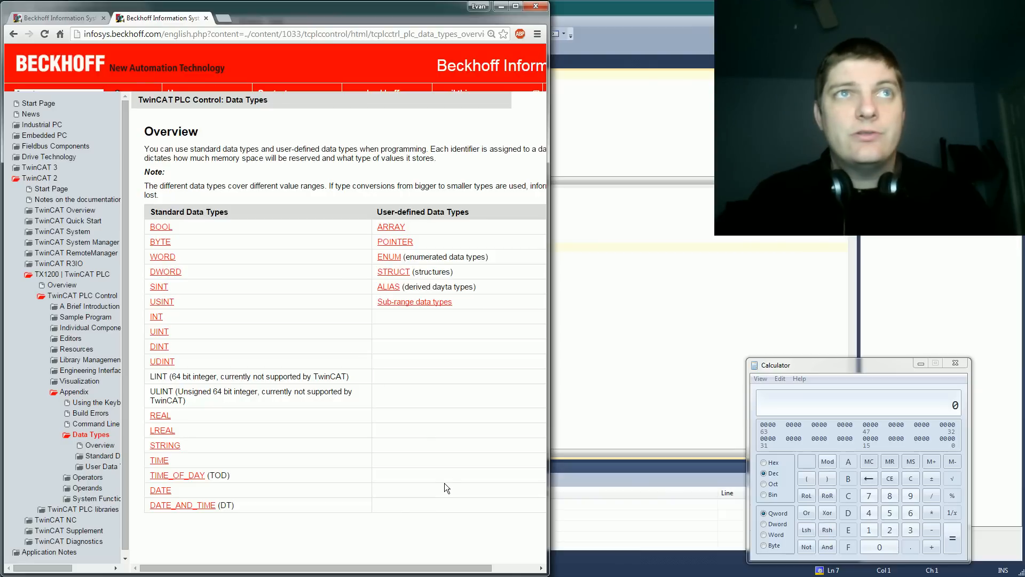
mouse_move(192, 232)
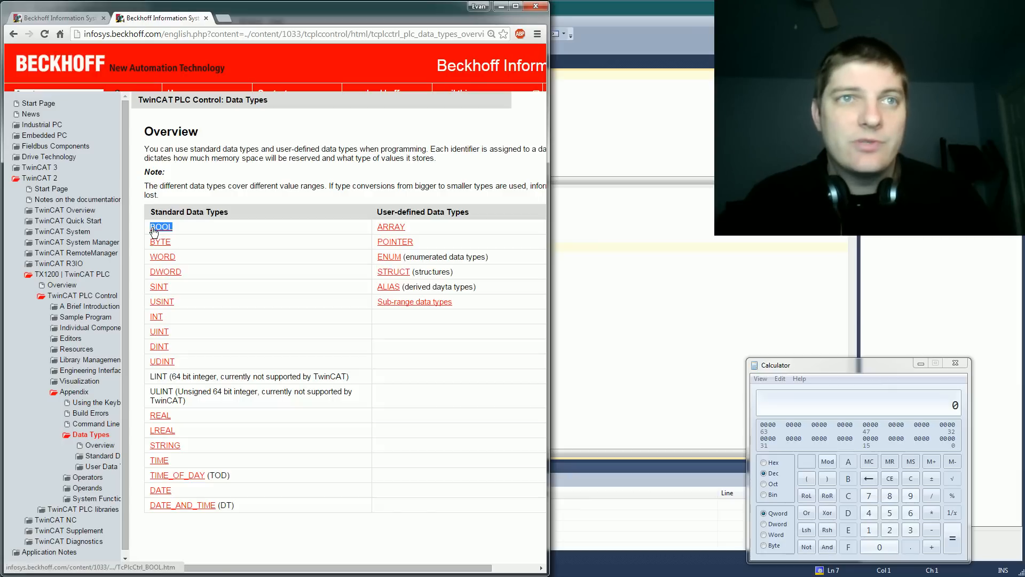
mouse_move(211, 252)
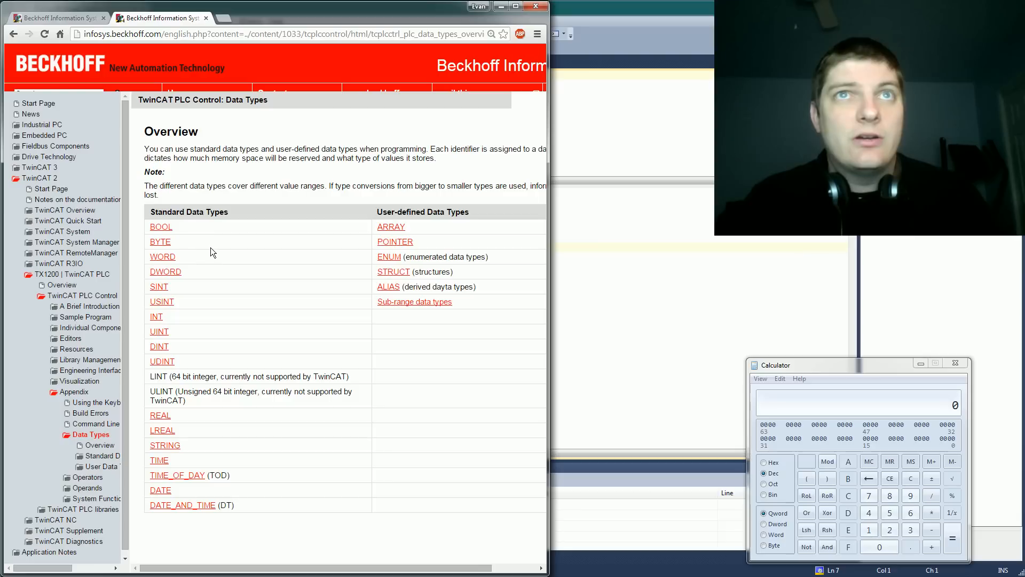
mouse_move(366, 373)
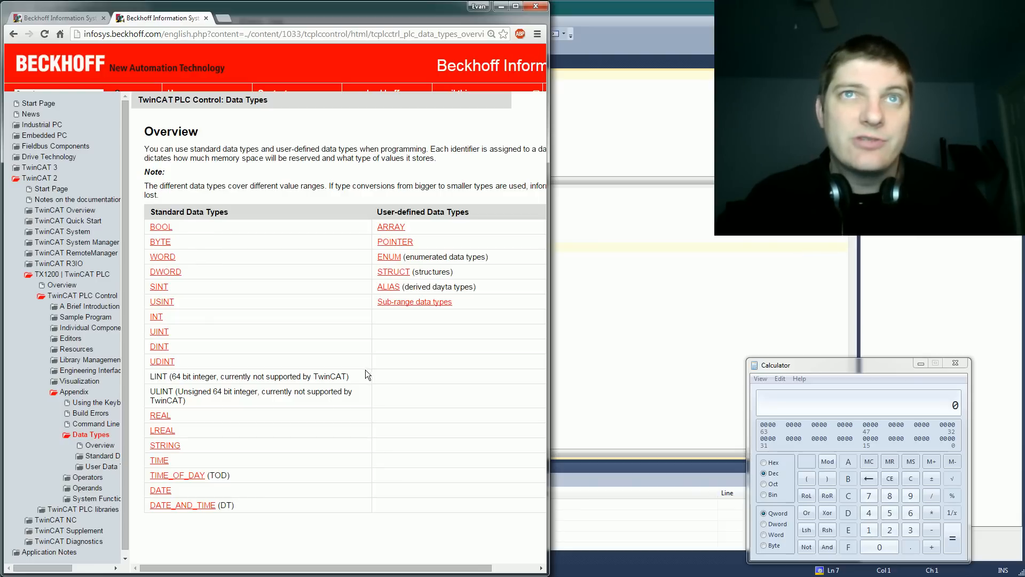
mouse_move(193, 226)
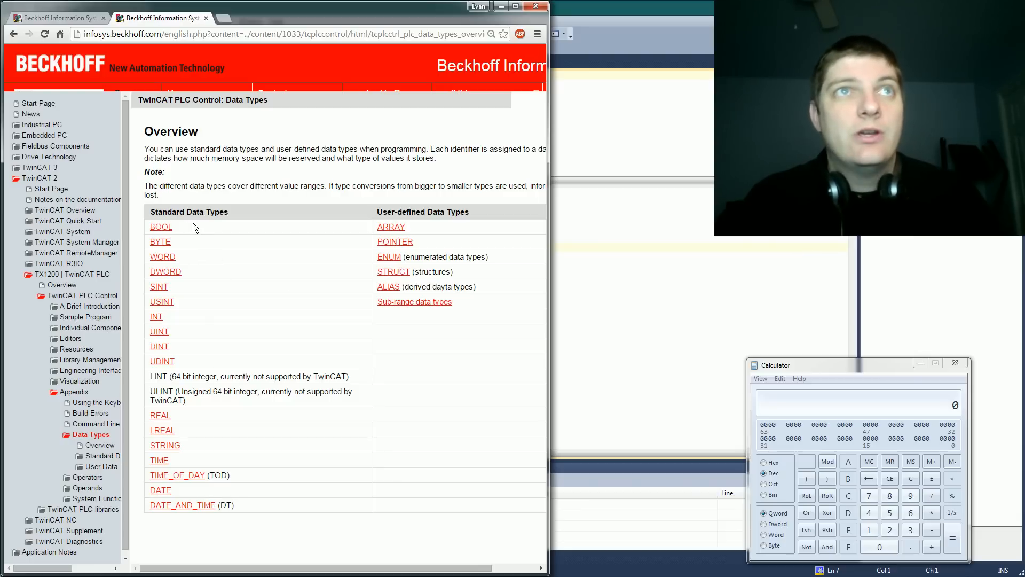
- Pick out the BOOL and BYTE entries in the standard data types table
double_click(160, 226)
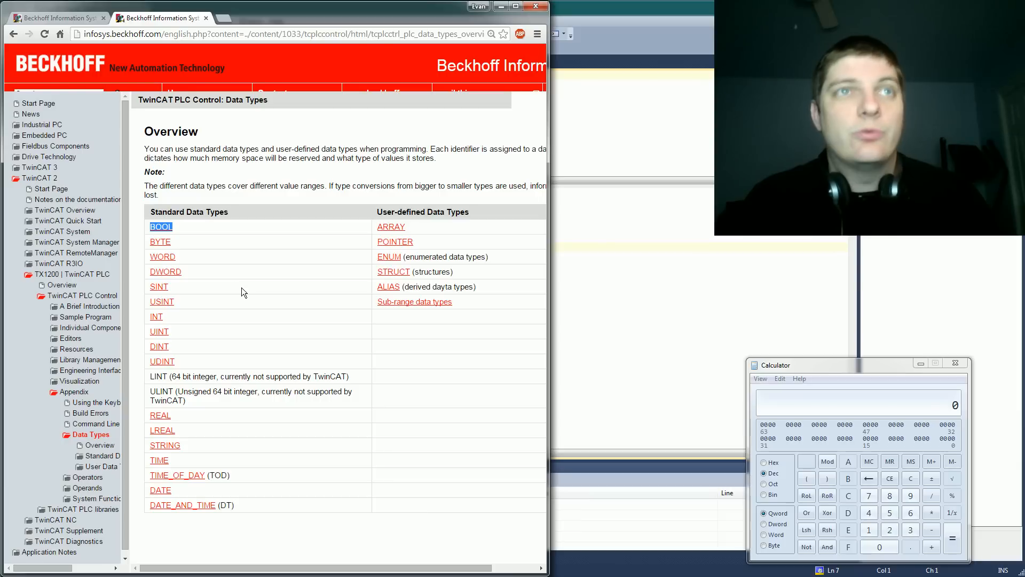
mouse_move(326, 298)
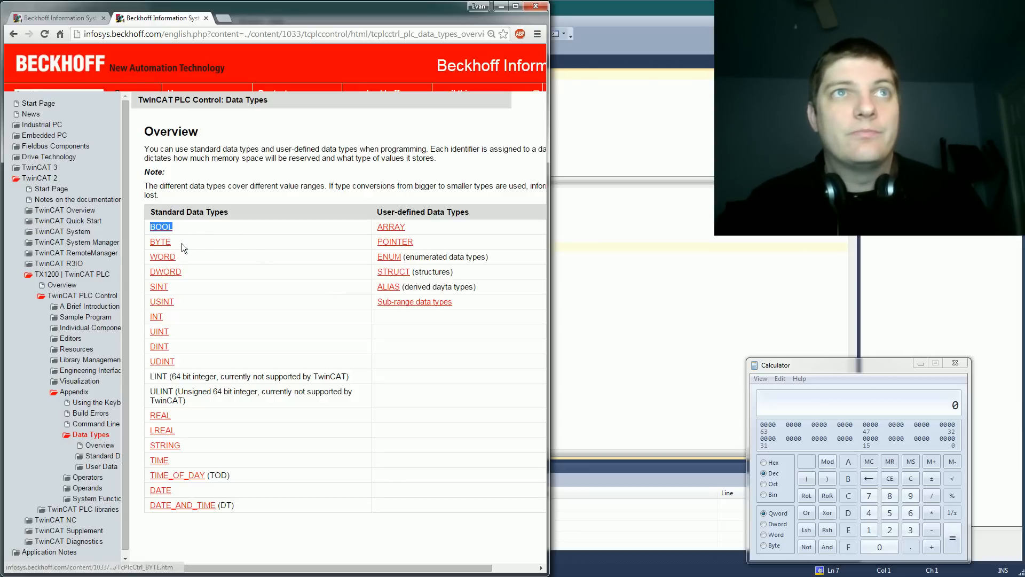
click(160, 241)
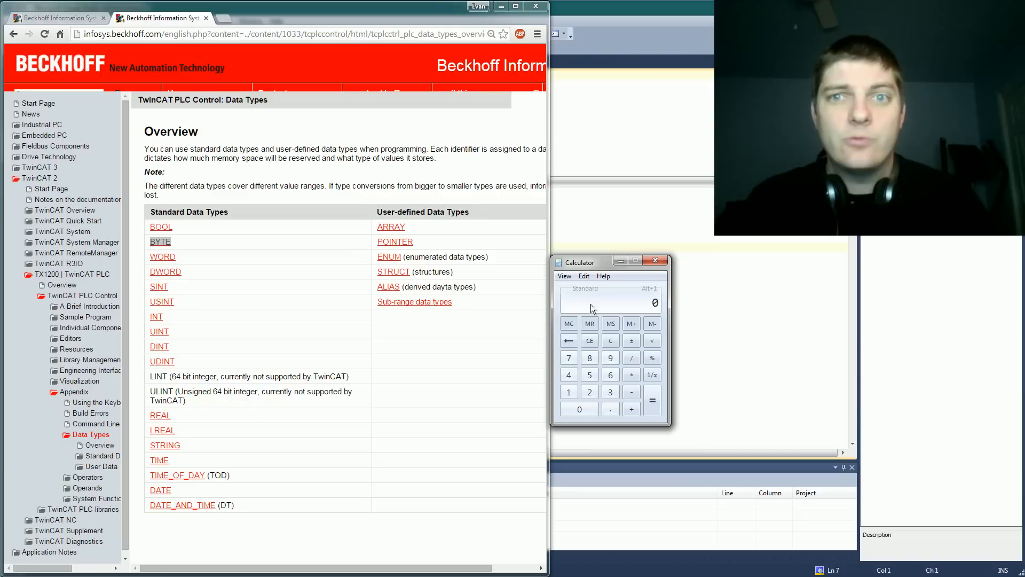
- Switch the calculator to Programmer mode limited to Byte size
click(564, 276)
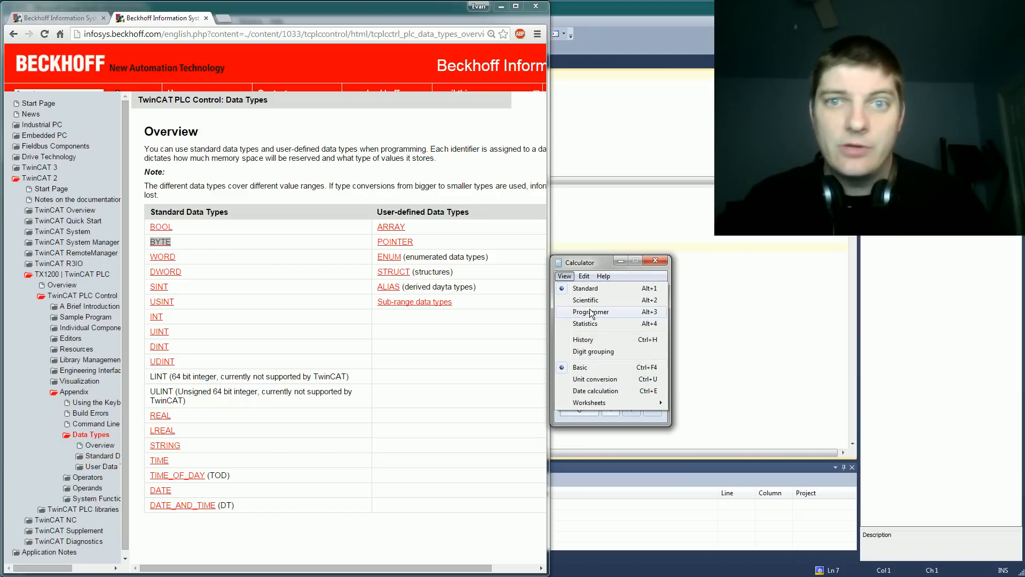
click(589, 311)
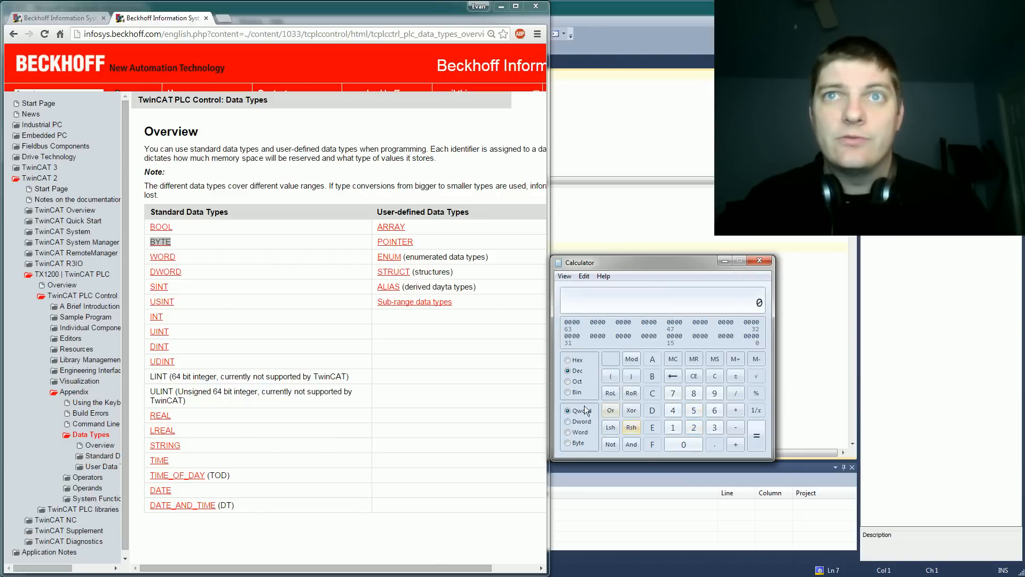
click(577, 442)
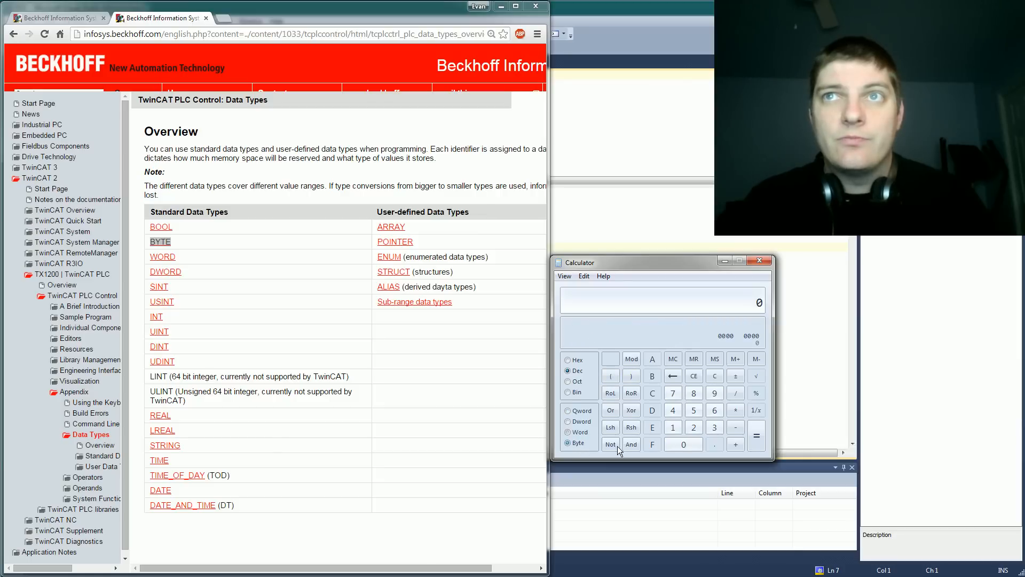
mouse_move(742, 377)
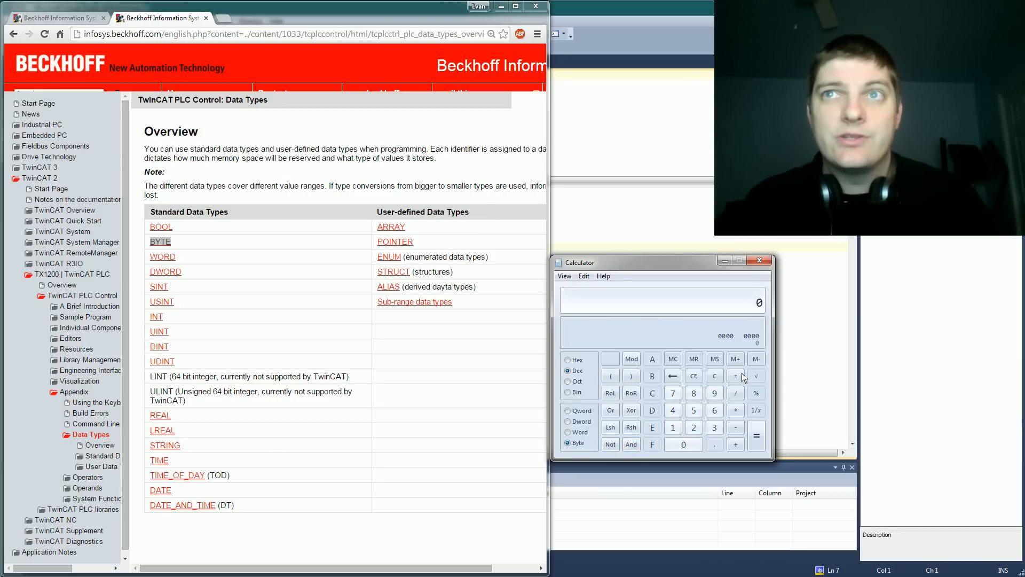
mouse_move(719, 338)
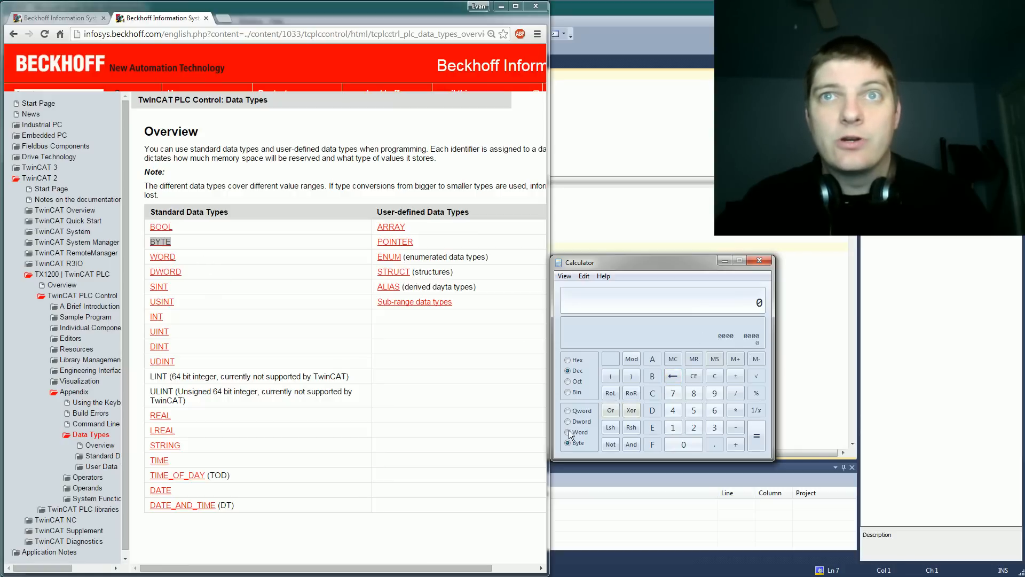
- Step the word size through Word to Dword, matching the DWORD type on the page
click(567, 431)
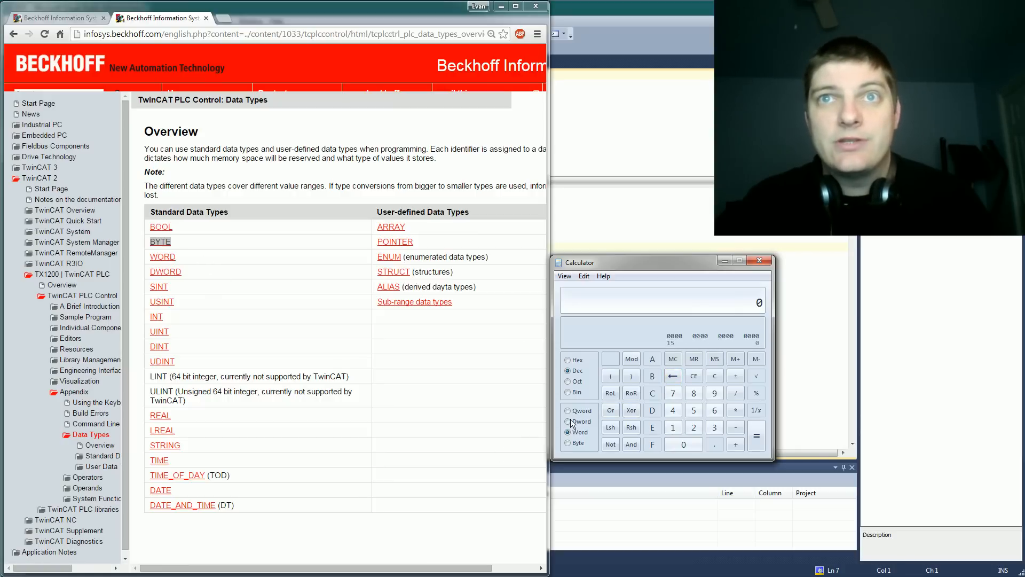
click(566, 419)
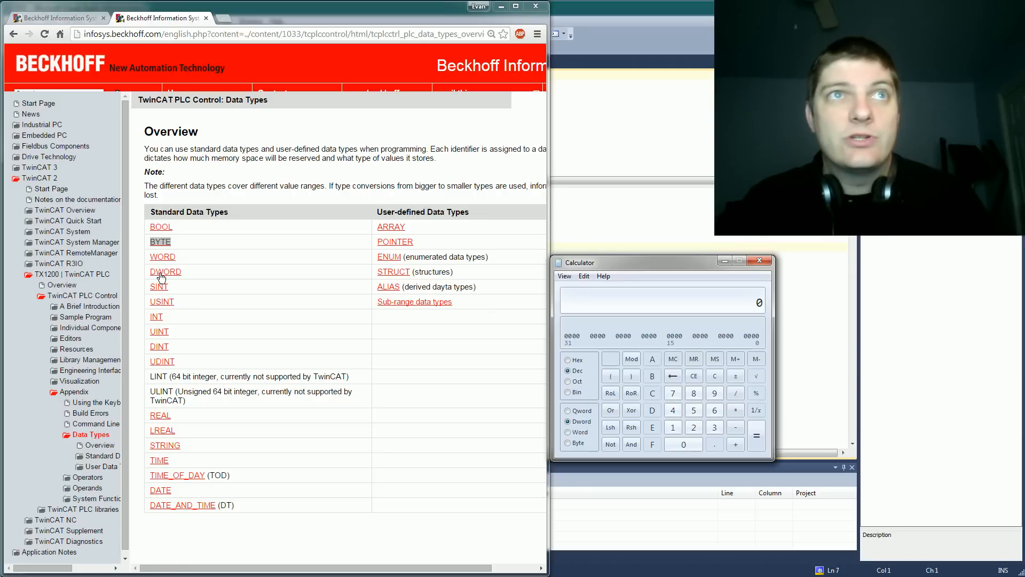
double_click(166, 272)
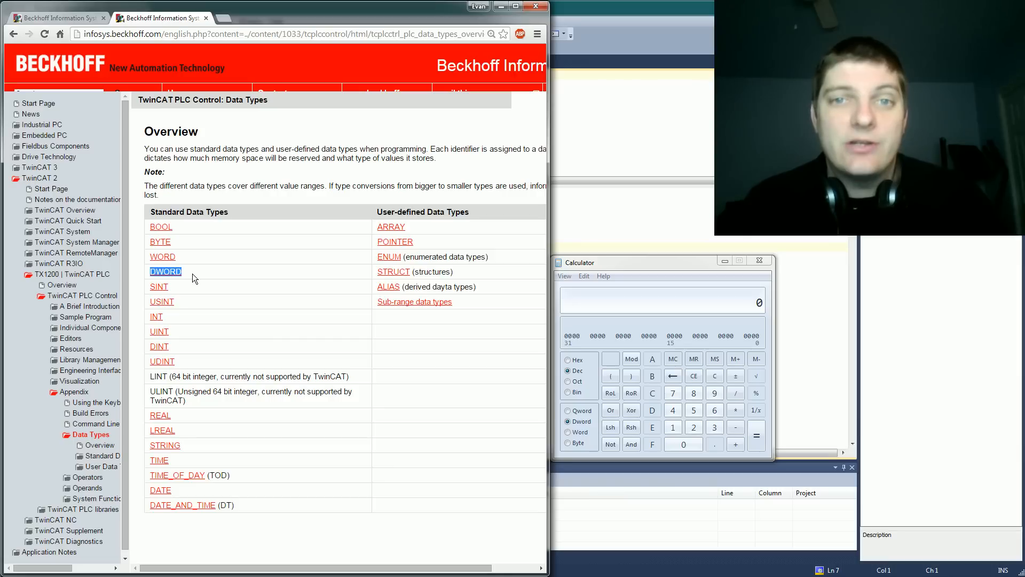
mouse_move(217, 284)
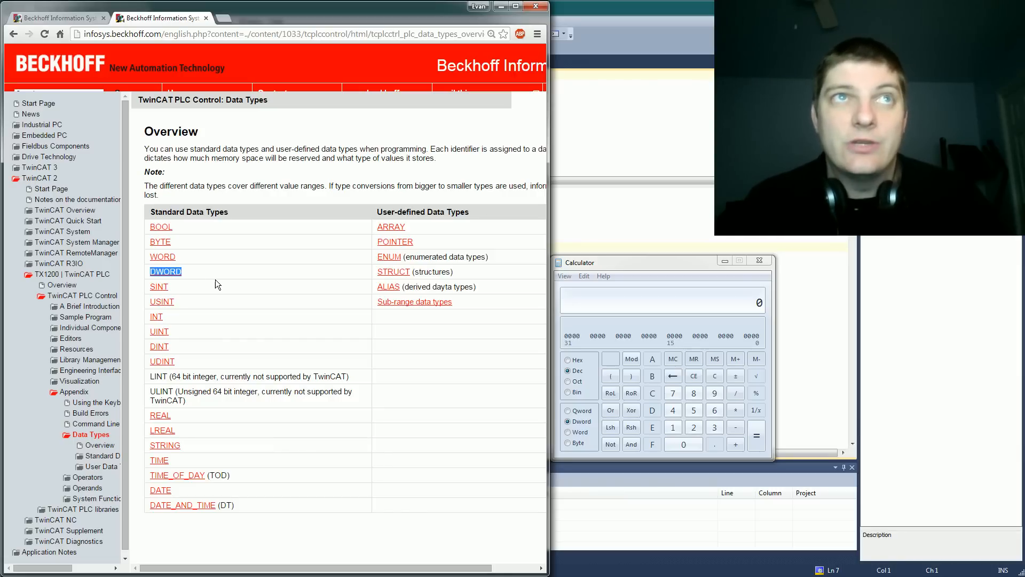
mouse_move(157, 249)
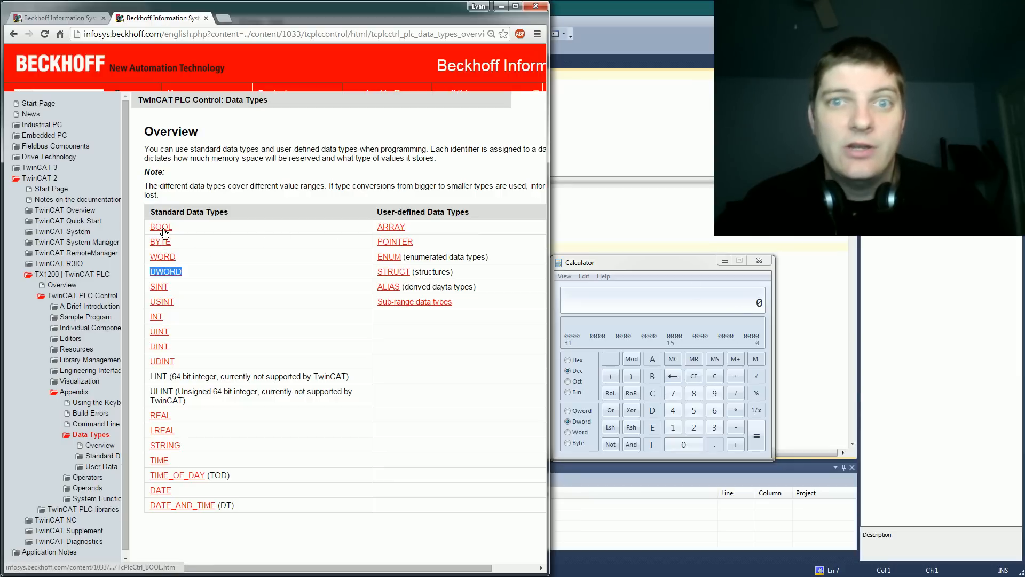
mouse_move(161, 226)
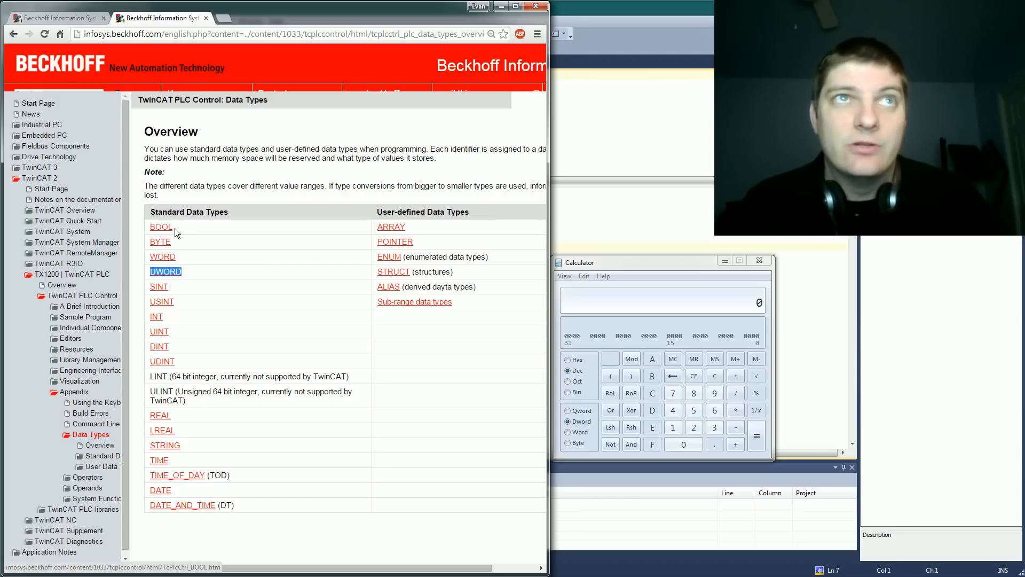
mouse_move(239, 264)
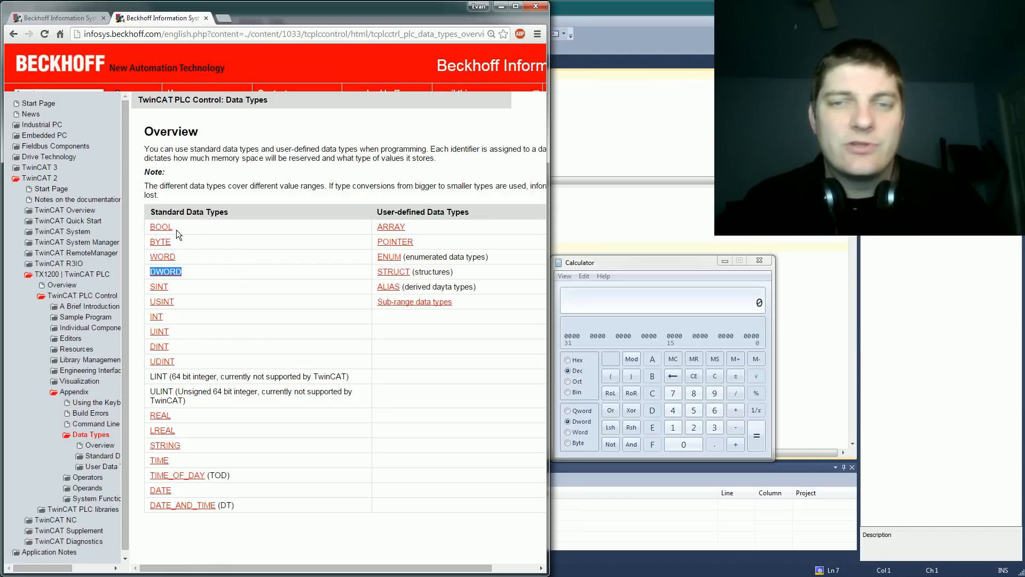
mouse_move(169, 232)
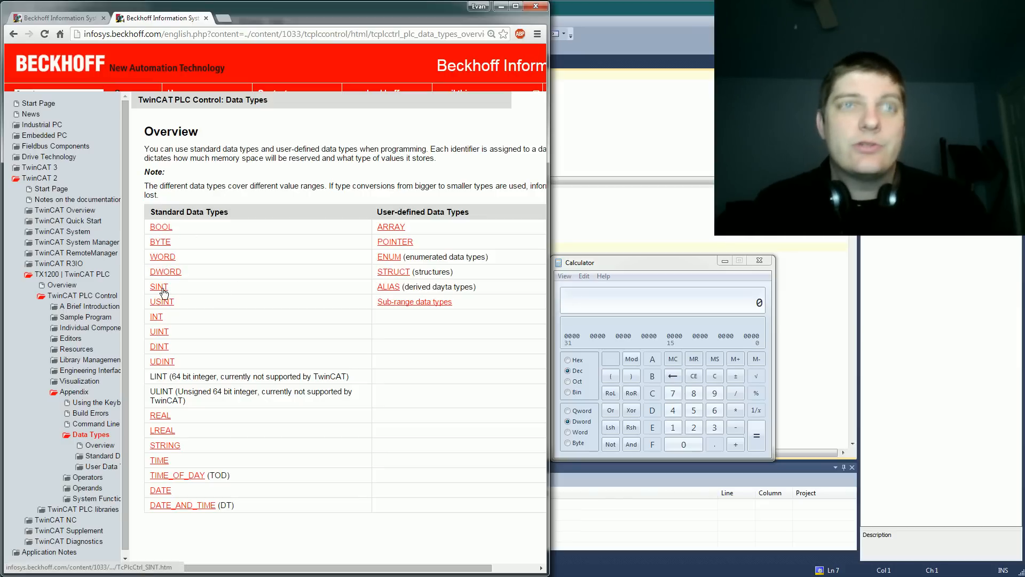
- View the SINT page, picking out its 127 upper bound, then head back to the overview
click(158, 286)
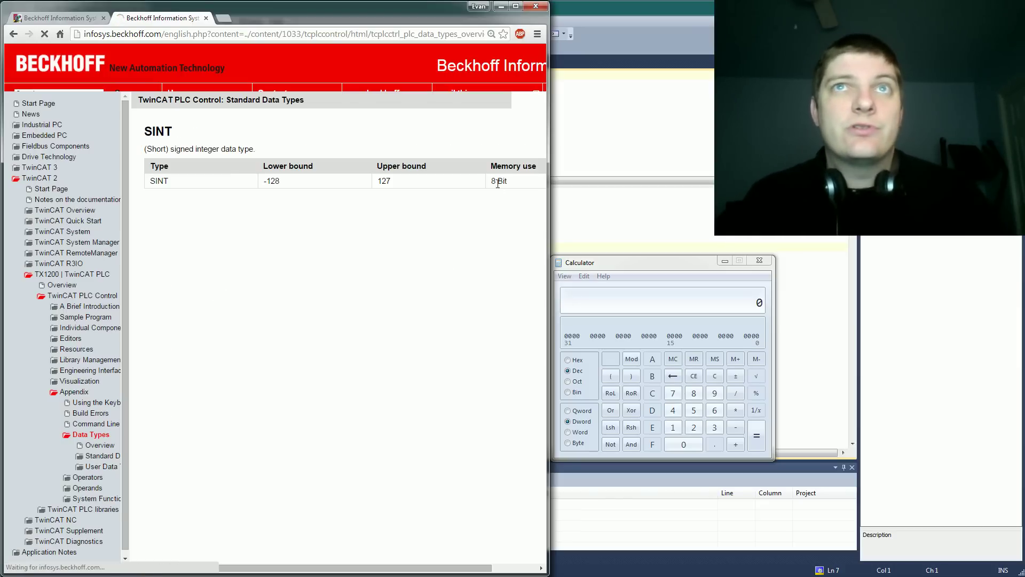
double_click(384, 180)
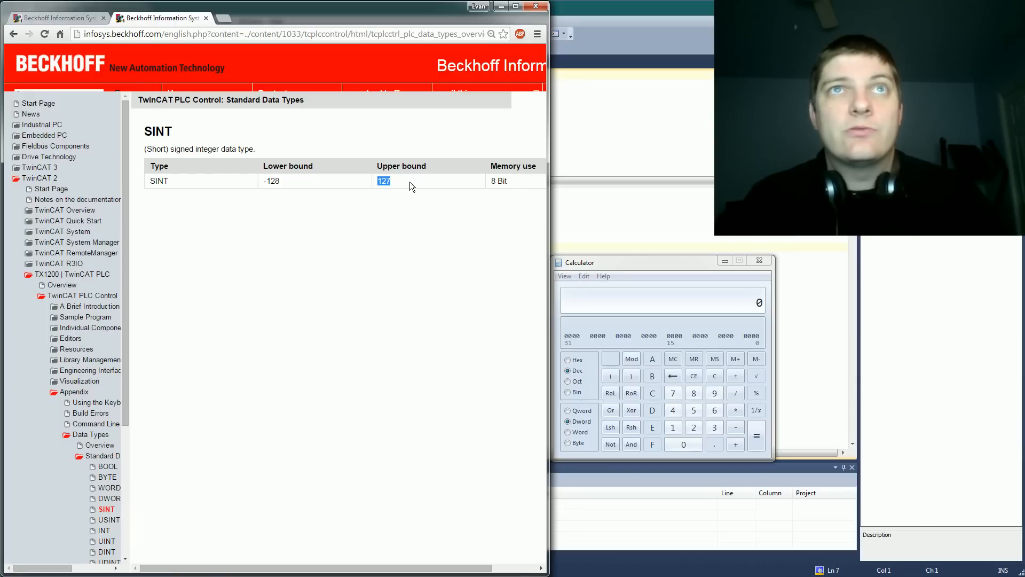
double_click(272, 181)
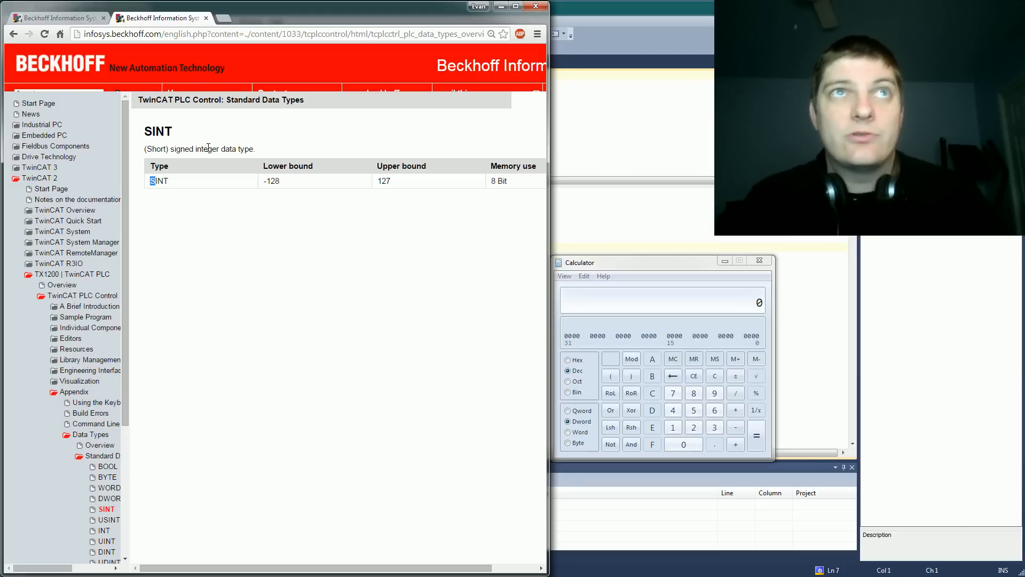
mouse_move(267, 183)
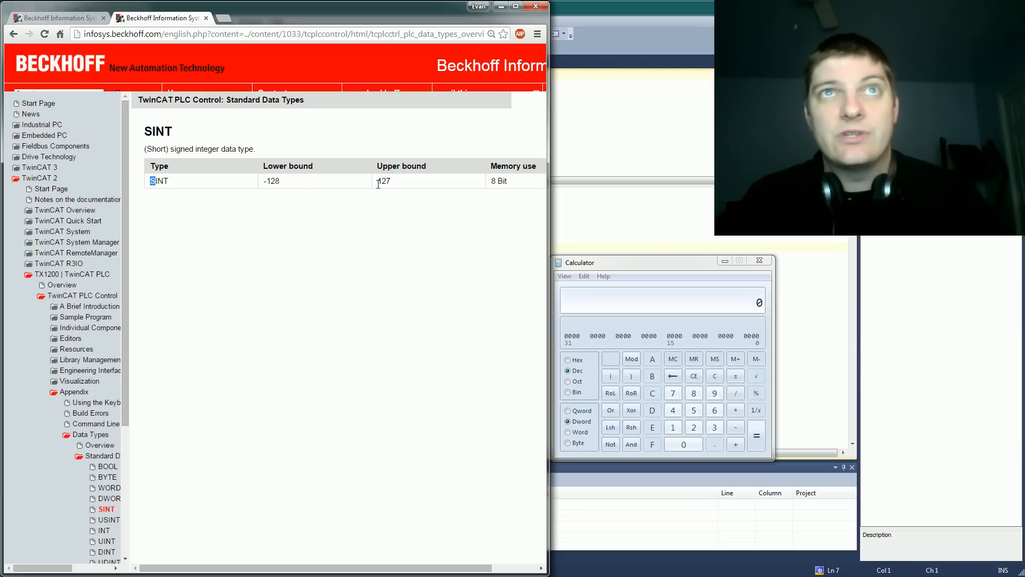
double_click(383, 181)
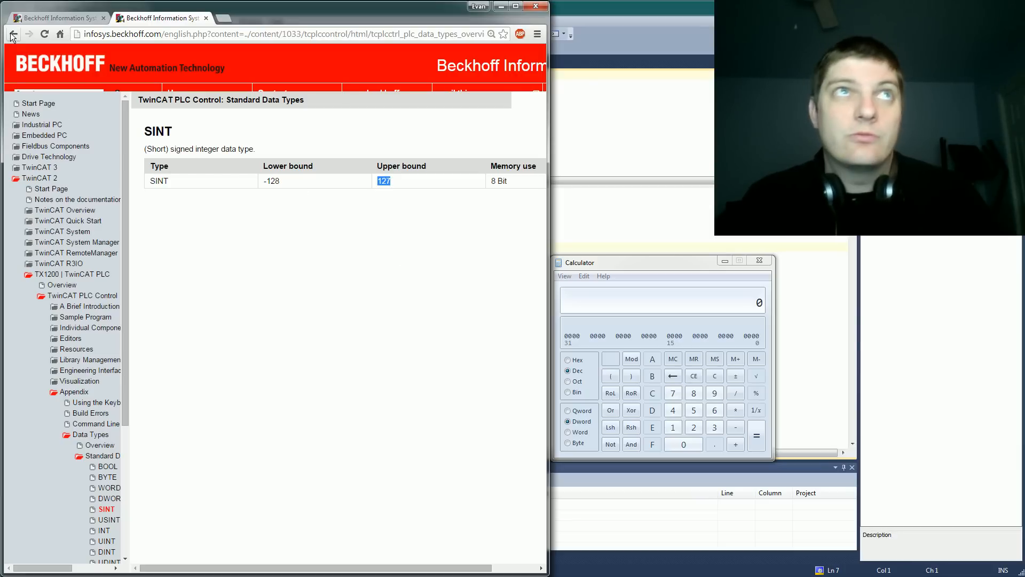
click(89, 435)
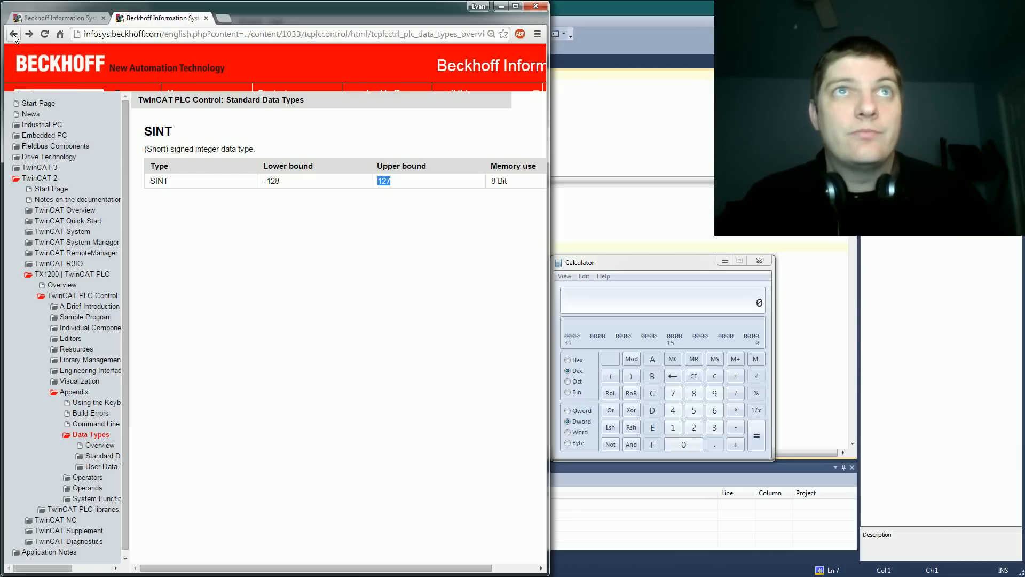
click(13, 34)
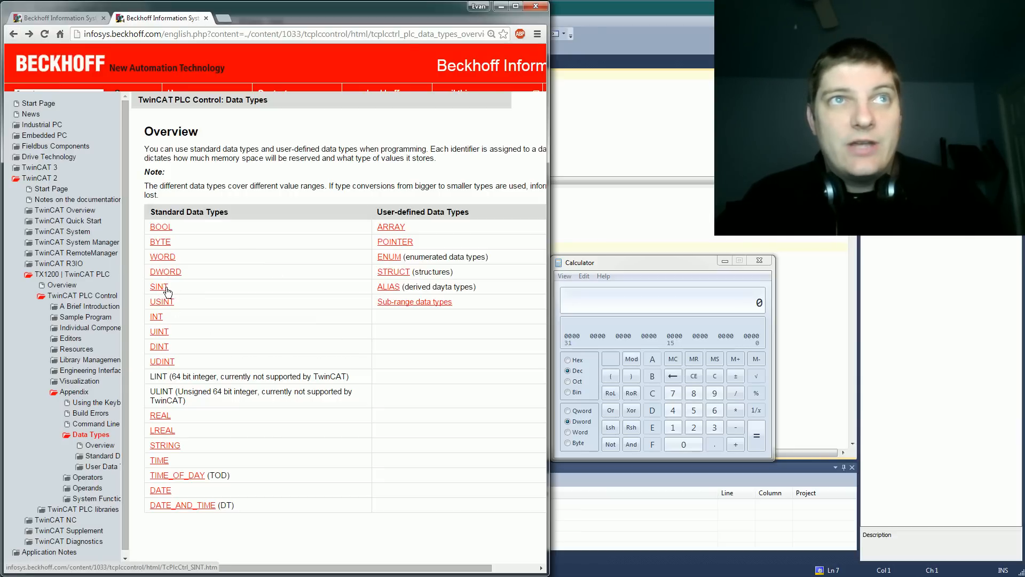
mouse_move(161, 301)
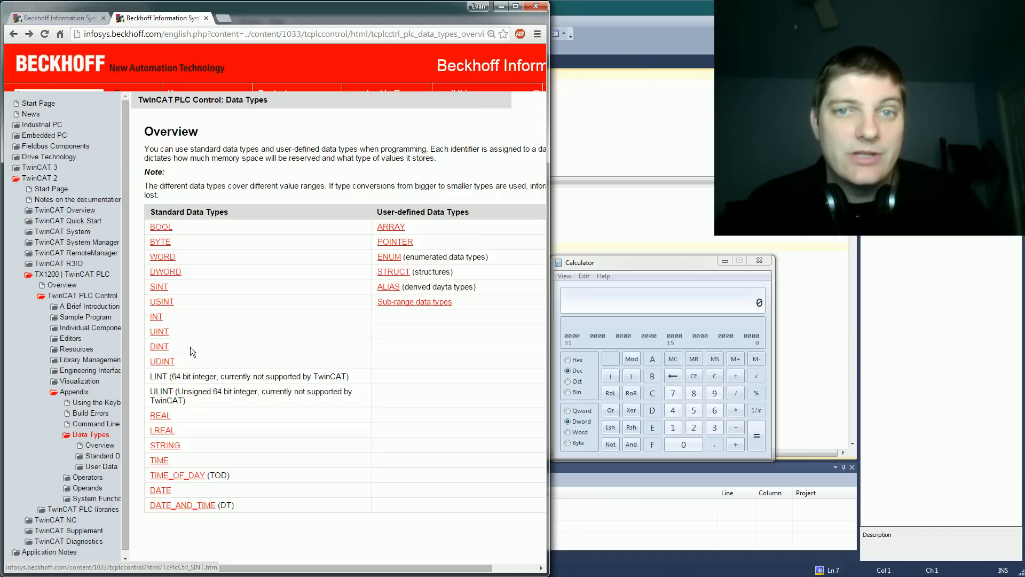
mouse_move(162, 354)
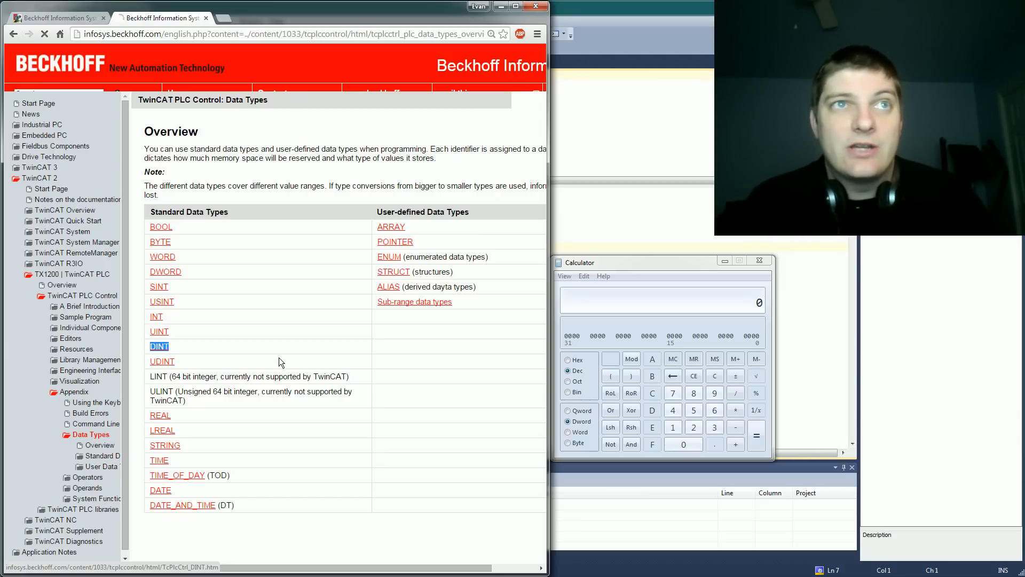
click(159, 346)
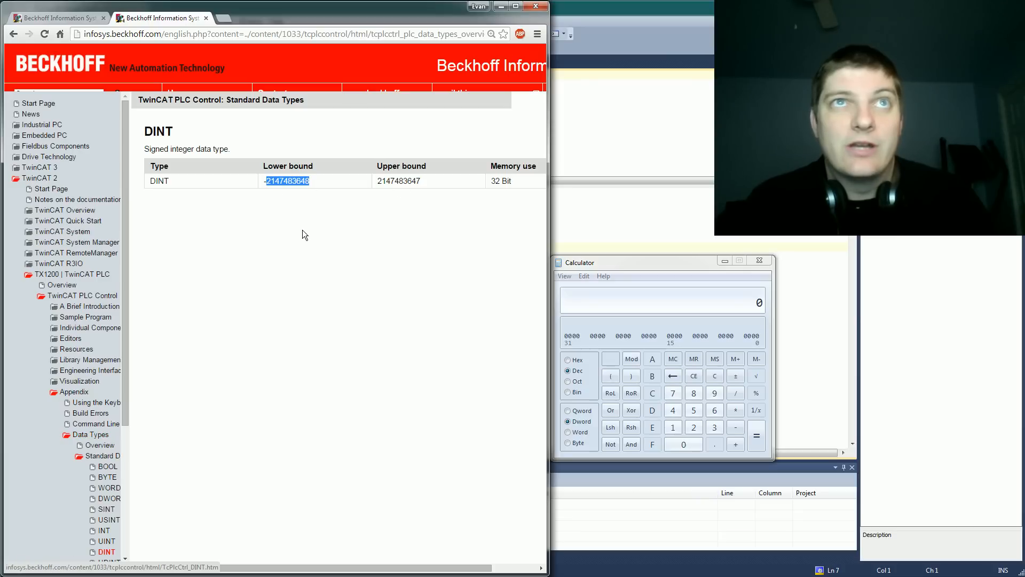
click(87, 434)
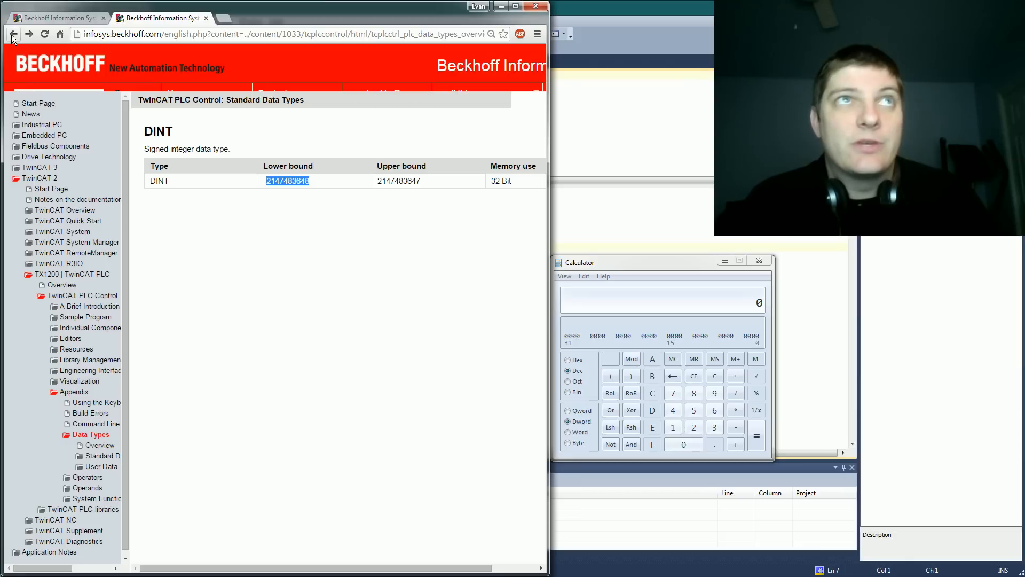
- View the REAL page, pick out its 3.402823×10^38 upper bound, and return to the overview
click(12, 34)
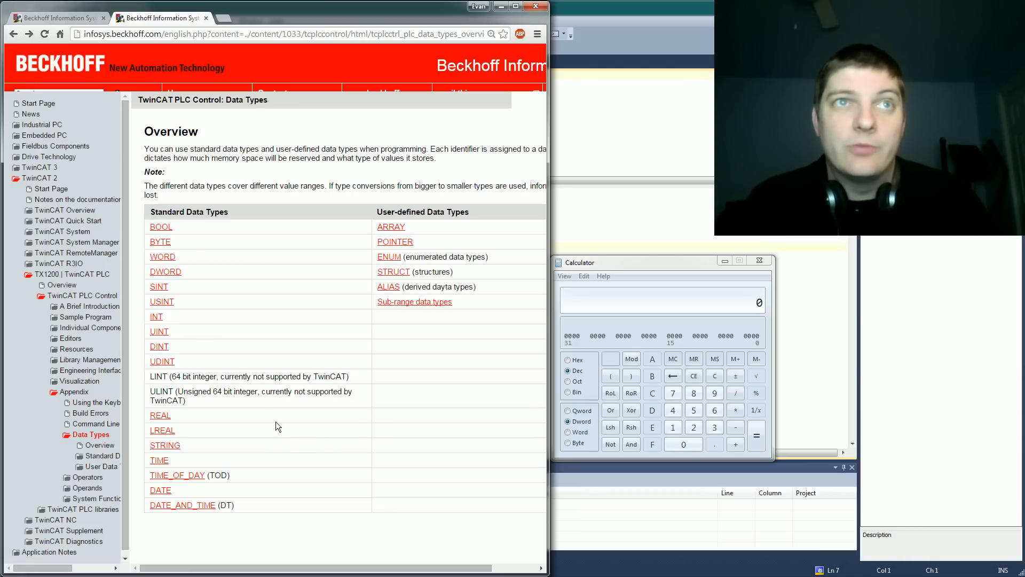
mouse_move(217, 421)
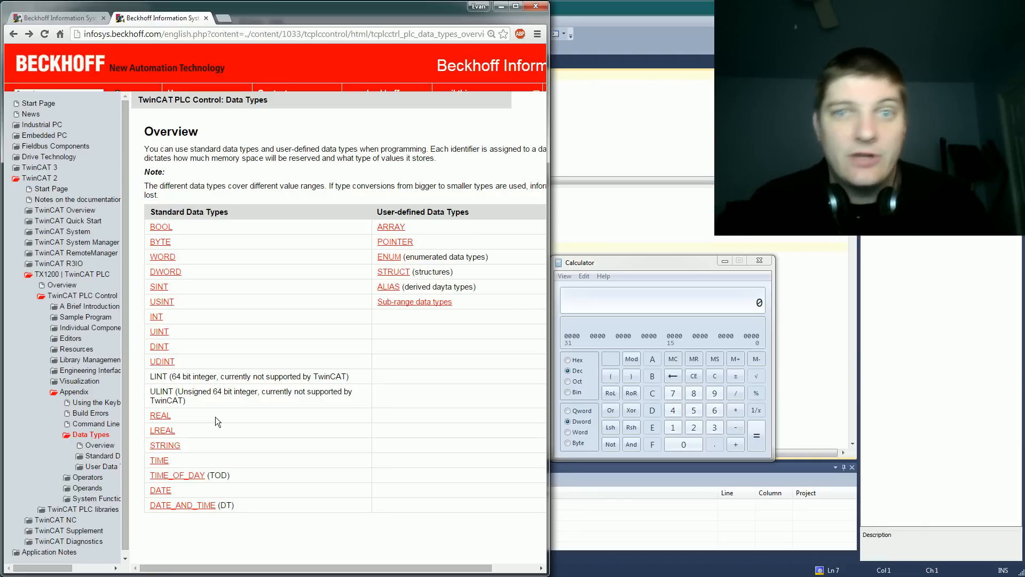
mouse_move(156, 417)
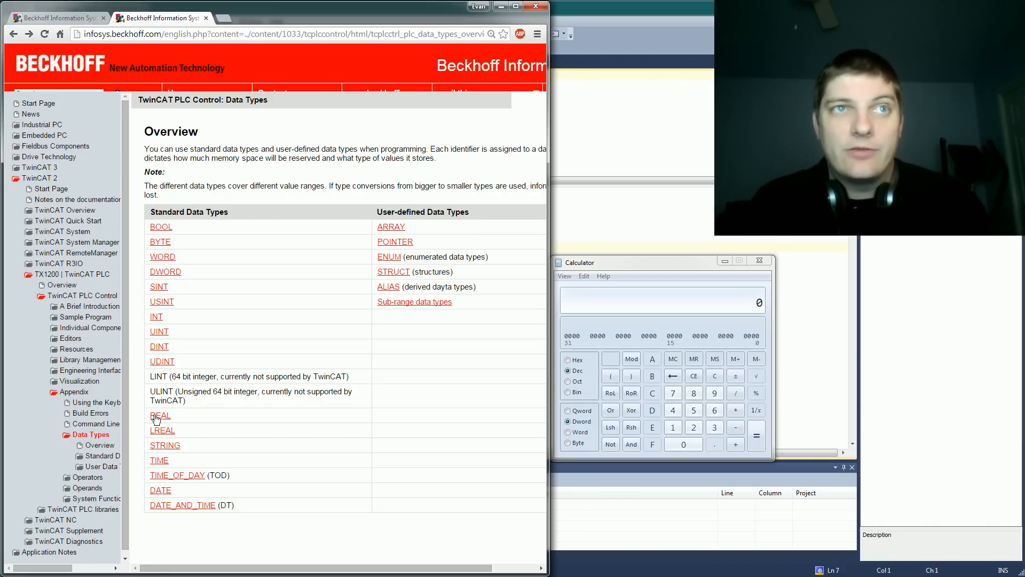
click(159, 416)
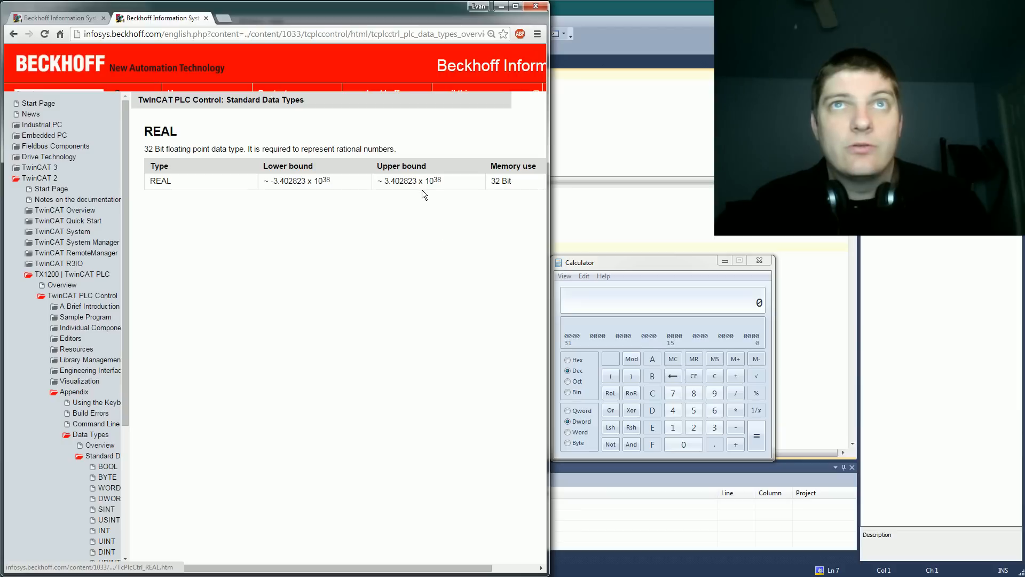
double_click(413, 182)
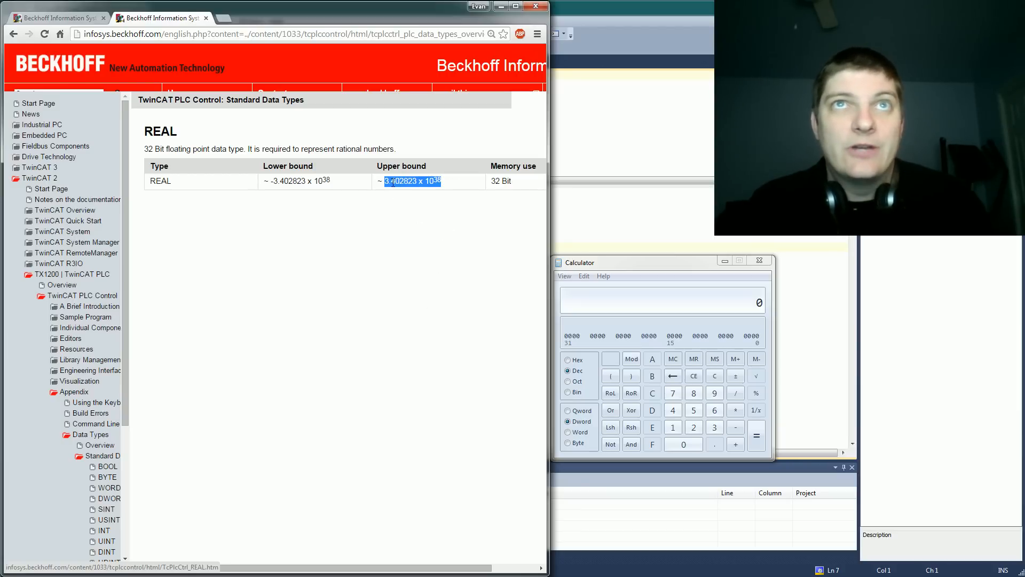
click(90, 435)
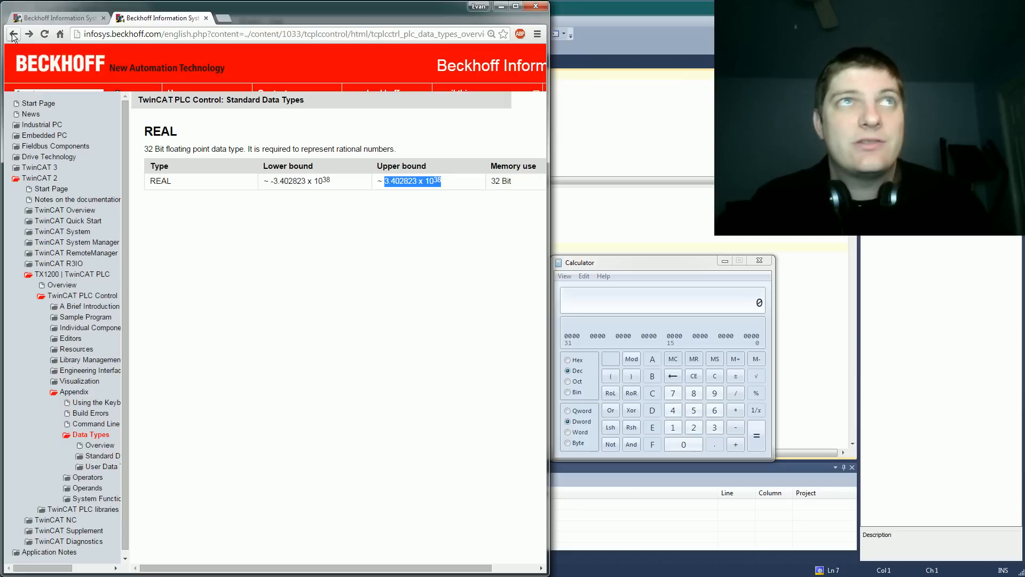
click(13, 34)
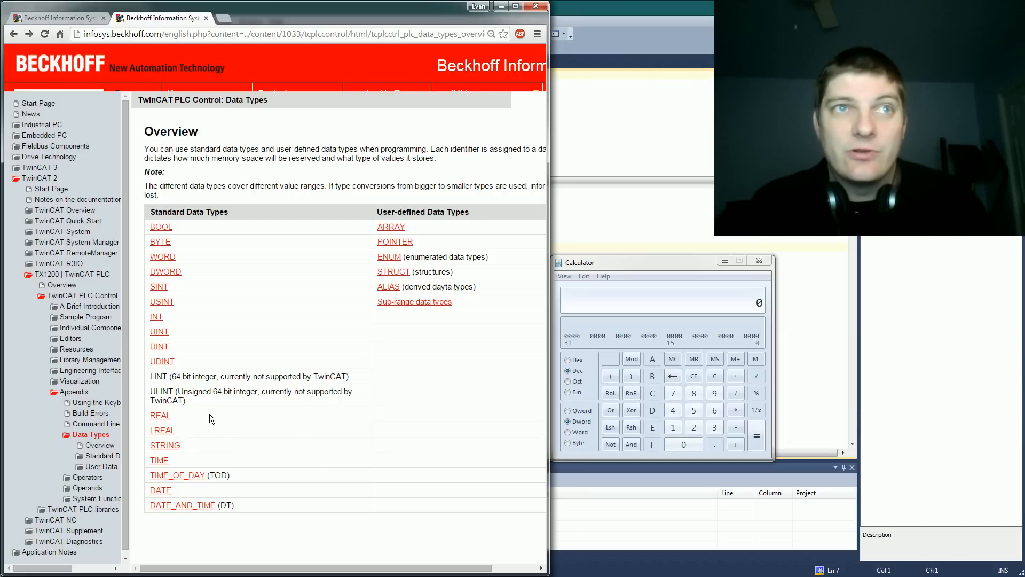
mouse_move(188, 419)
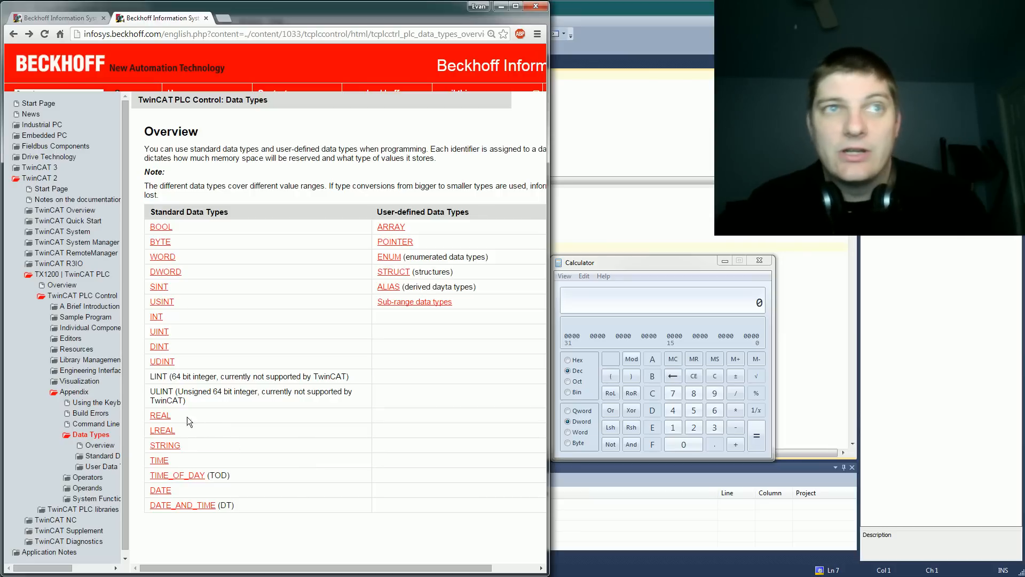
mouse_move(162, 430)
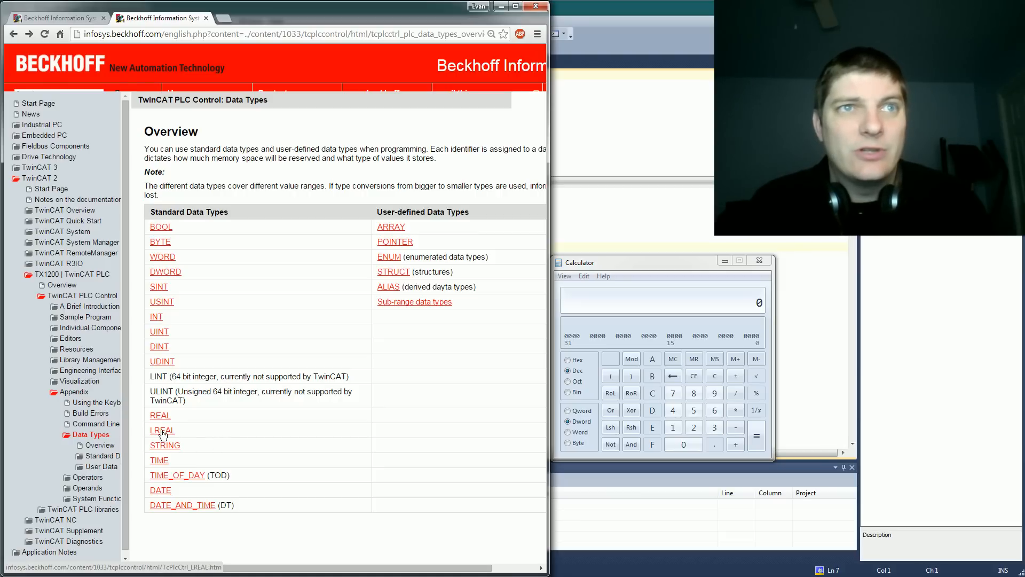
mouse_move(173, 435)
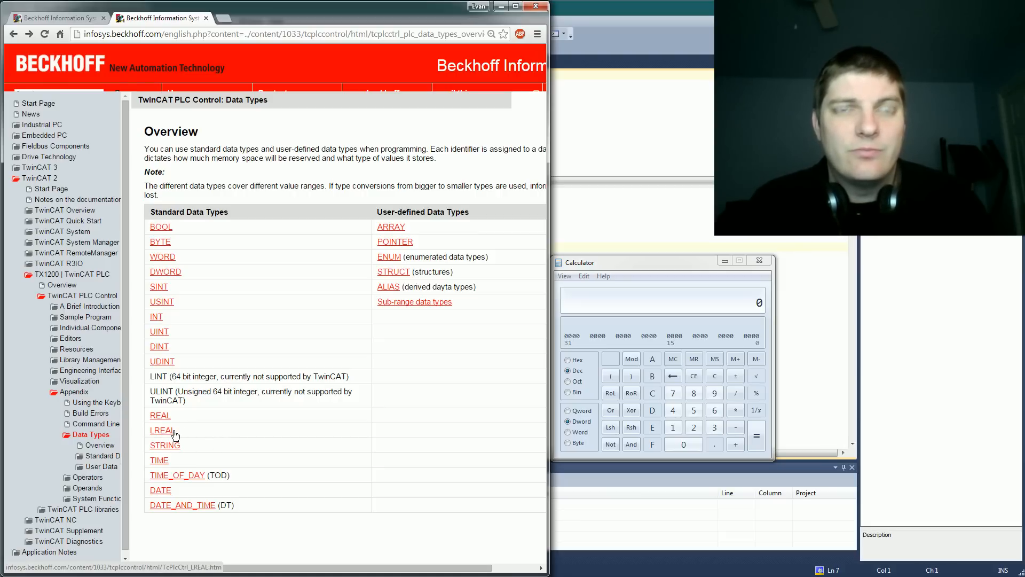
mouse_move(175, 450)
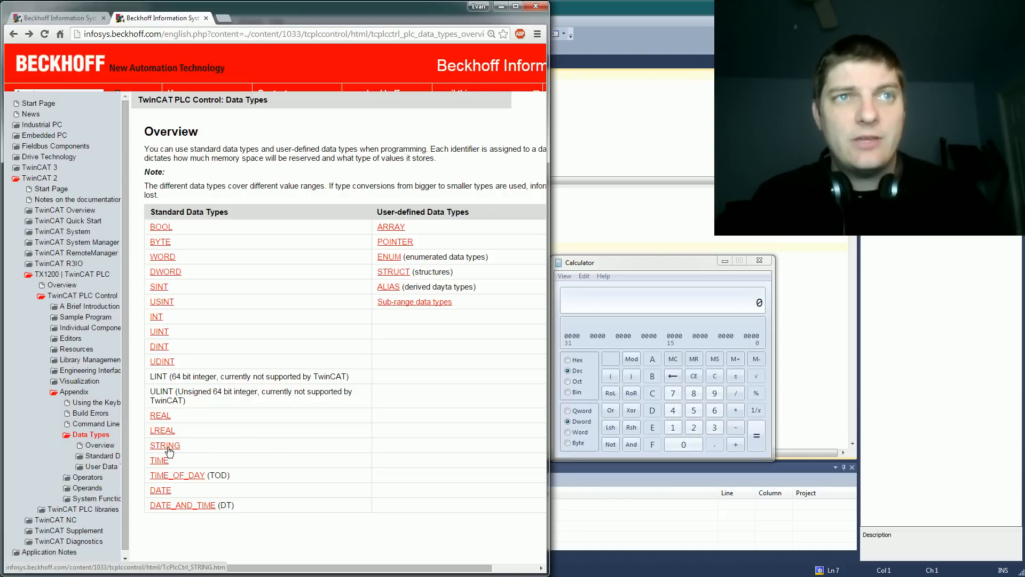
- View the STRING data type page with its declaration example and memory rules
click(165, 445)
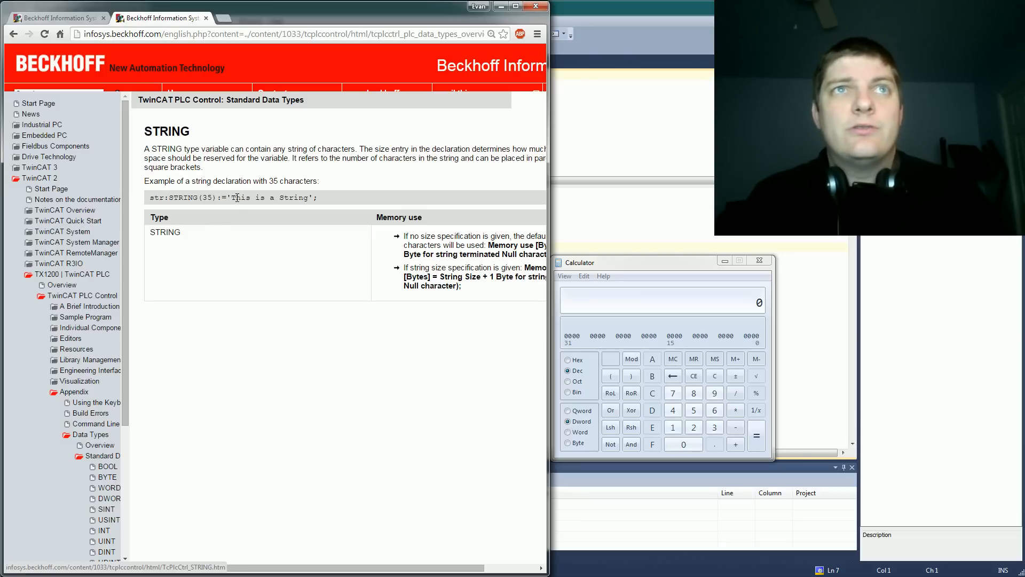
click(89, 435)
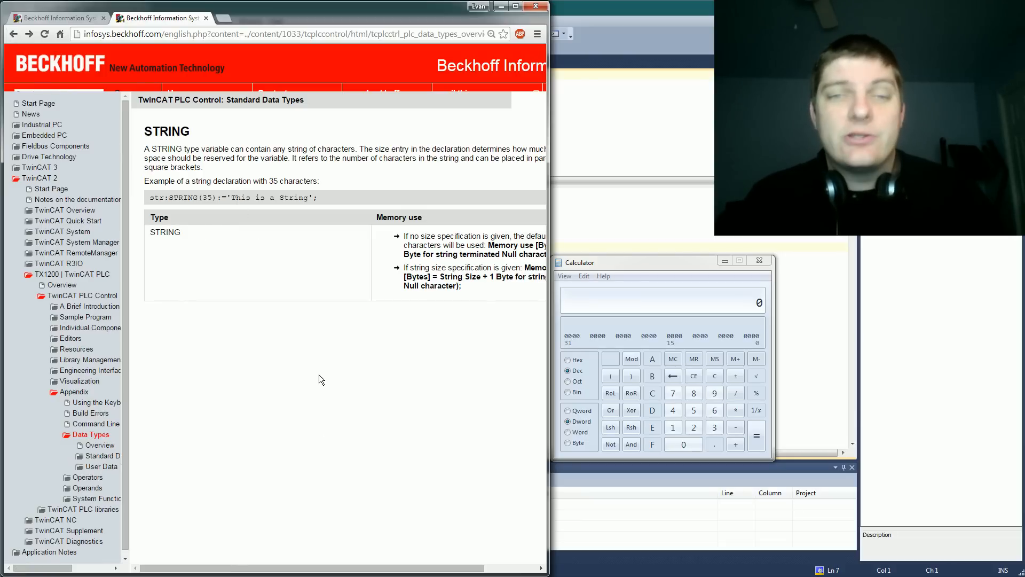
mouse_move(274, 468)
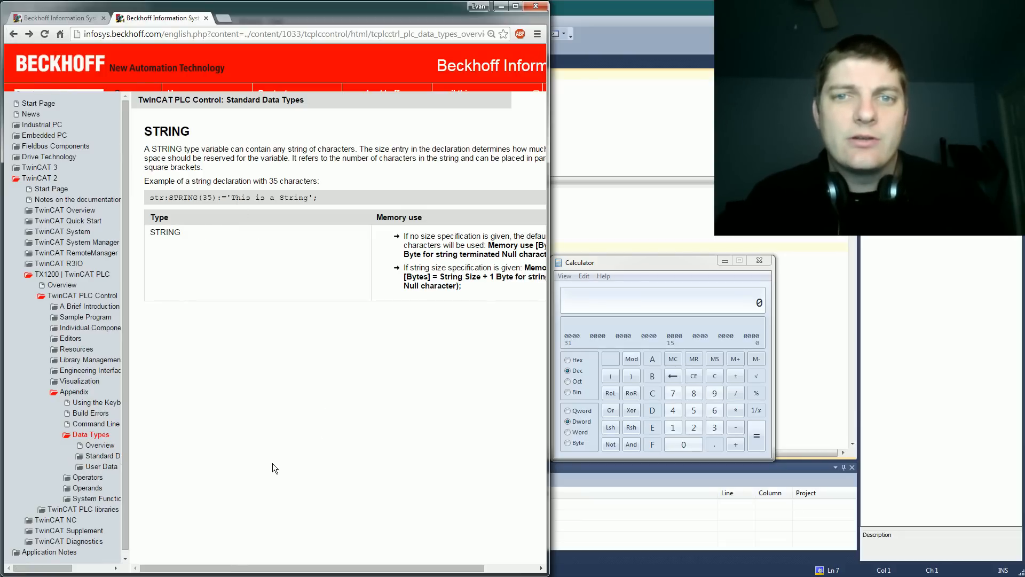
mouse_move(277, 472)
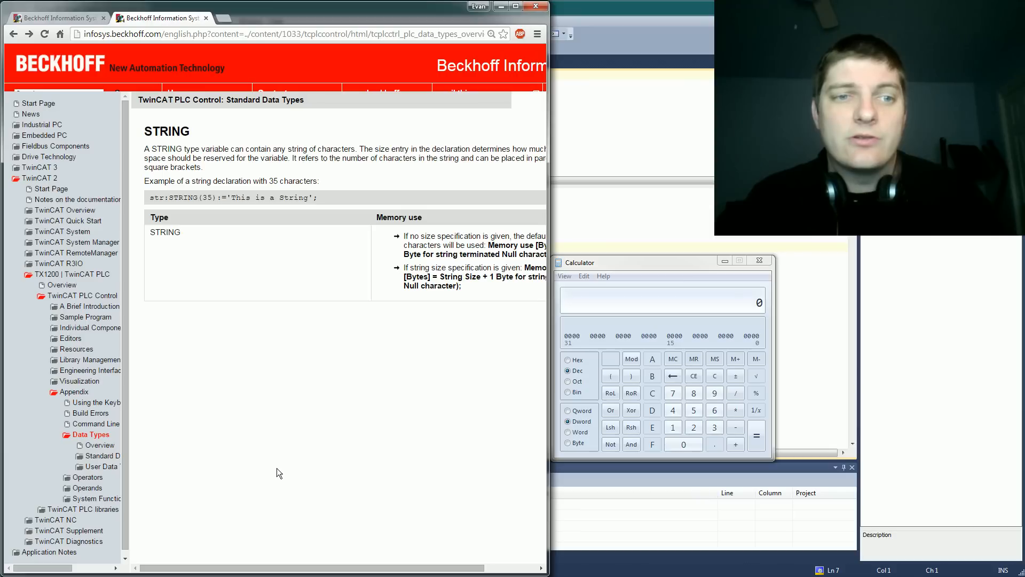
mouse_move(255, 390)
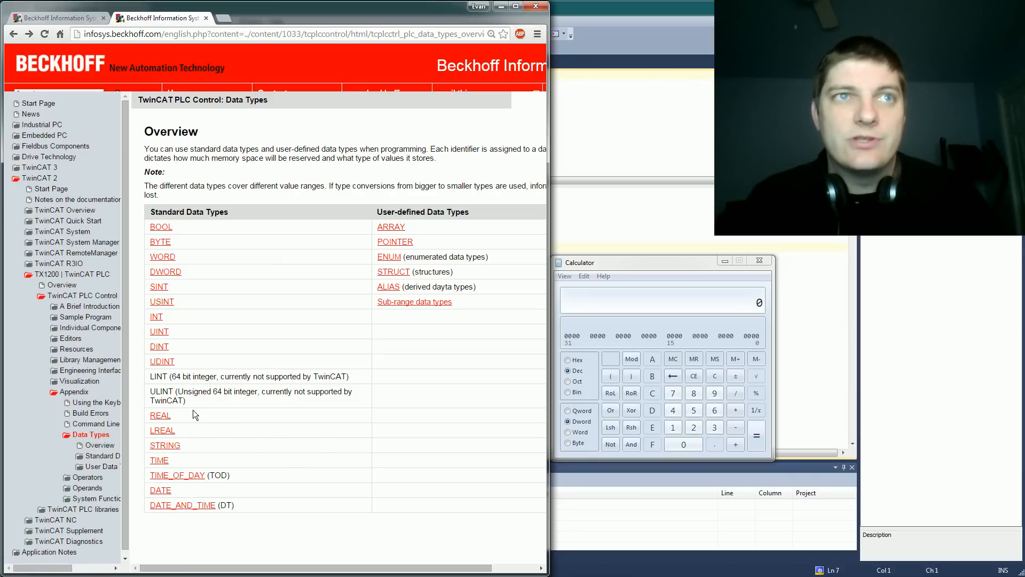
mouse_move(158, 460)
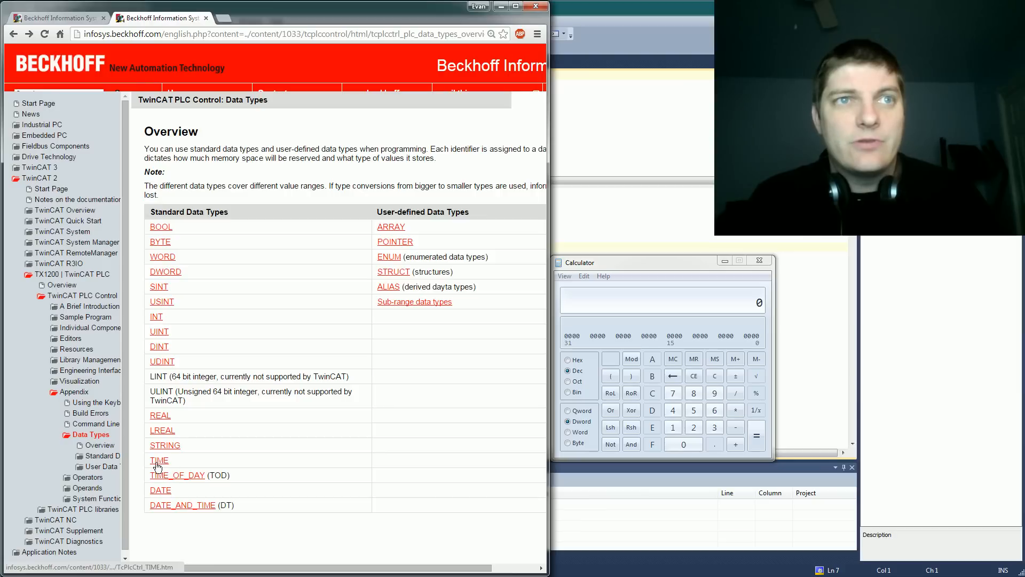
mouse_move(167, 510)
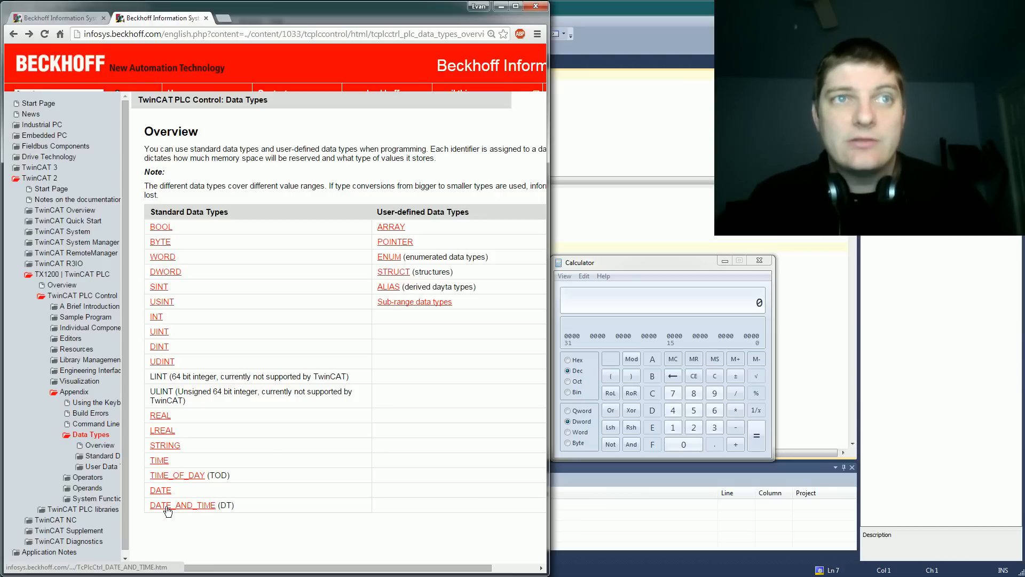
mouse_move(381, 228)
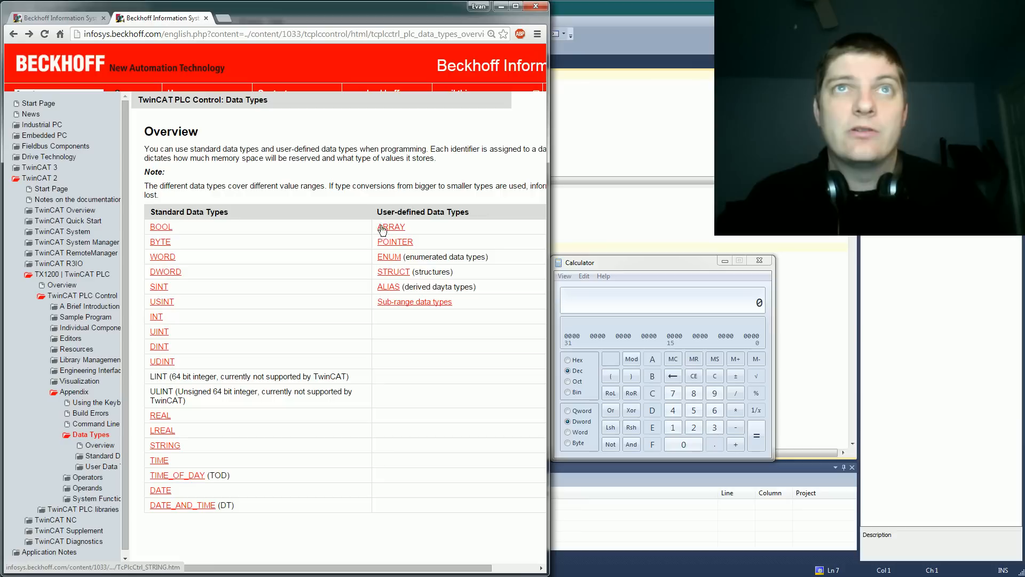
mouse_move(391, 227)
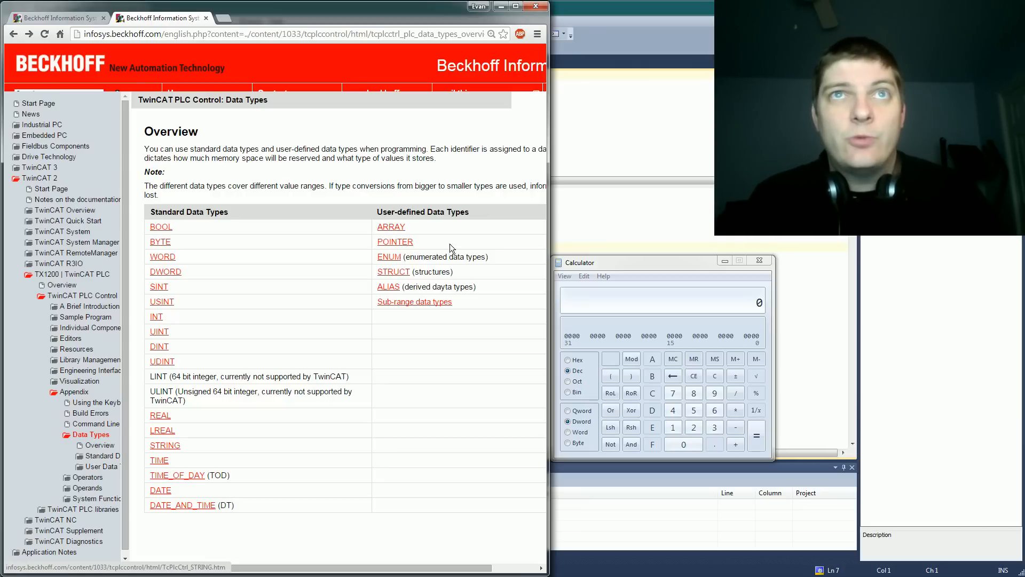
mouse_move(497, 275)
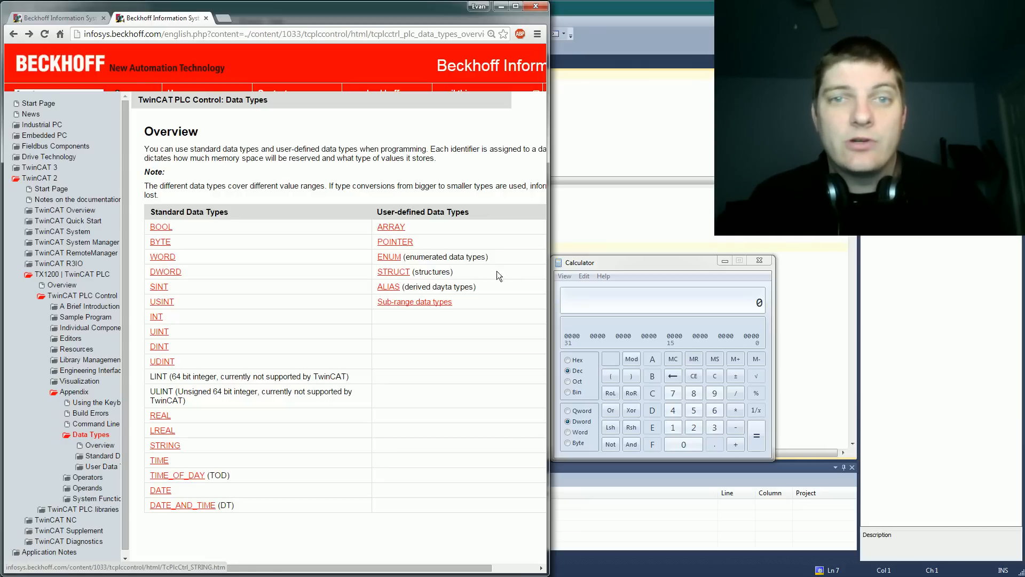
mouse_move(455, 320)
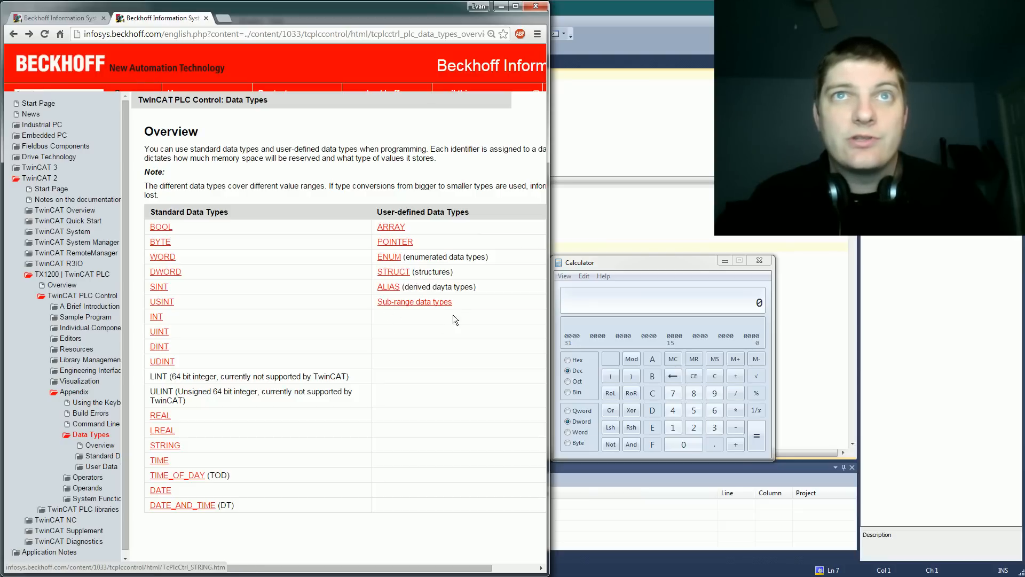
mouse_move(380, 278)
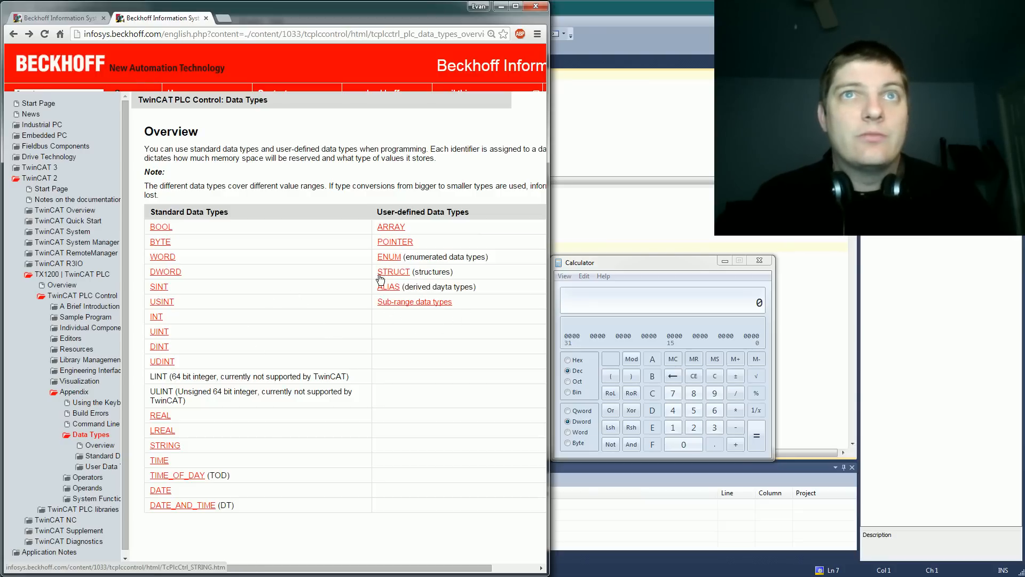
mouse_move(270, 290)
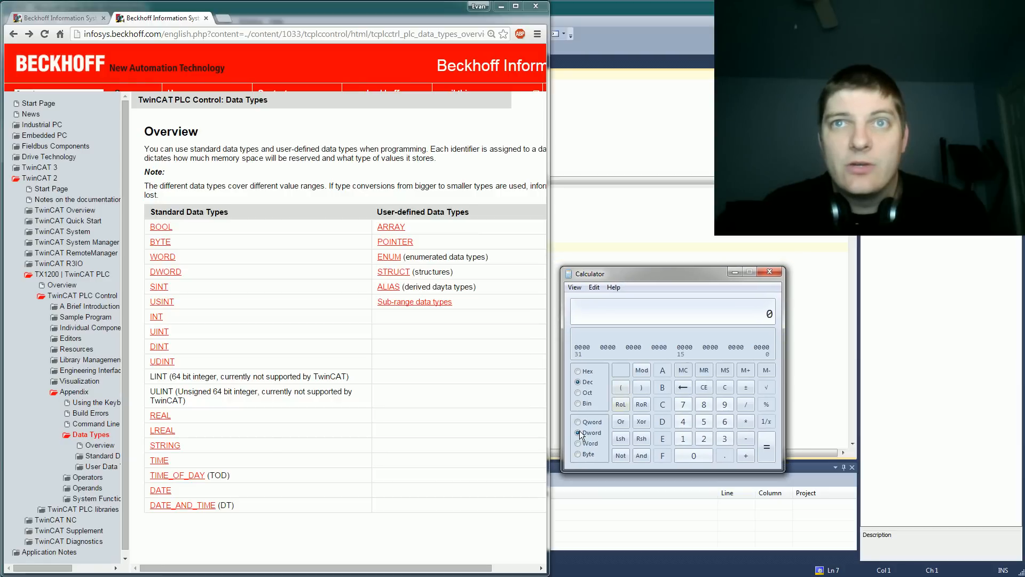
- Enter 125 in decimal and show it in binary as 1111101
click(683, 438)
text(125)
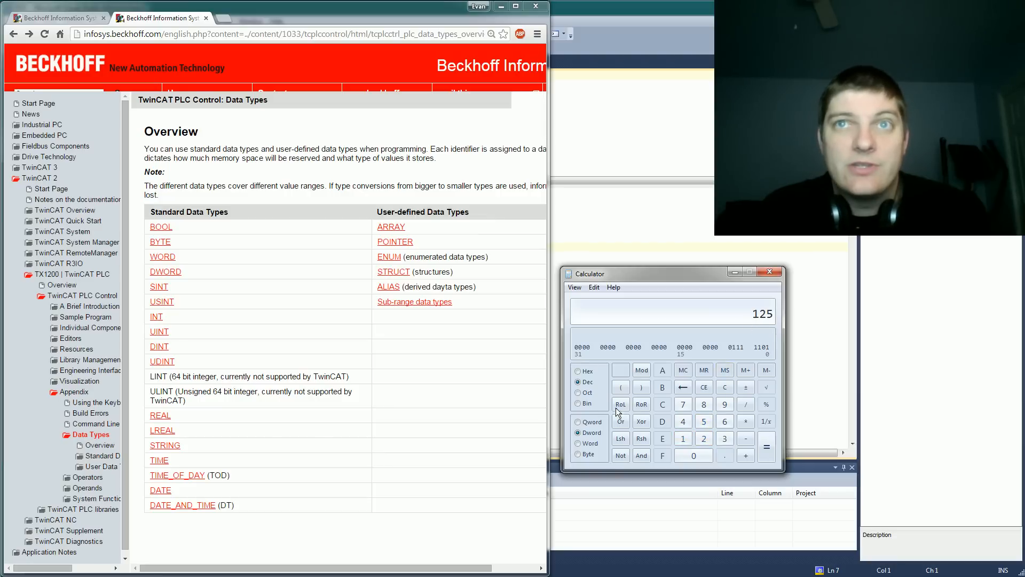
click(578, 404)
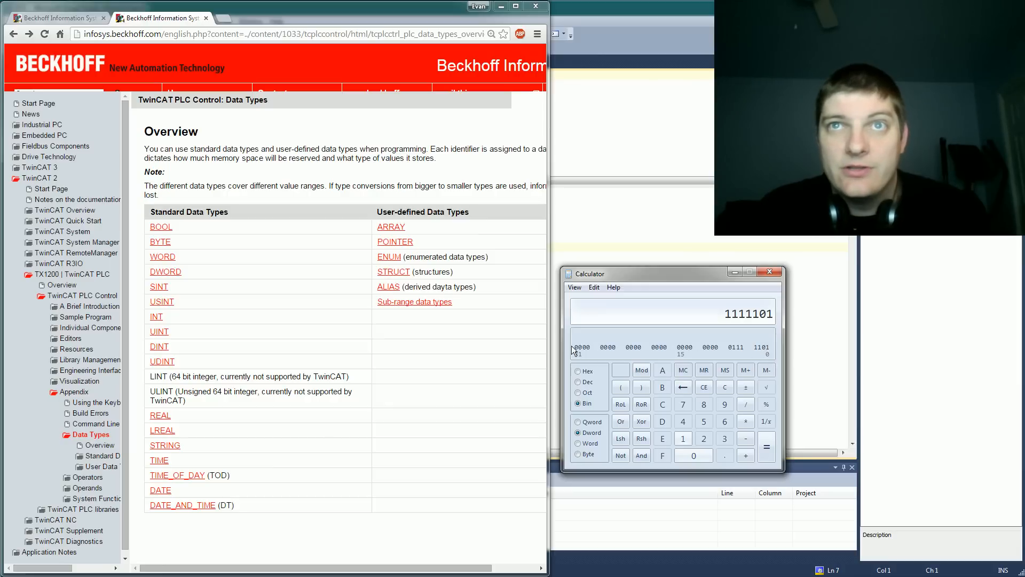
mouse_move(578, 343)
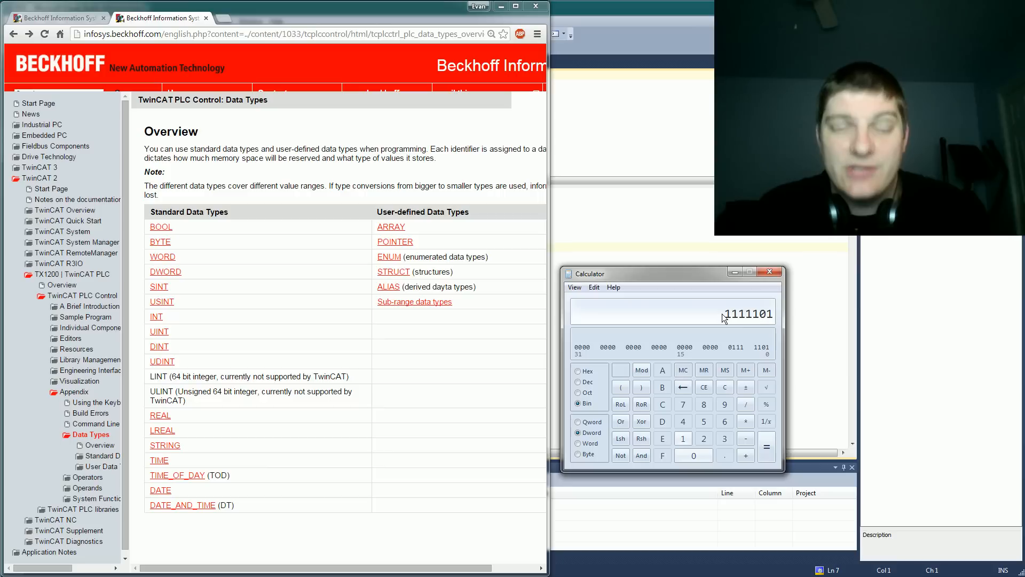
mouse_move(727, 320)
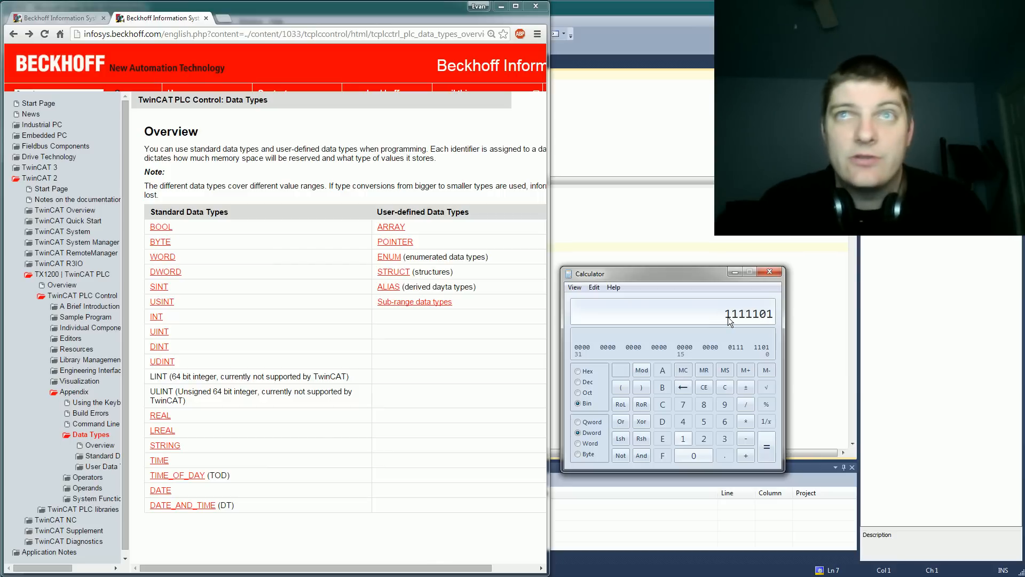
mouse_move(752, 363)
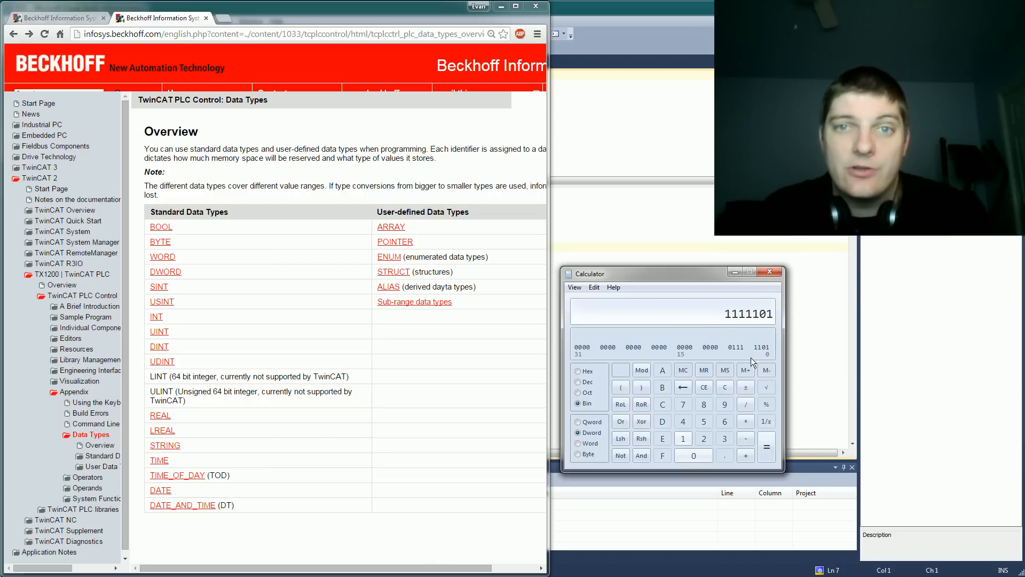
mouse_move(159, 347)
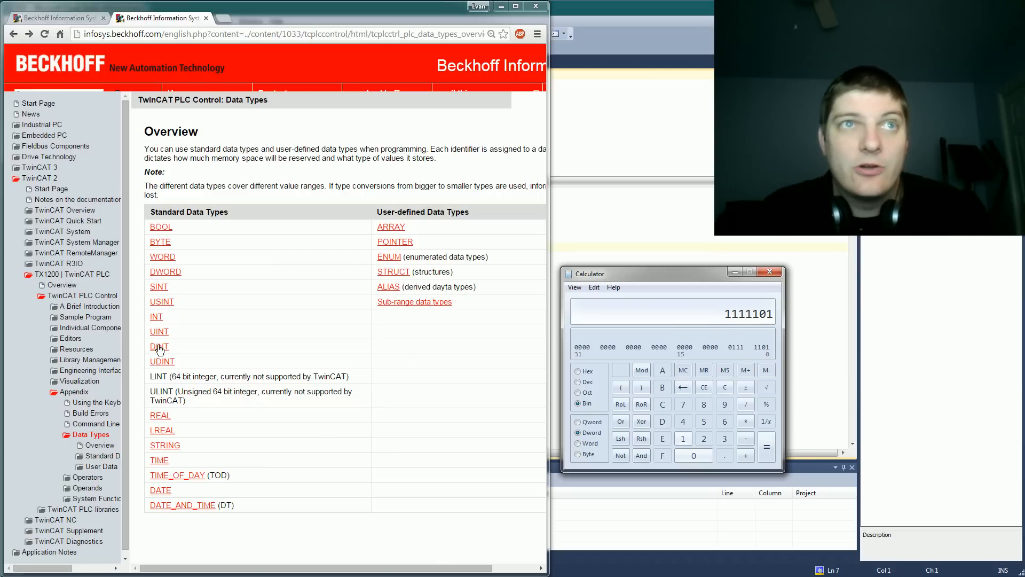
click(158, 346)
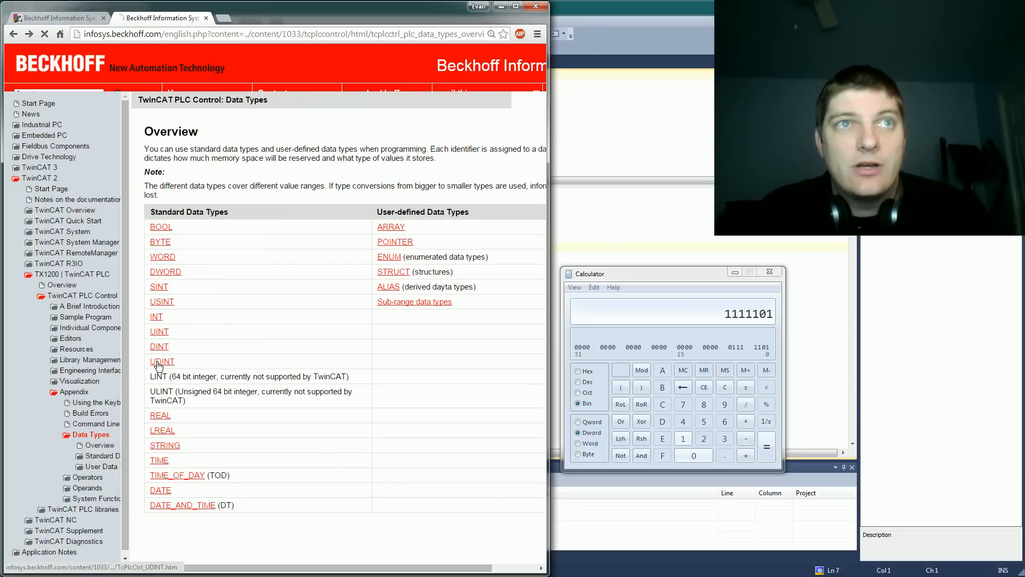
click(161, 361)
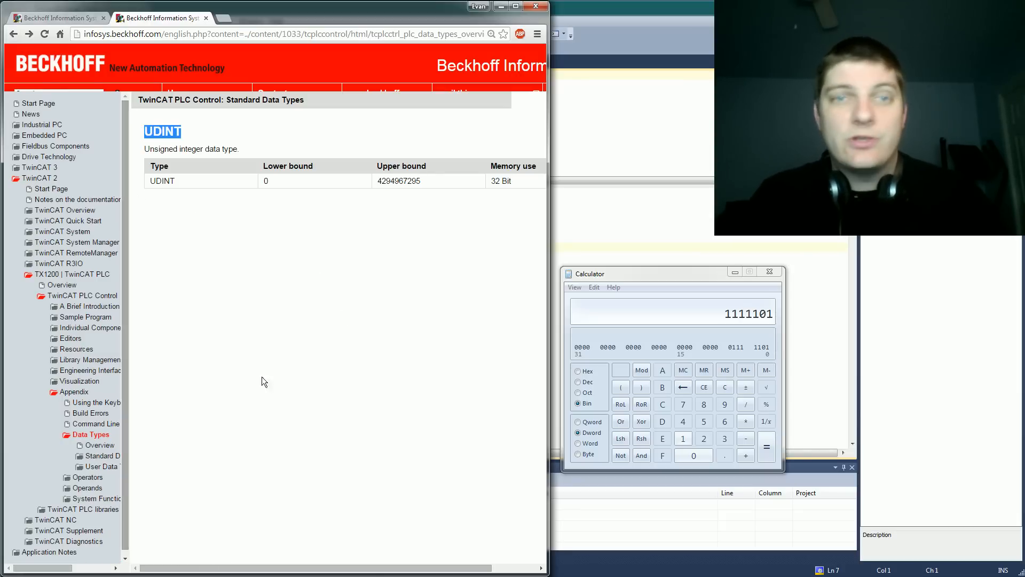
click(90, 435)
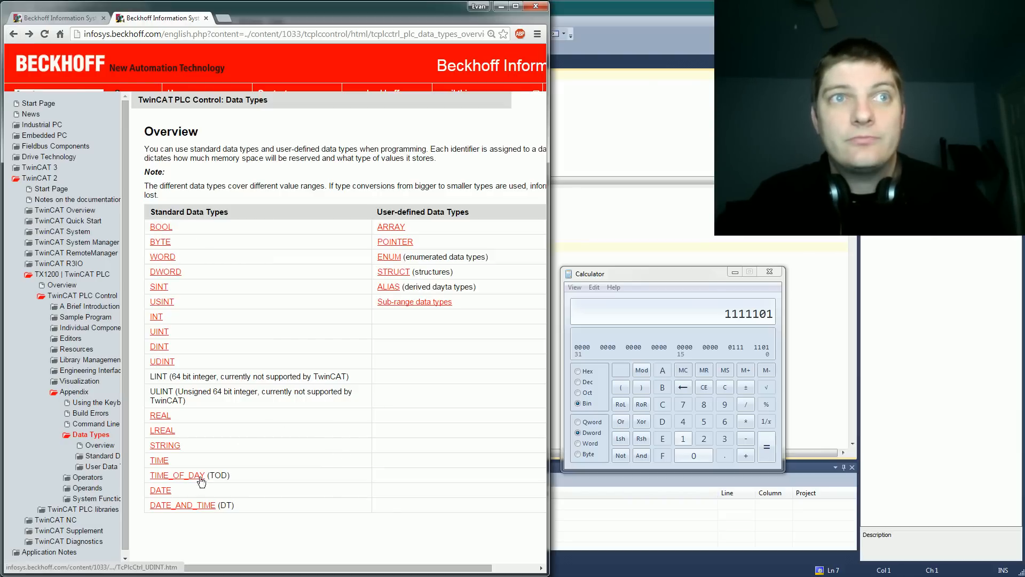
mouse_move(164, 445)
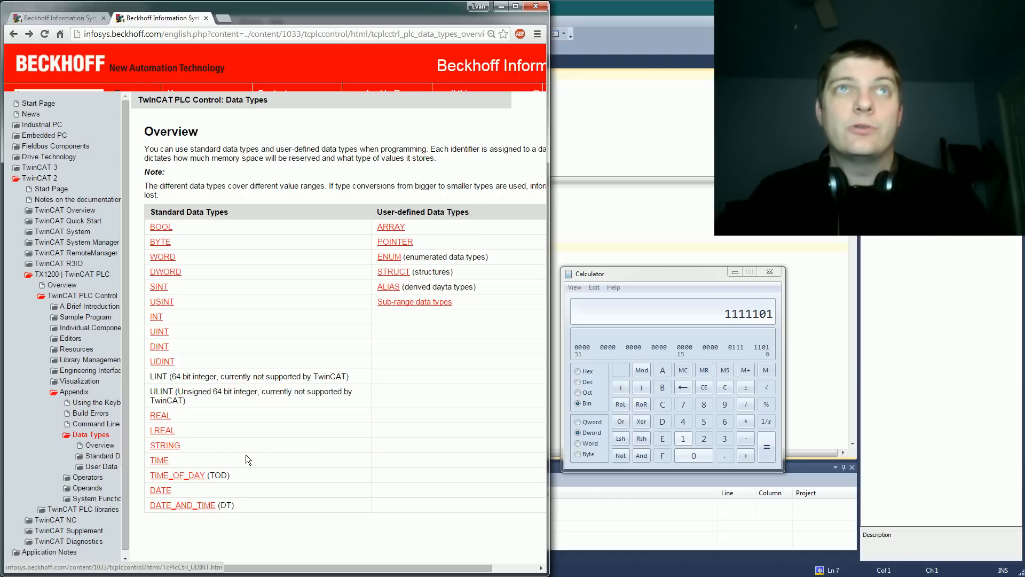
mouse_move(479, 94)
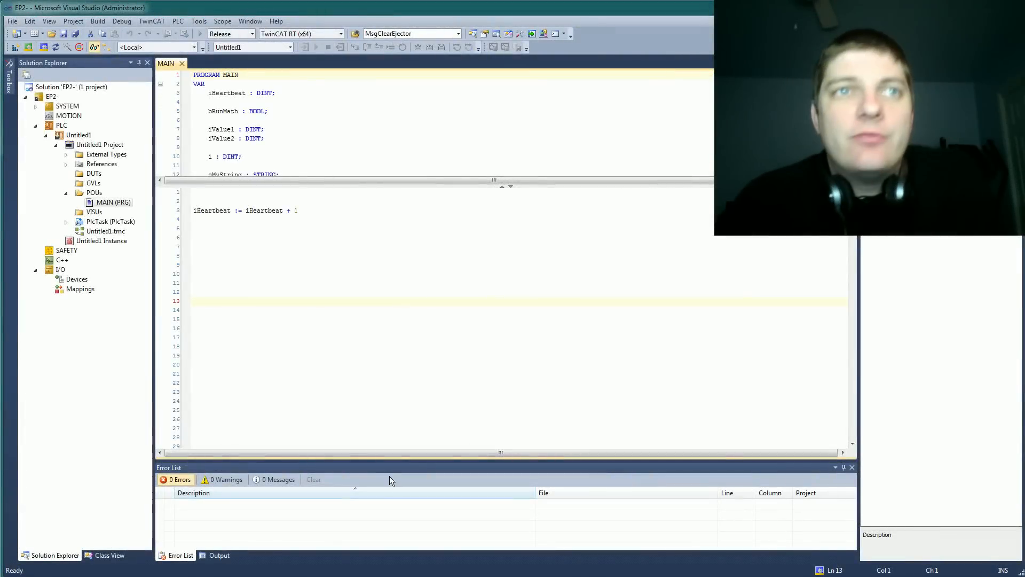
- Declare arr_heartbeats : ARRAY [1..10] OF DINT; in MAIN's variable declarations
click(193, 301)
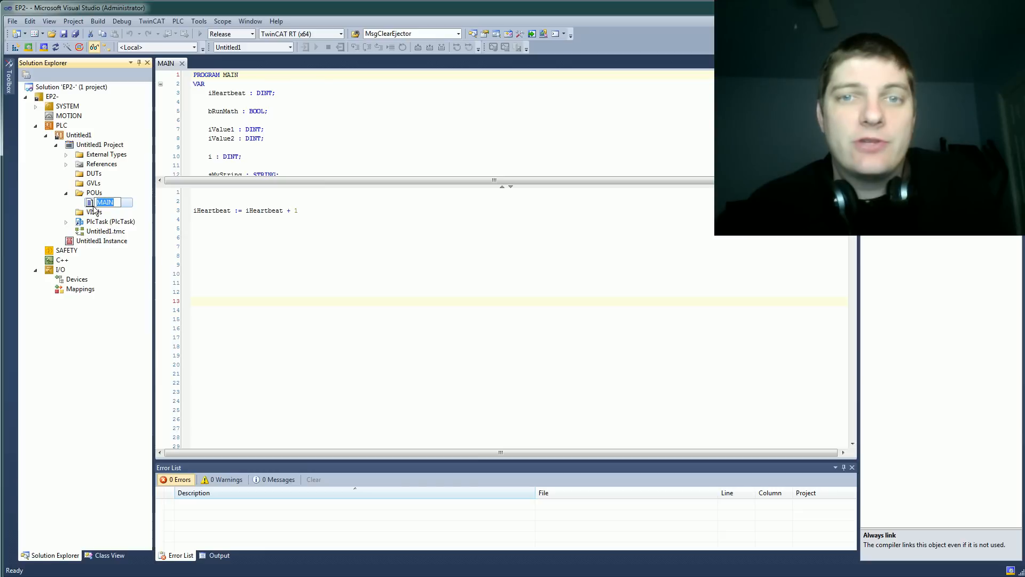
click(463, 346)
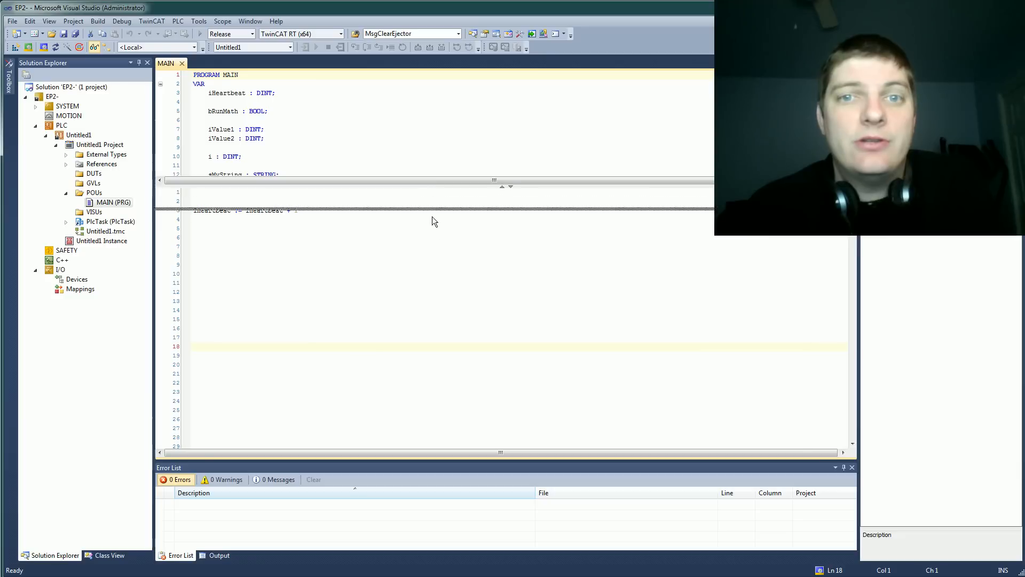
text(arr_heartbeats : ARRAY [1..10] OF DINT;)
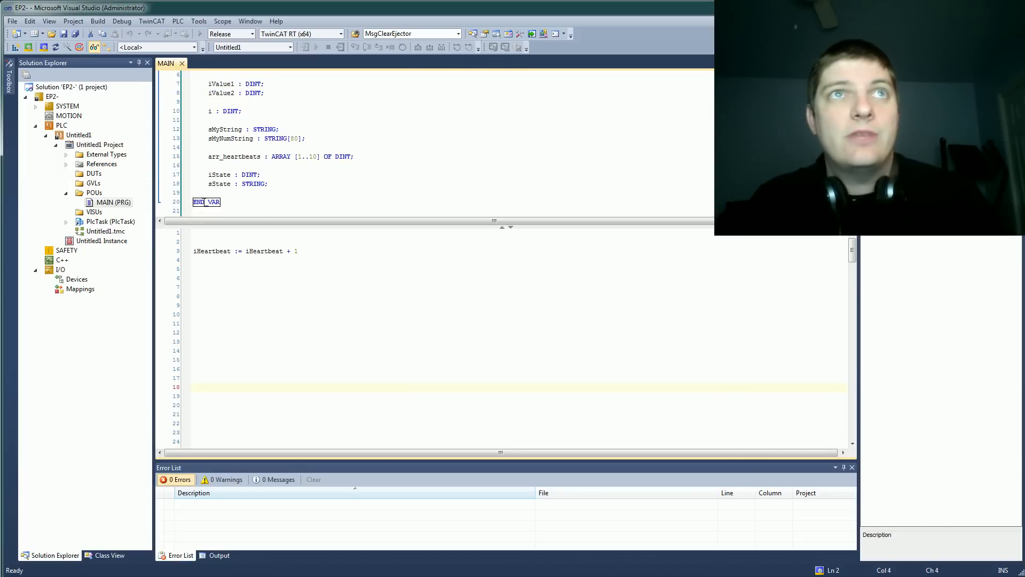
- Edit the heartbeat increment line in the program body to add + 1
click(235, 202)
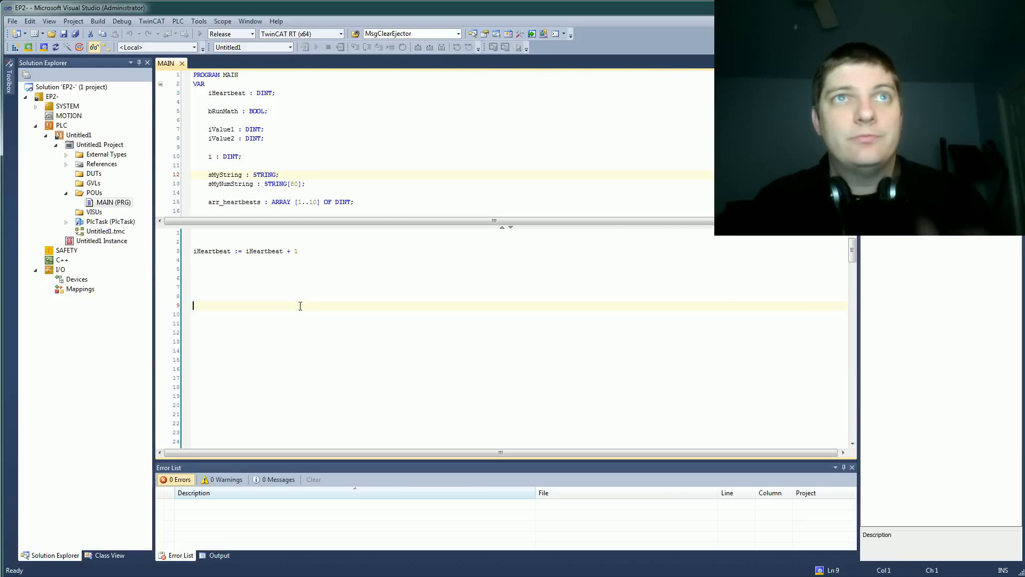
click(298, 250)
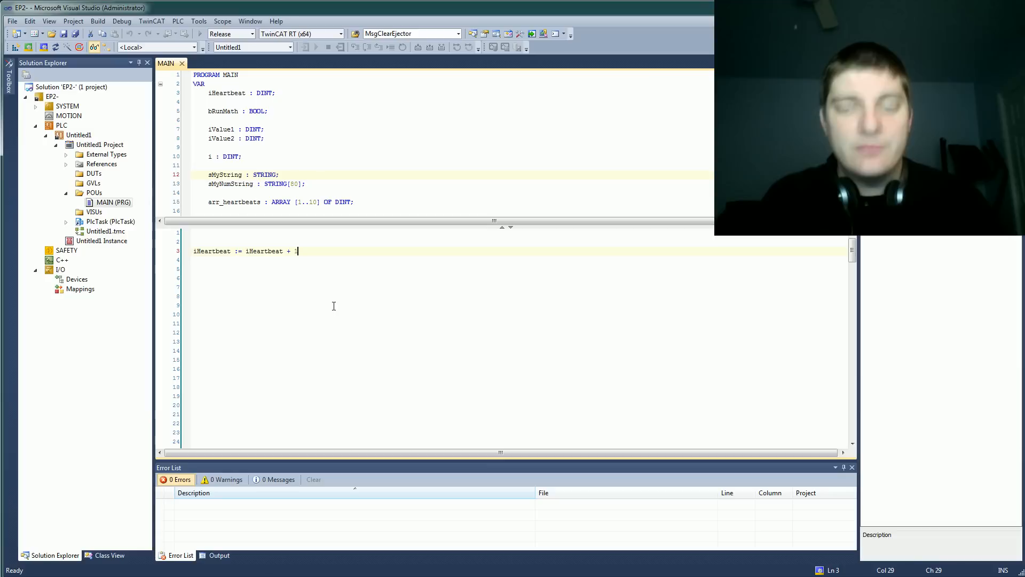
text(1)
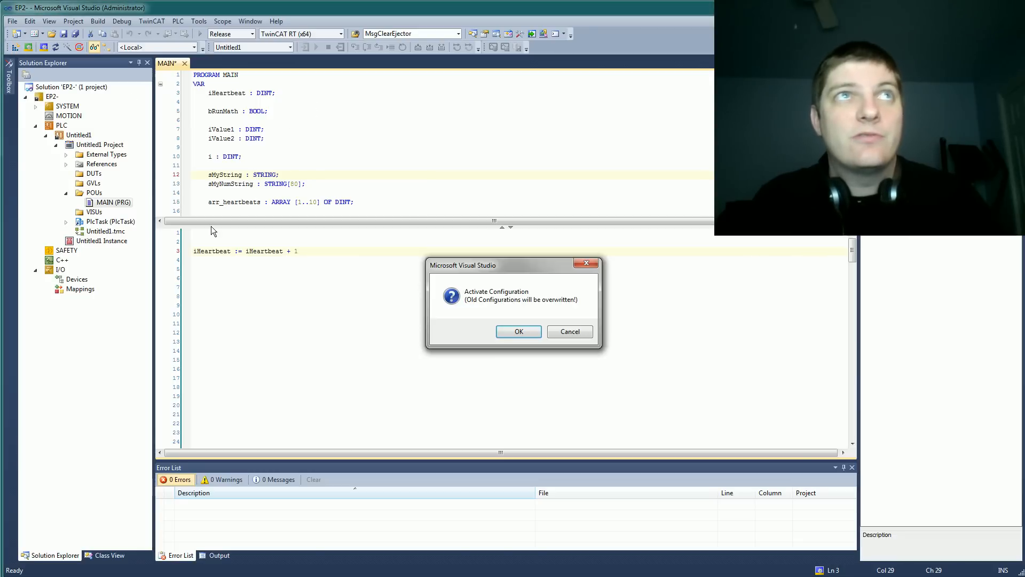
- Confirm activation, finish iHeartbeat := iHeartbeat + 1; with a semicolon and save MAIN
click(518, 332)
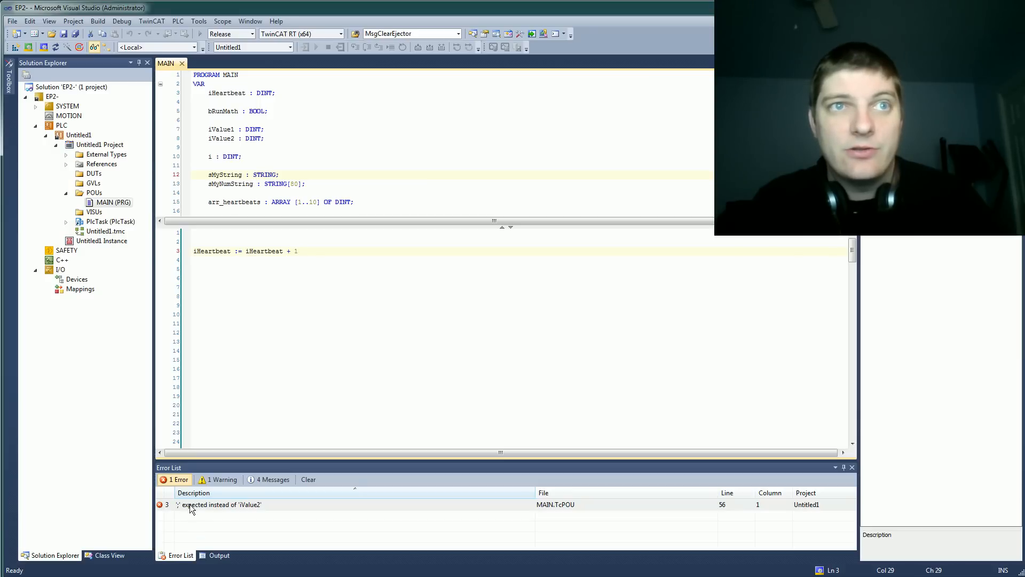
mouse_move(275, 424)
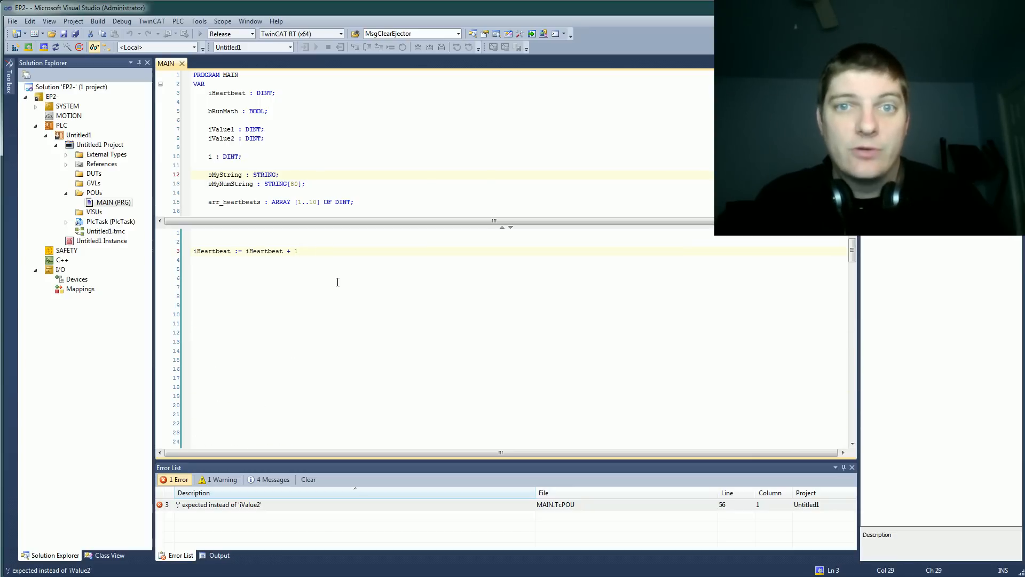
text(;)
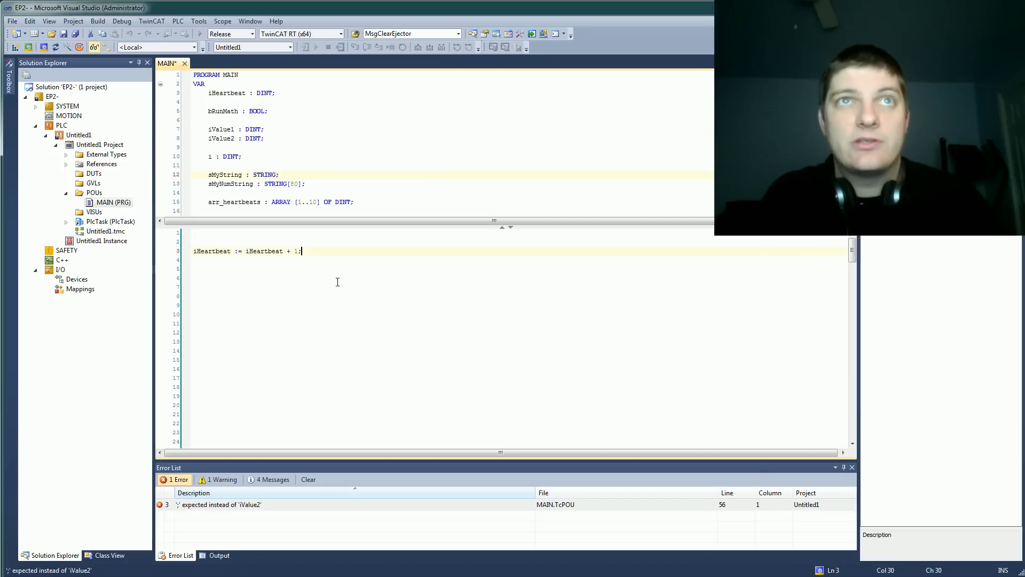
key(ctrl+s)
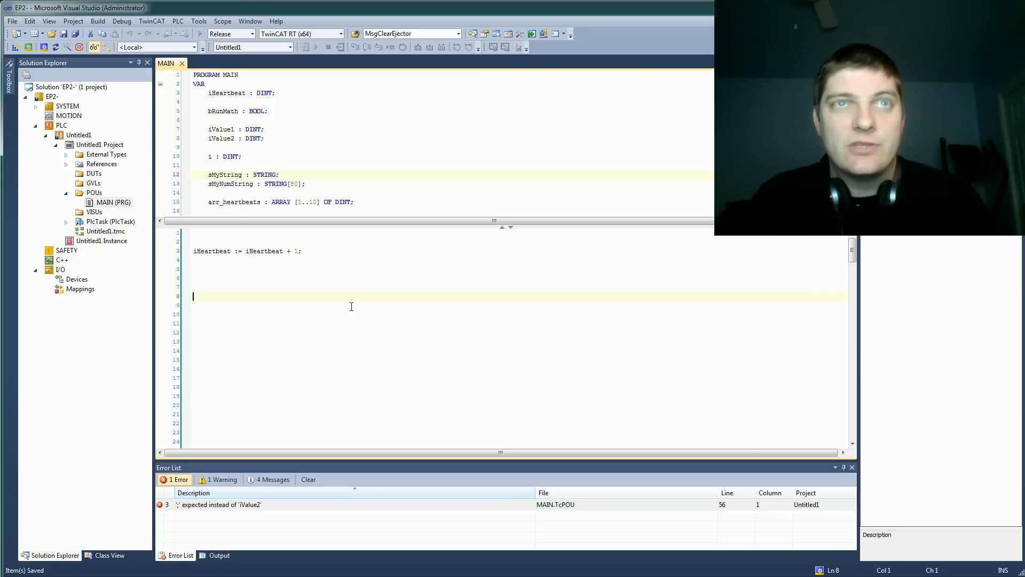
mouse_move(254, 521)
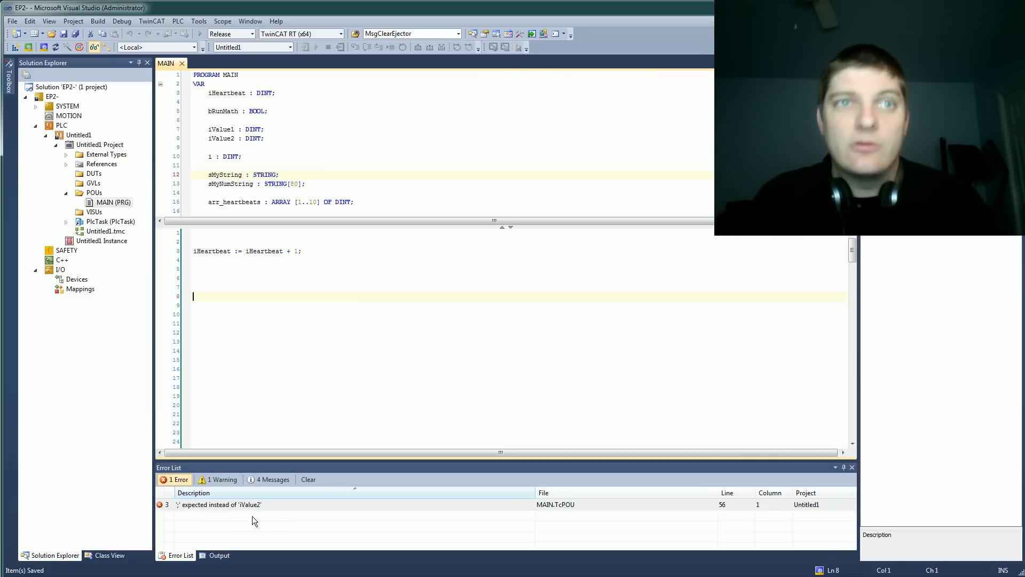
mouse_move(294, 398)
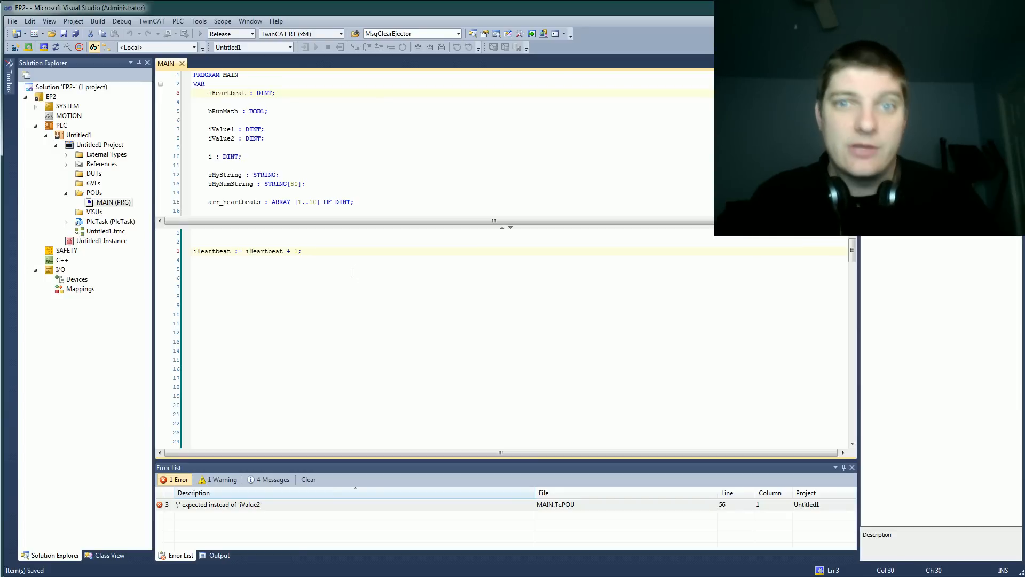
- Review the basic assignment section where iValue2 (DINT) gets 10 and sMyString gets 'Hello World'
scroll(down, 3)
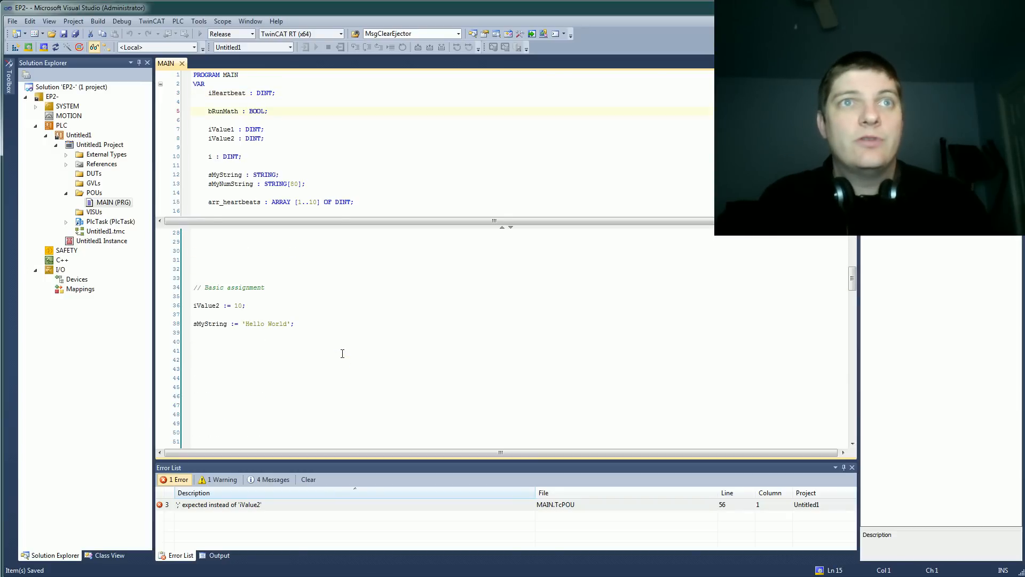
double_click(228, 288)
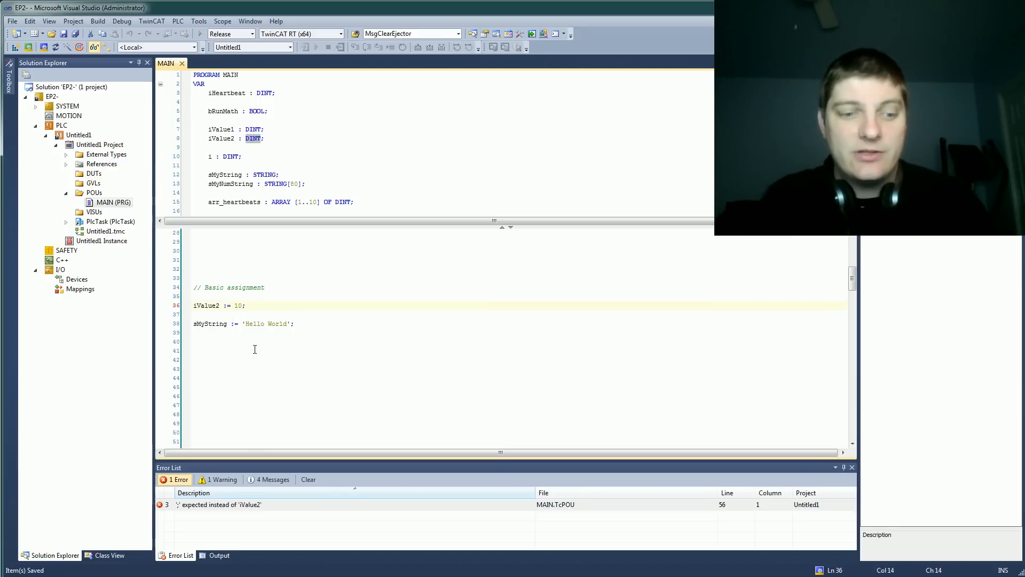
text(.10)
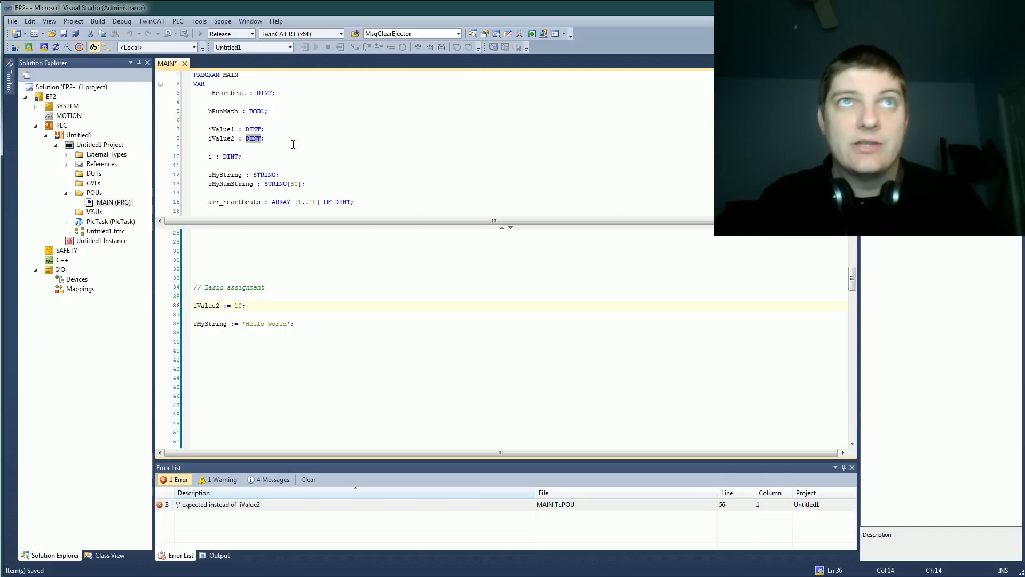
click(203, 322)
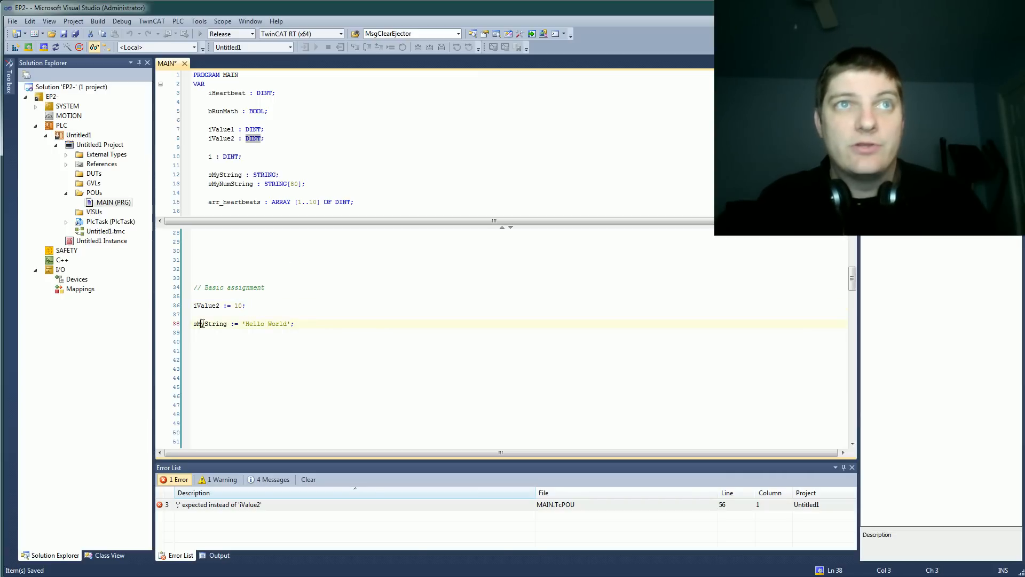
double_click(210, 322)
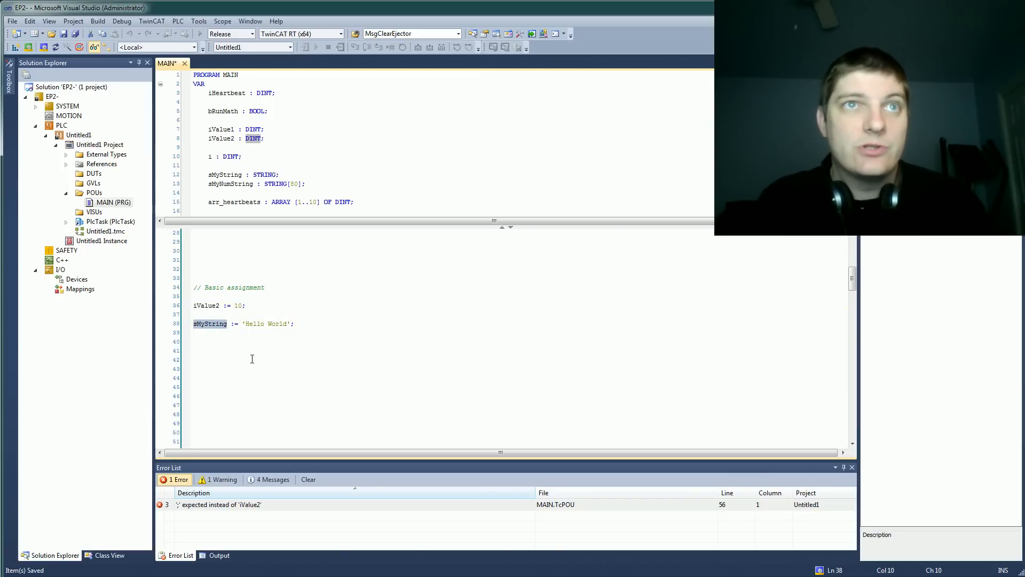
mouse_move(291, 350)
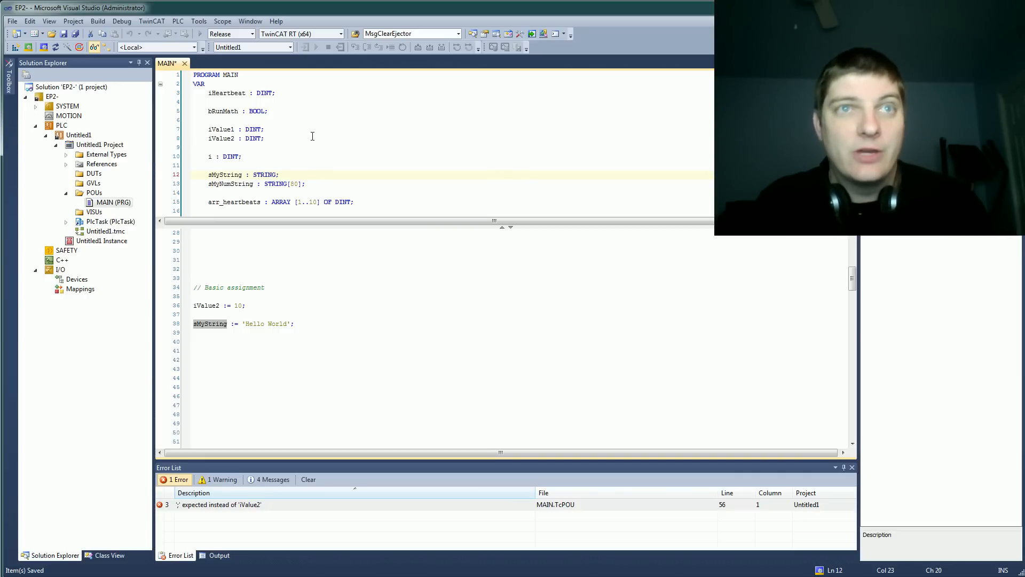
- Change the sMyNumString declaration from STRING[80] to STRING[255]
click(317, 333)
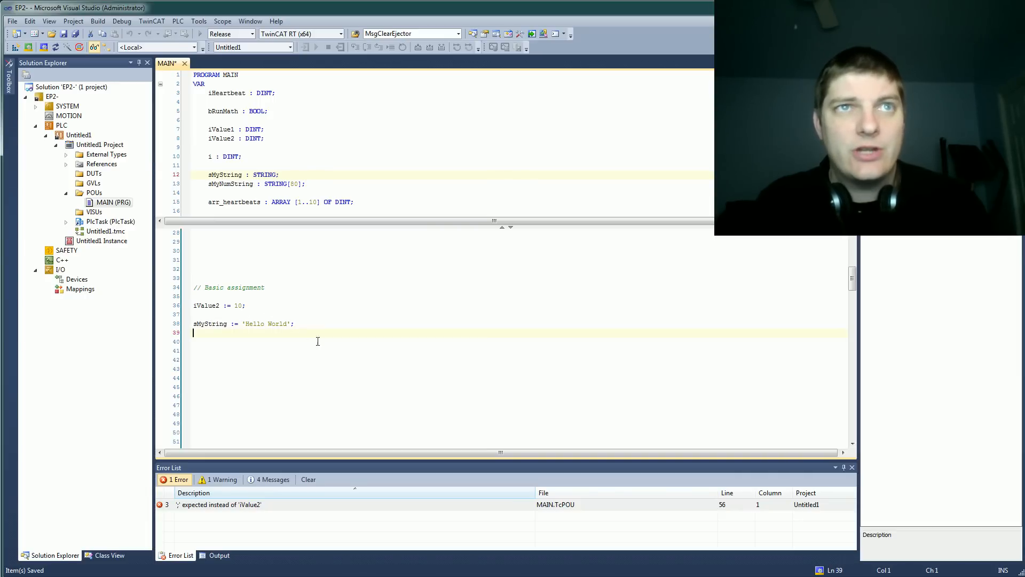
click(264, 184)
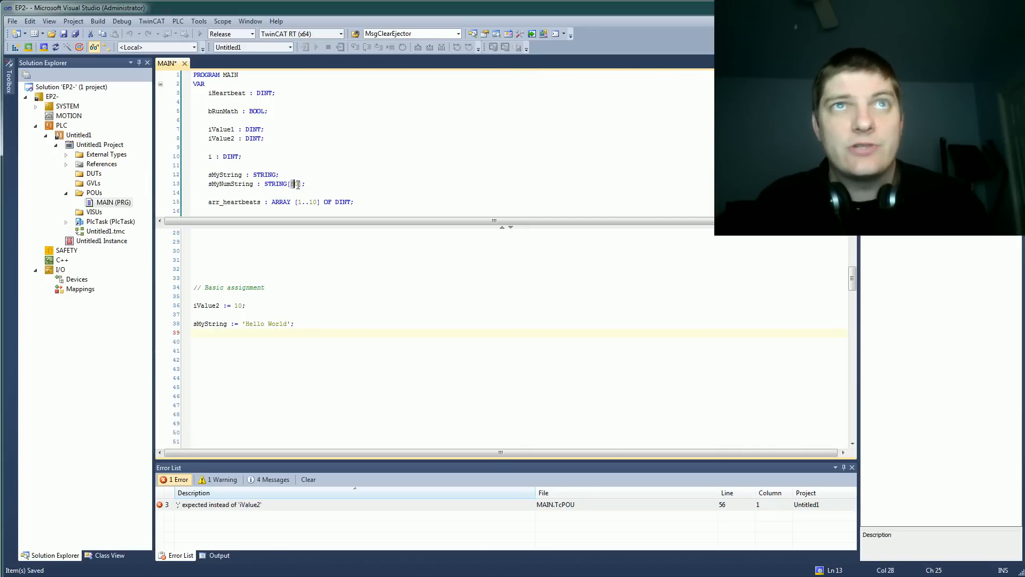
text(255)
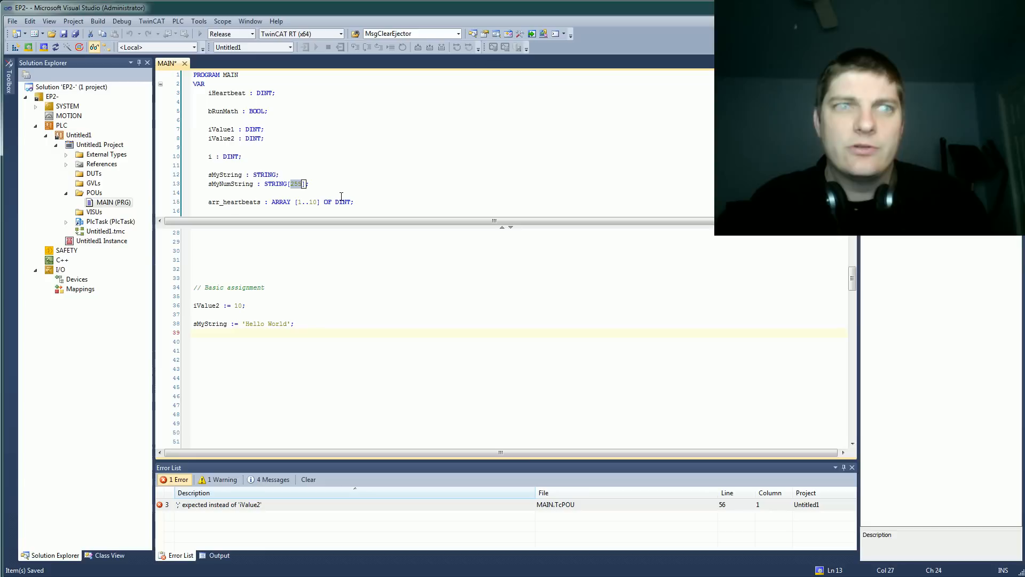
mouse_move(353, 184)
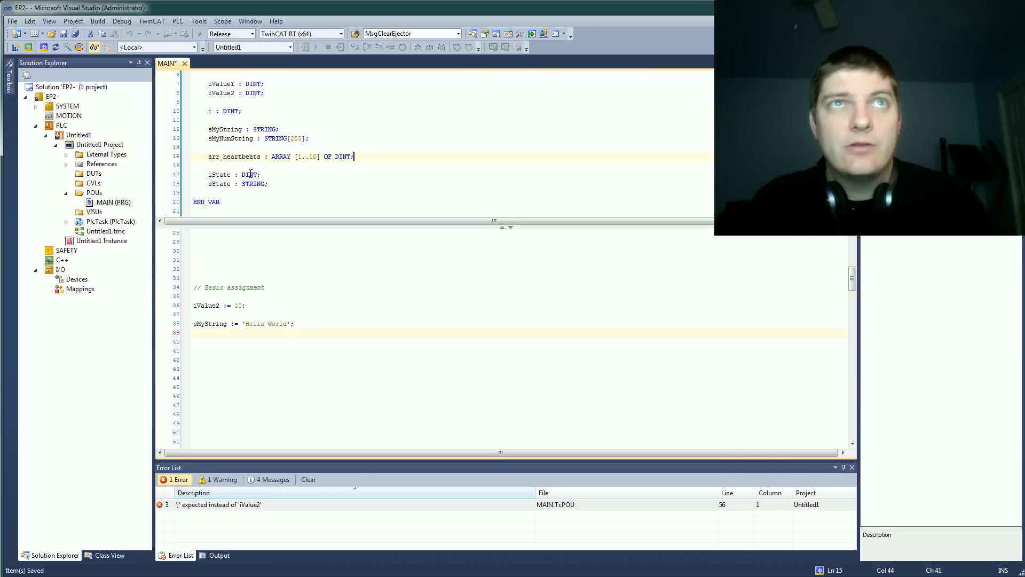
- Highlight the ARRAY [1..10] OF DINT type of arr_heartbeats and the iState declaration
double_click(234, 156)
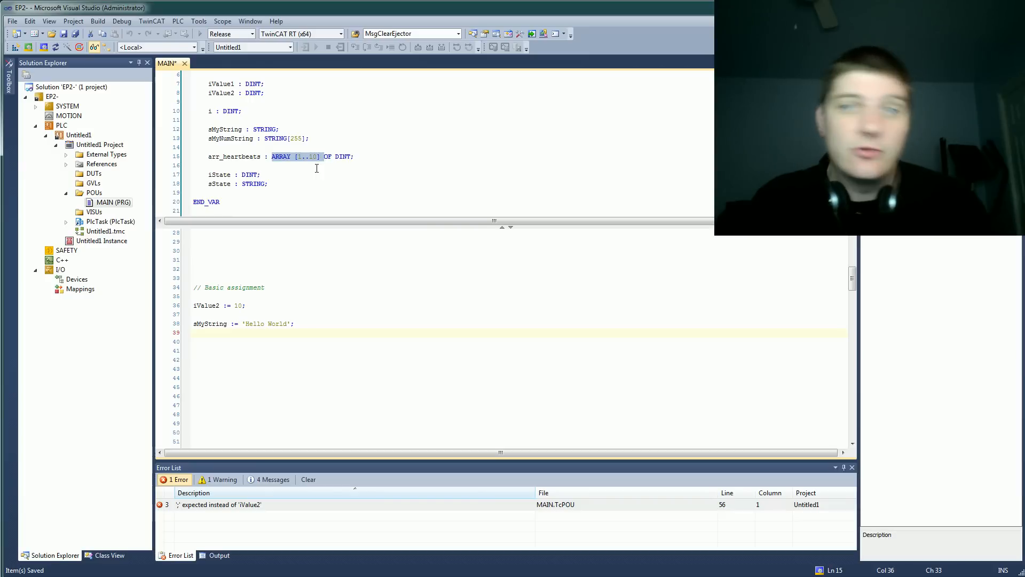
click(366, 156)
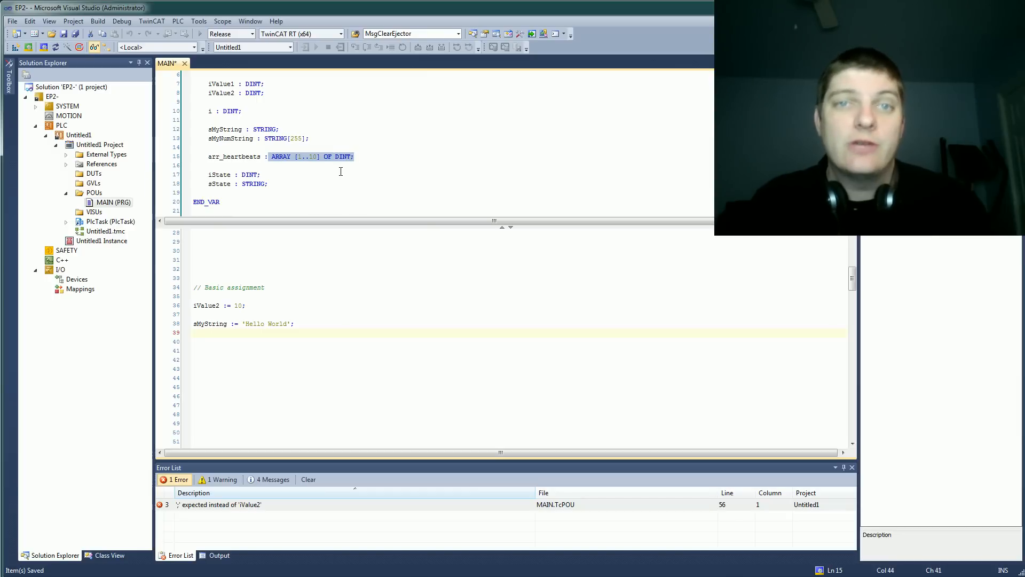
click(261, 175)
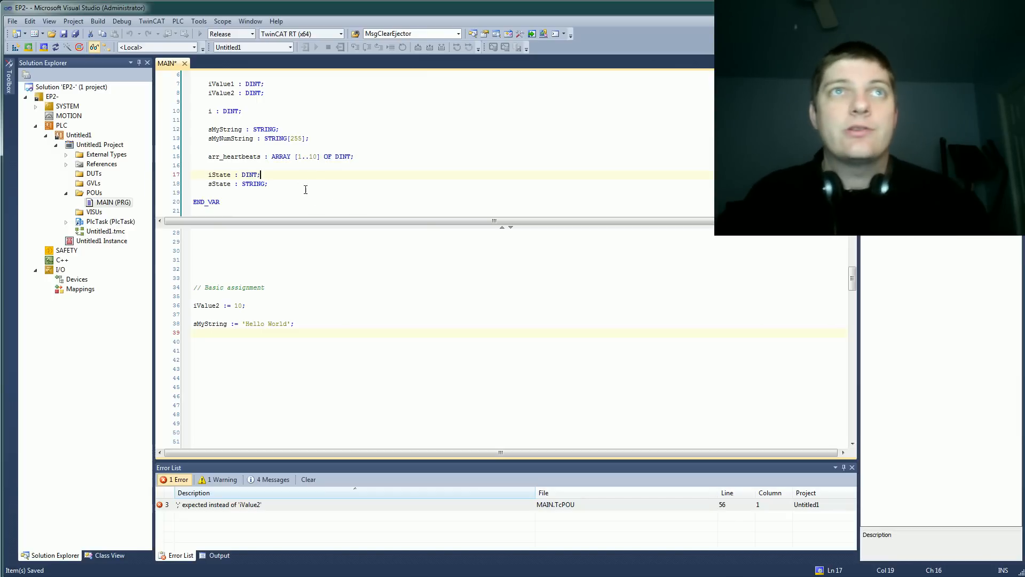
double_click(219, 184)
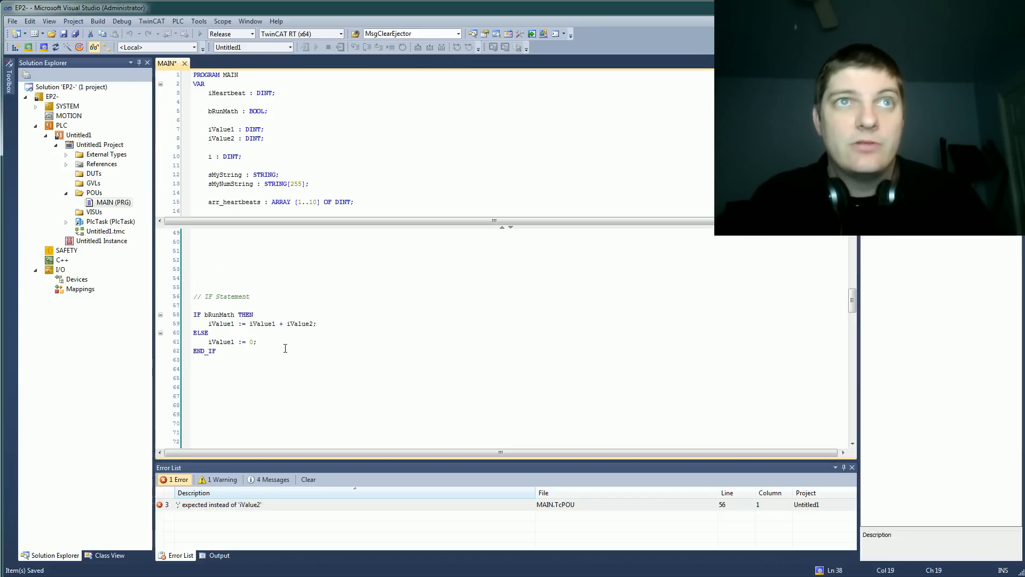
double_click(222, 288)
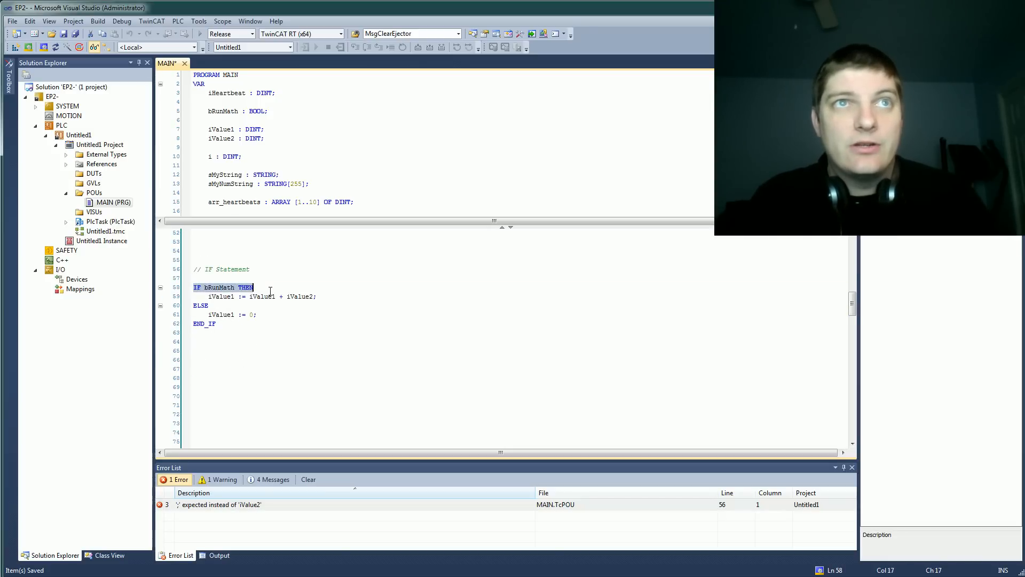
click(193, 342)
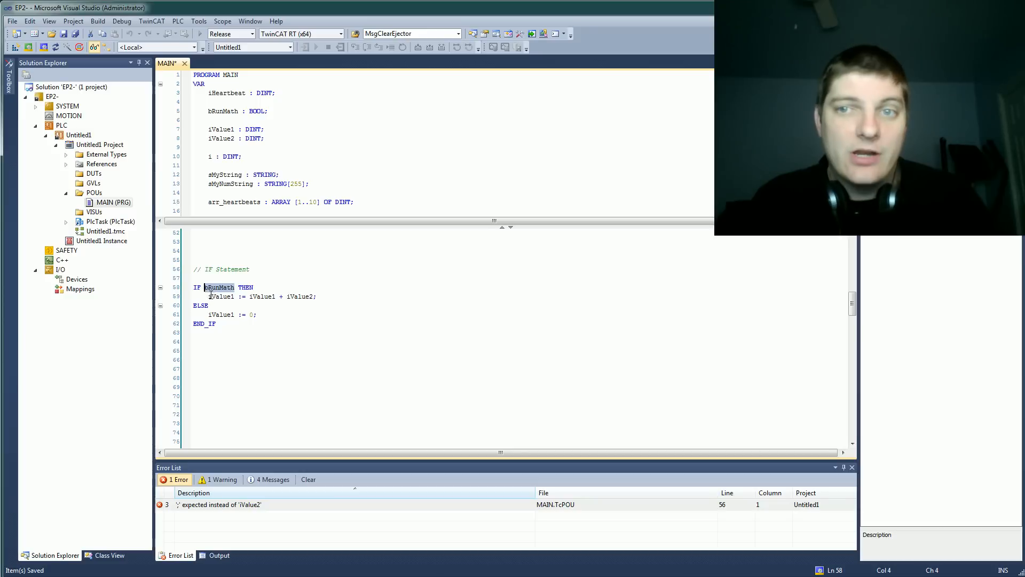
click(208, 287)
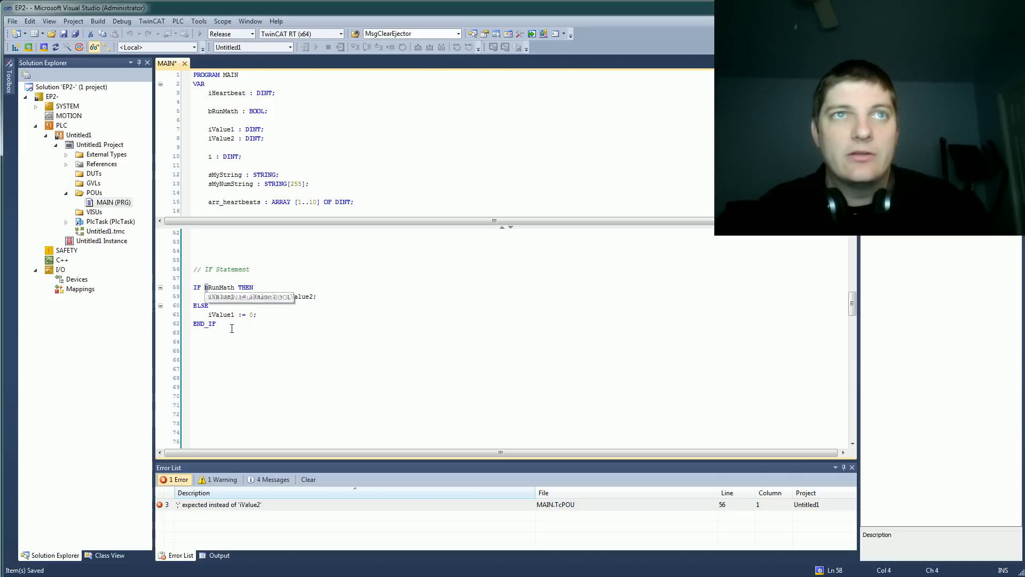
click(216, 323)
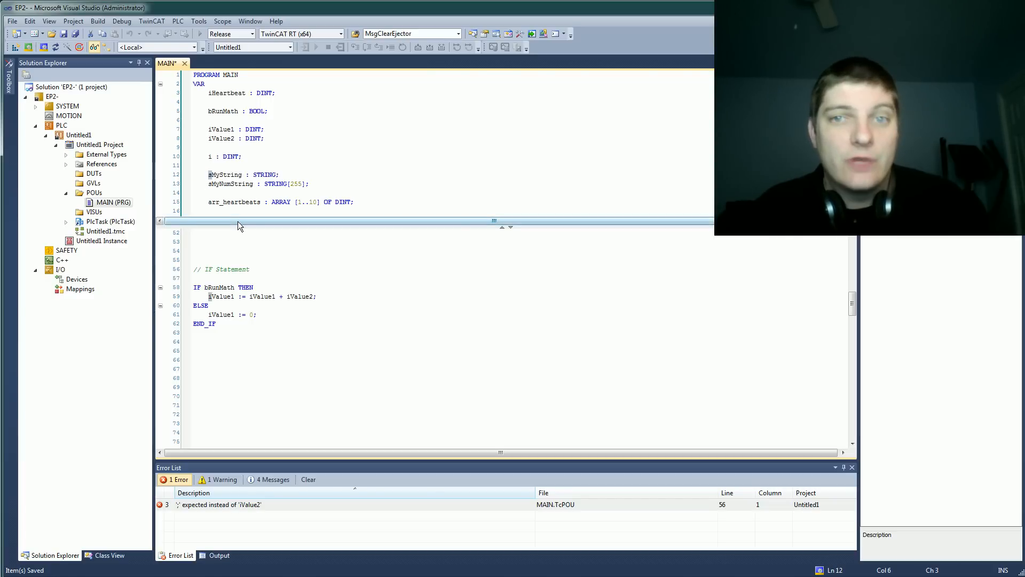
double_click(213, 202)
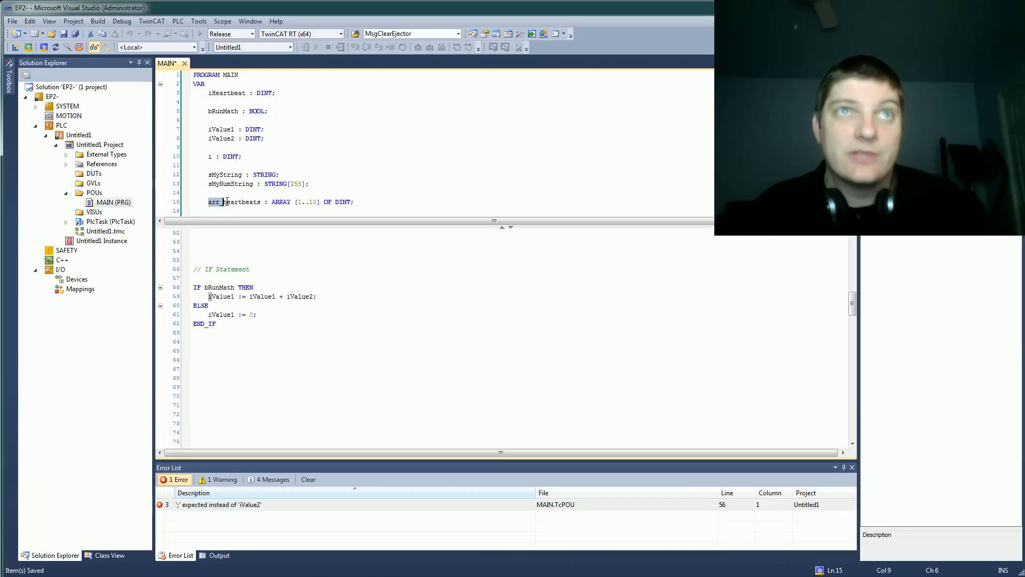
click(291, 333)
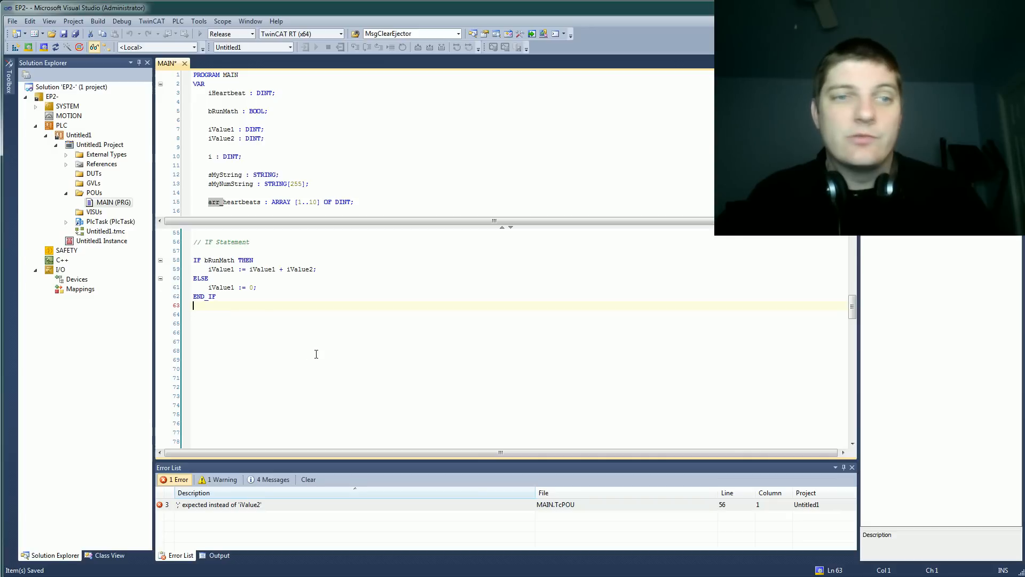
mouse_move(264, 284)
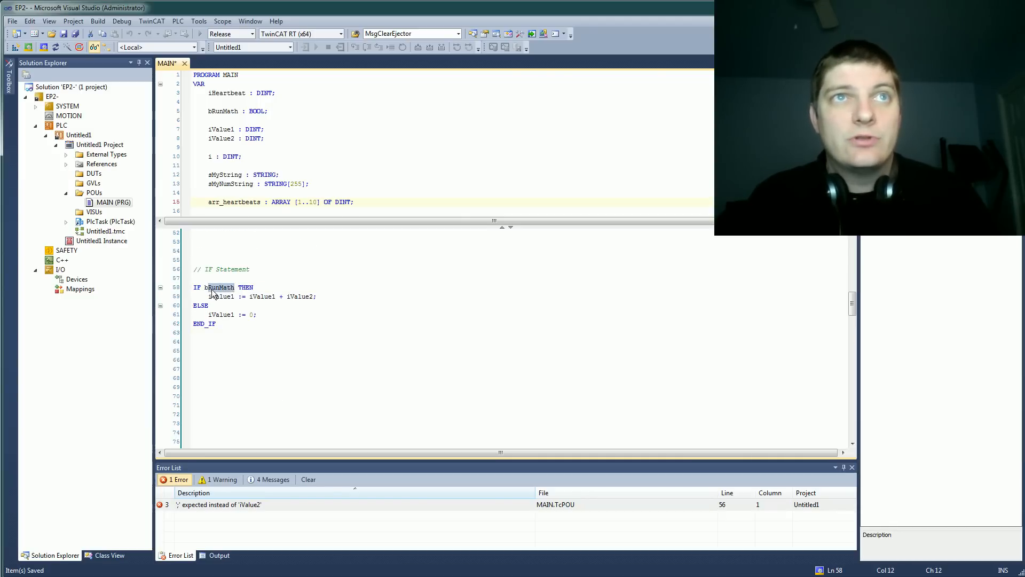
text(= 1)
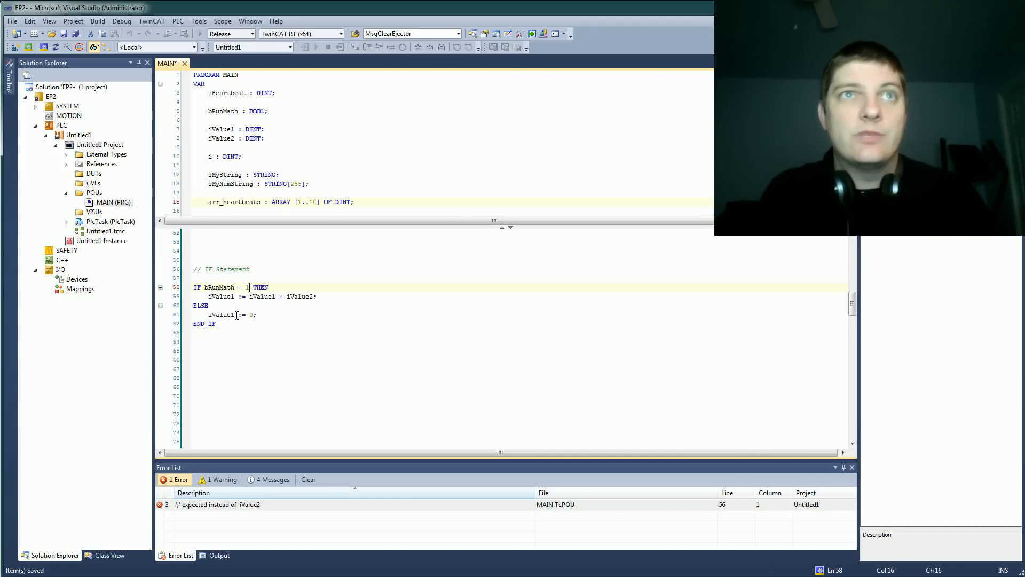
double_click(241, 287)
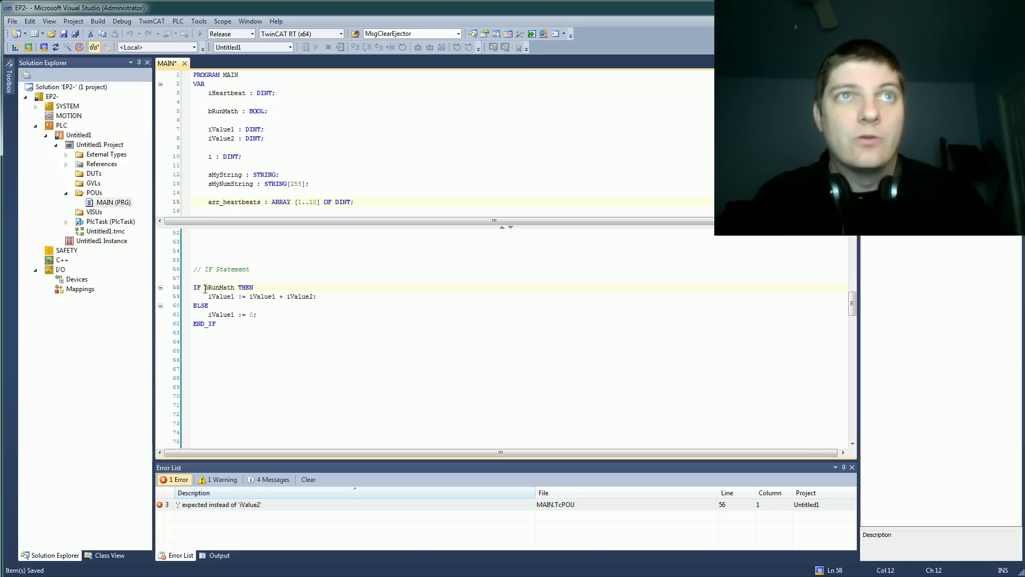
text(NOT)
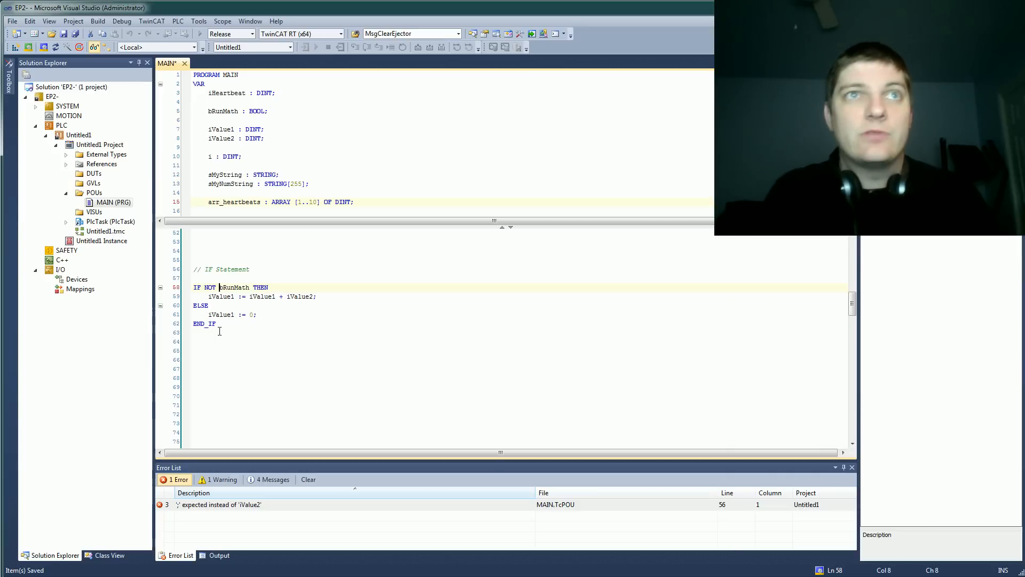
key(BackSpace)
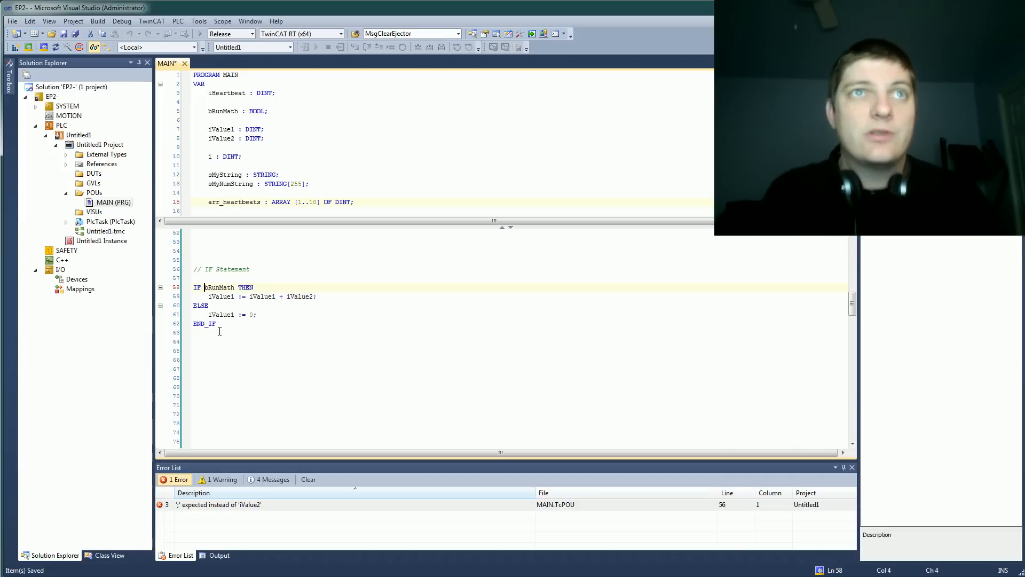
click(261, 296)
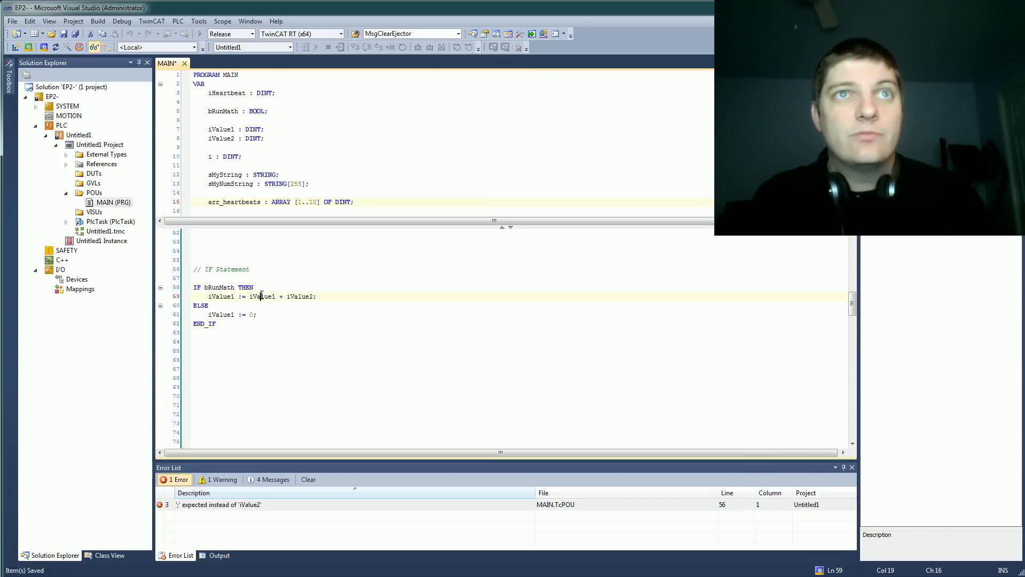
double_click(300, 296)
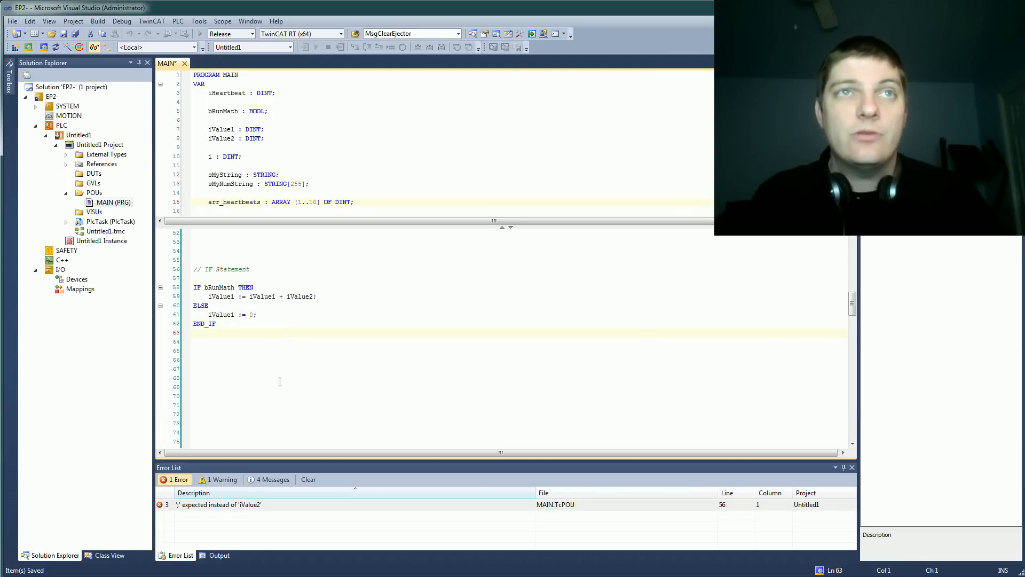
- Walk through the FOR loop adding i to arr_heartbeats[i] for 1 to 10, highlighting its body and END_FOR
scroll(down, 3)
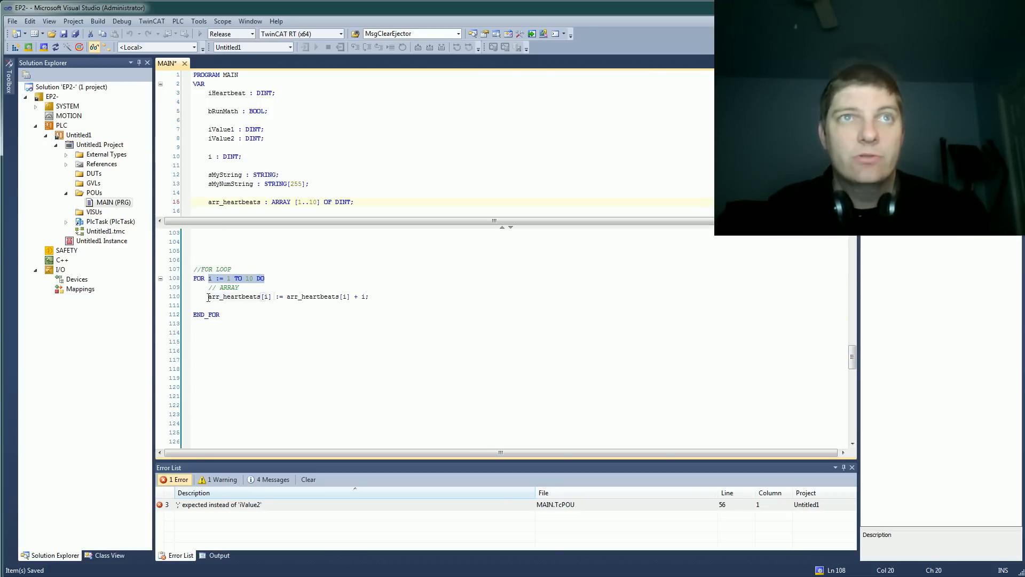
double_click(235, 296)
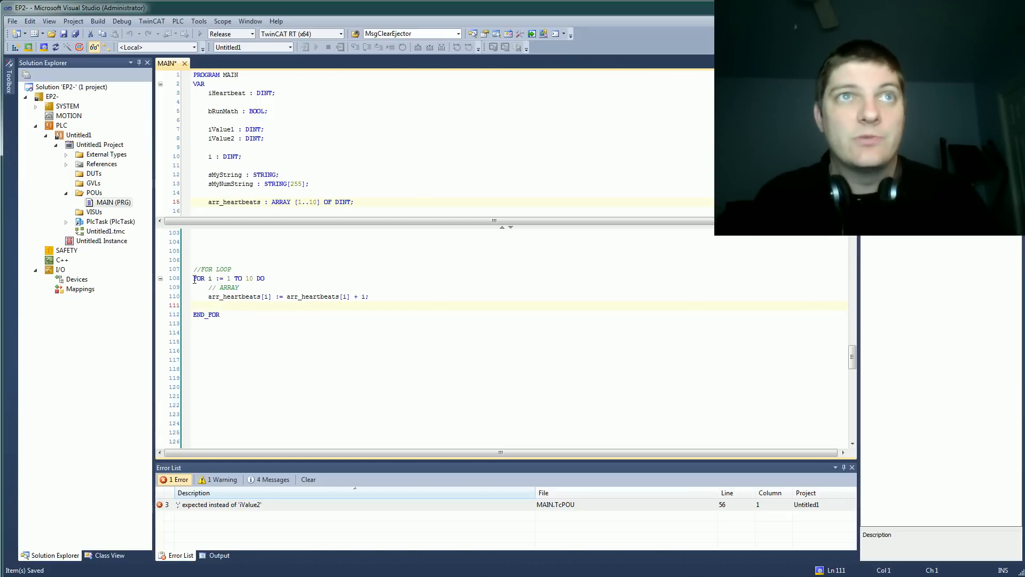
double_click(206, 314)
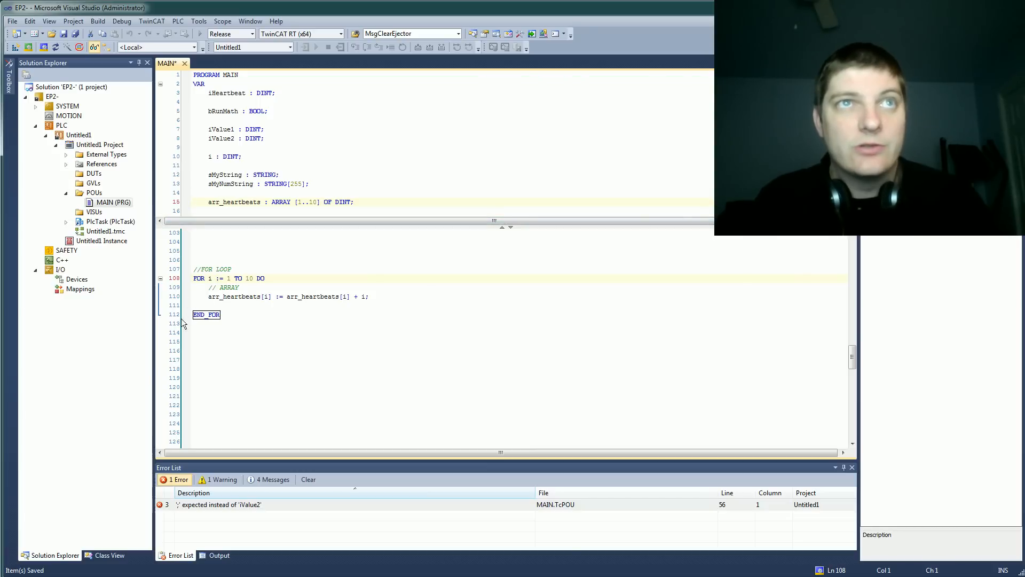
mouse_move(214, 296)
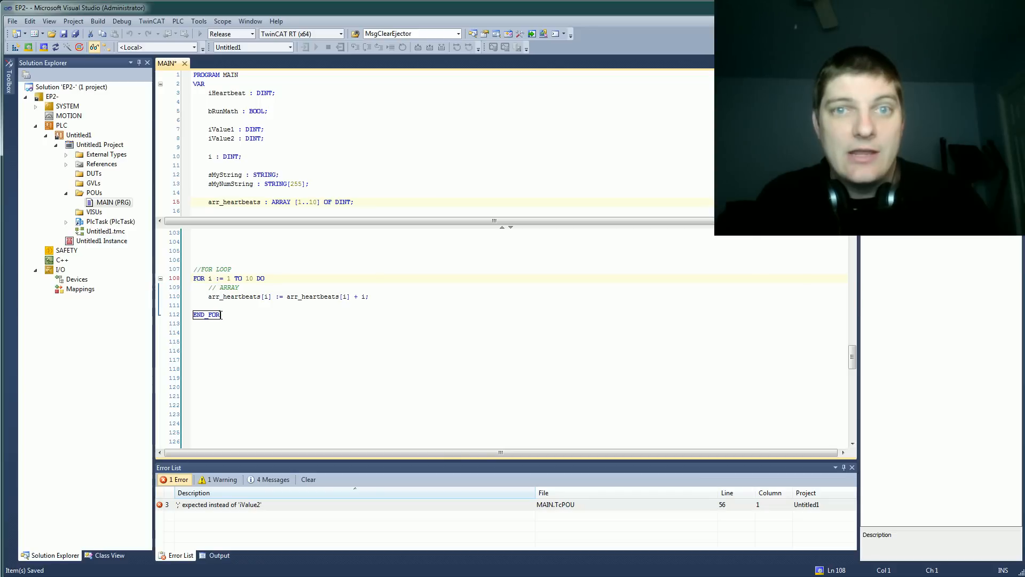
click(209, 277)
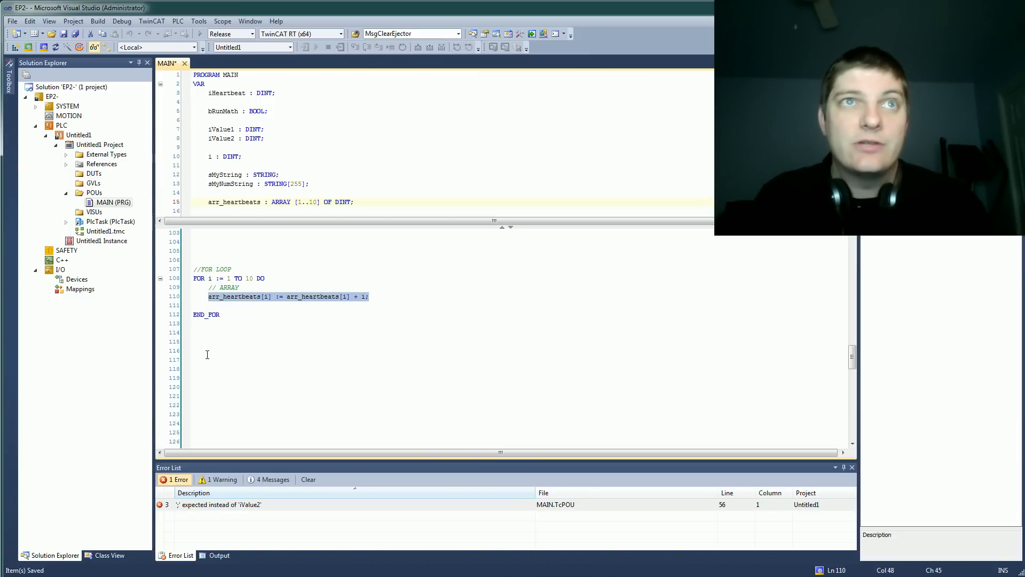
click(231, 269)
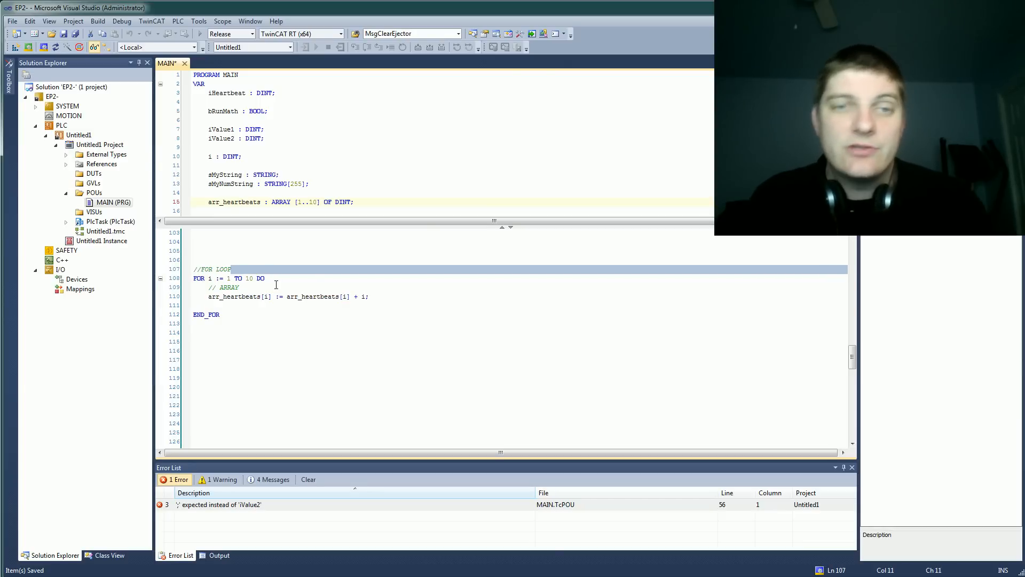
mouse_move(304, 362)
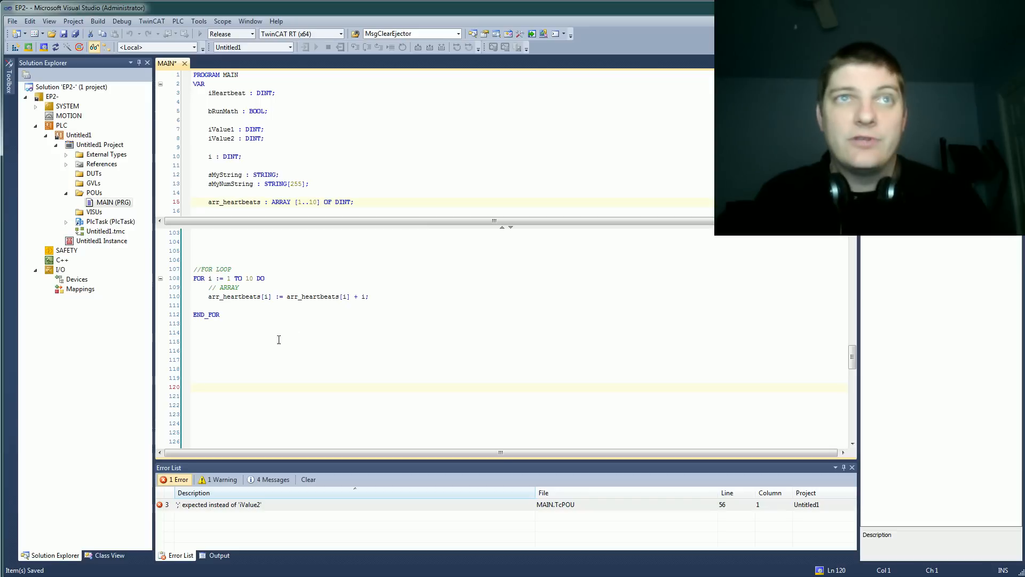
click(208, 306)
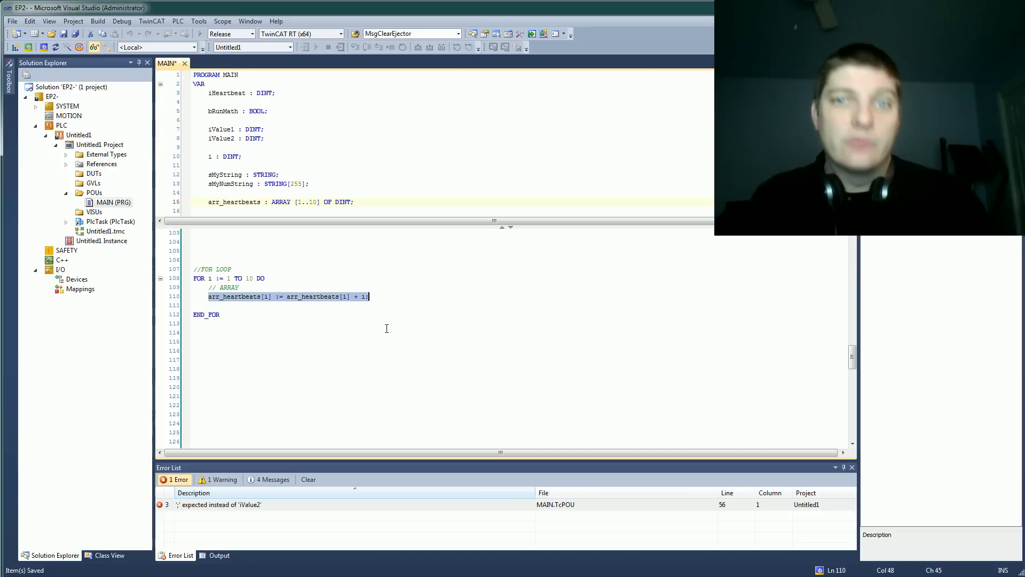
scroll(down, 3)
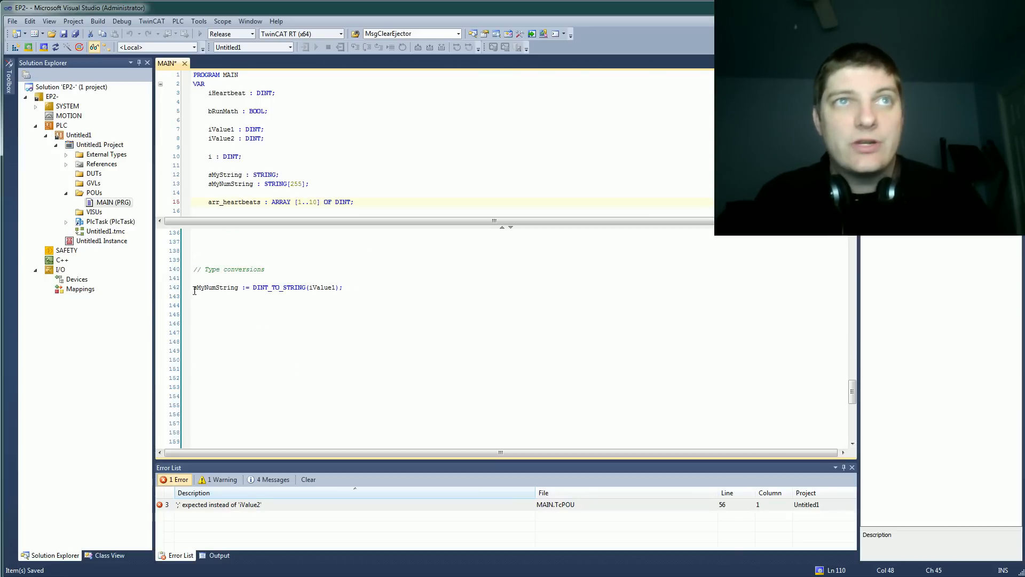
- Highlight DINT_TO_STRING and iValue1 in the conversion to sMyNumString, leaving it unchanged, and reach the CASE block
double_click(278, 288)
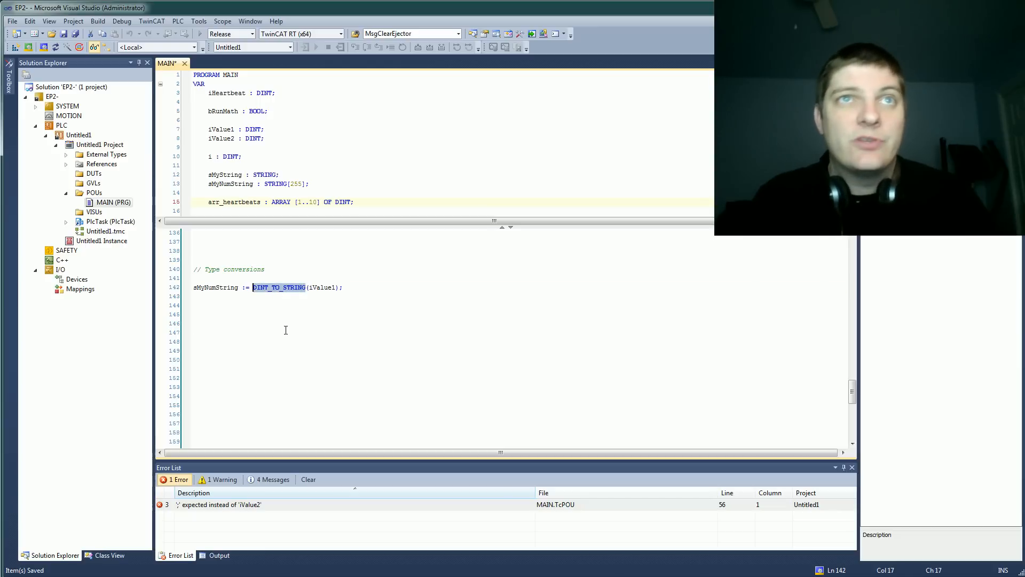
click(193, 305)
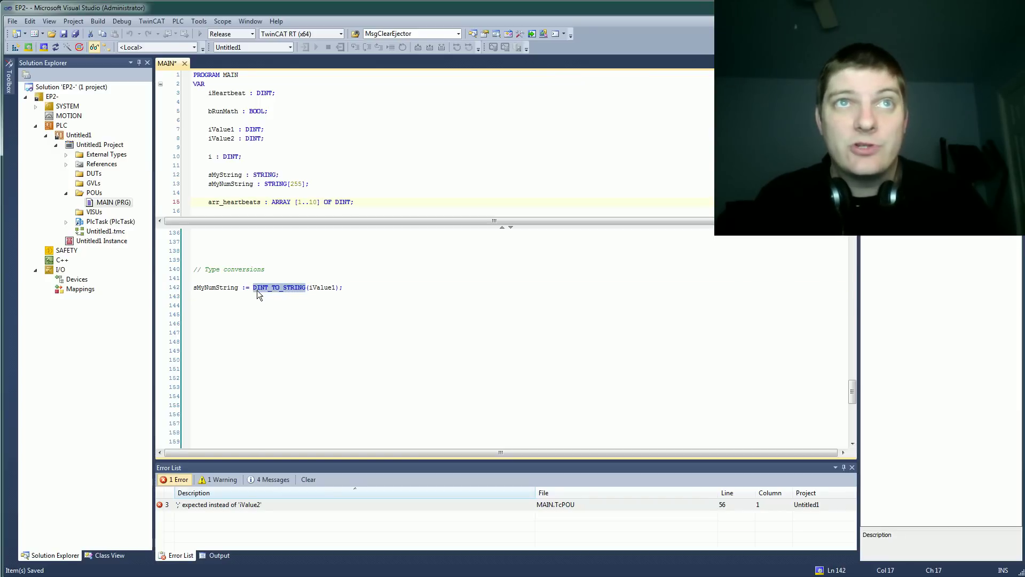
click(291, 305)
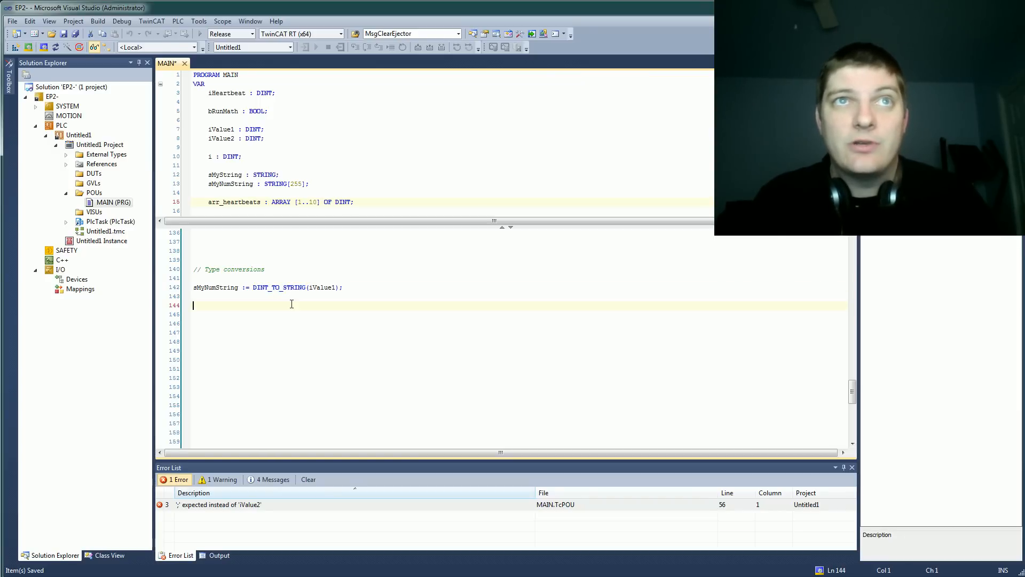
double_click(261, 288)
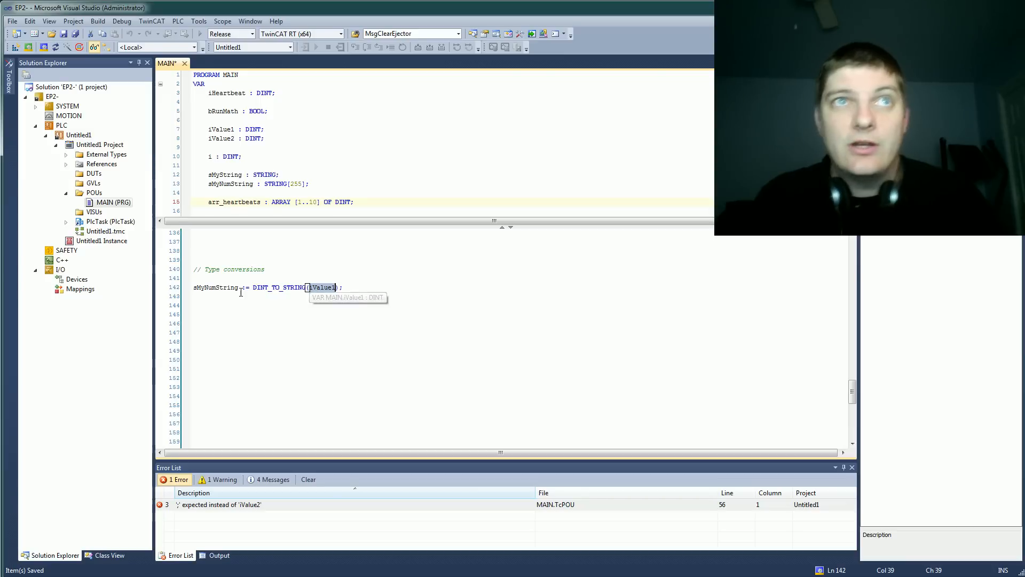
mouse_move(215, 287)
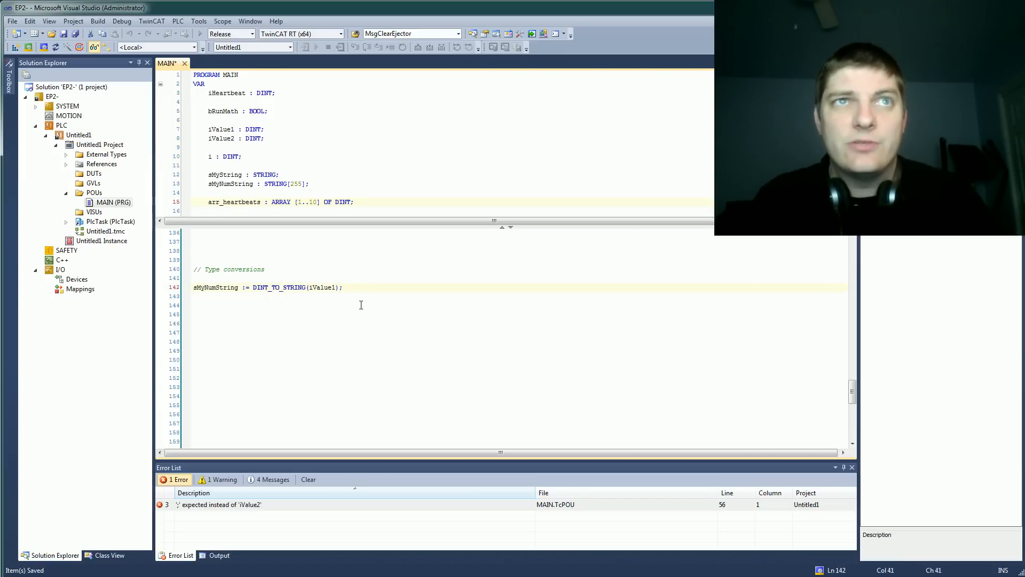
mouse_move(334, 304)
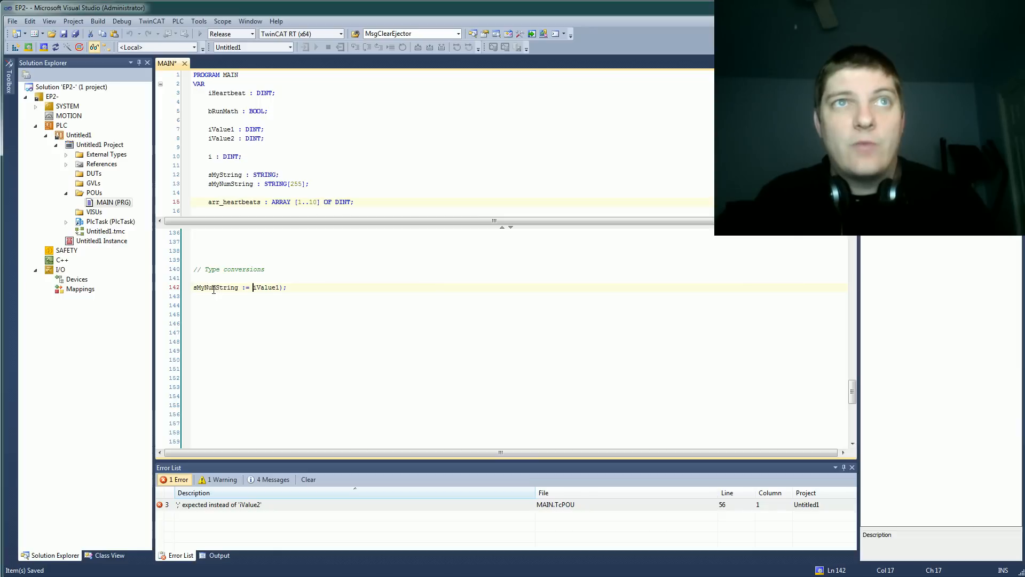
mouse_move(295, 319)
text(DINT_TO_STRING()
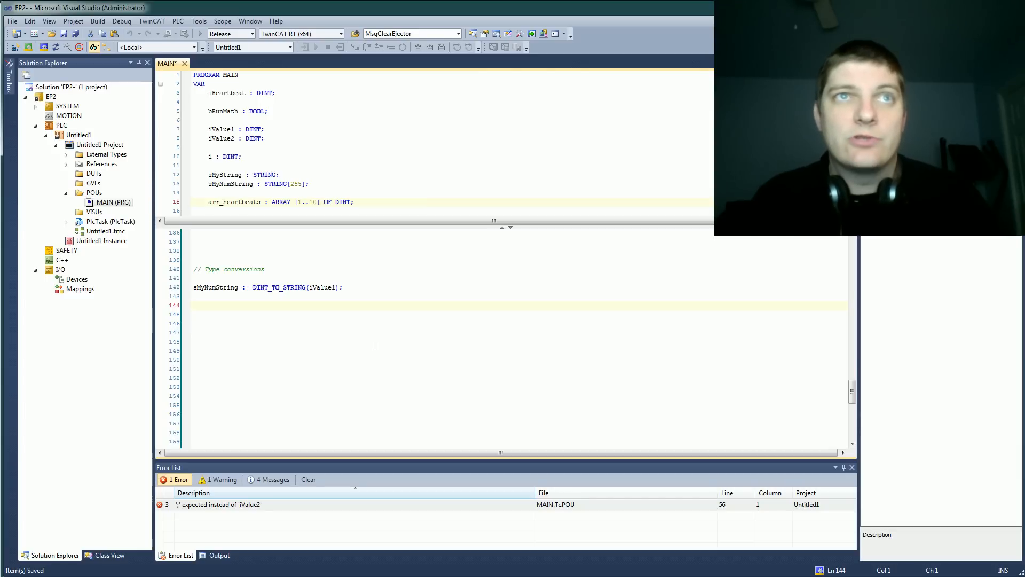
scroll(down, 3)
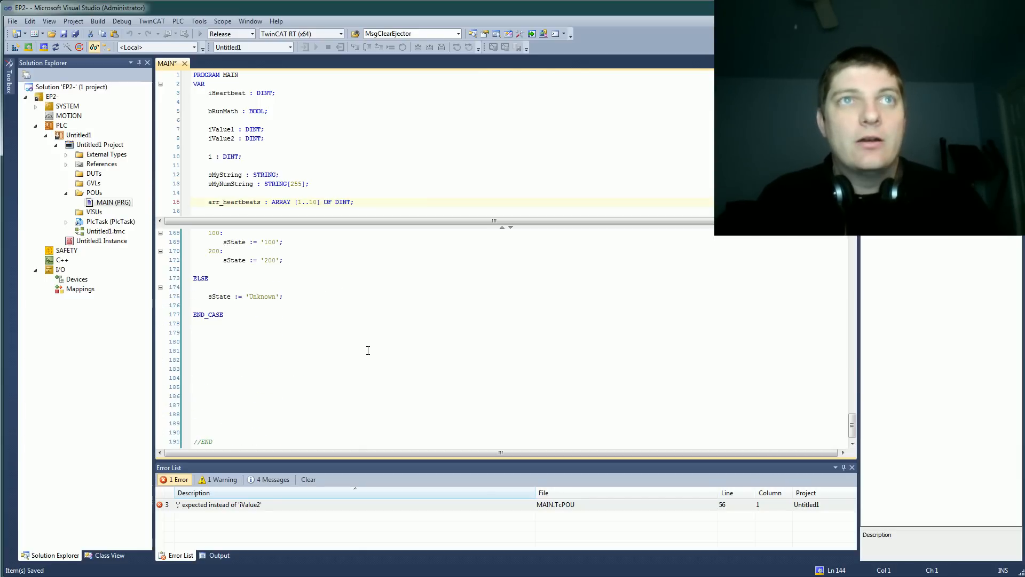
- Highlight iState as the CASE selector and its 100 case label
scroll(up, 3)
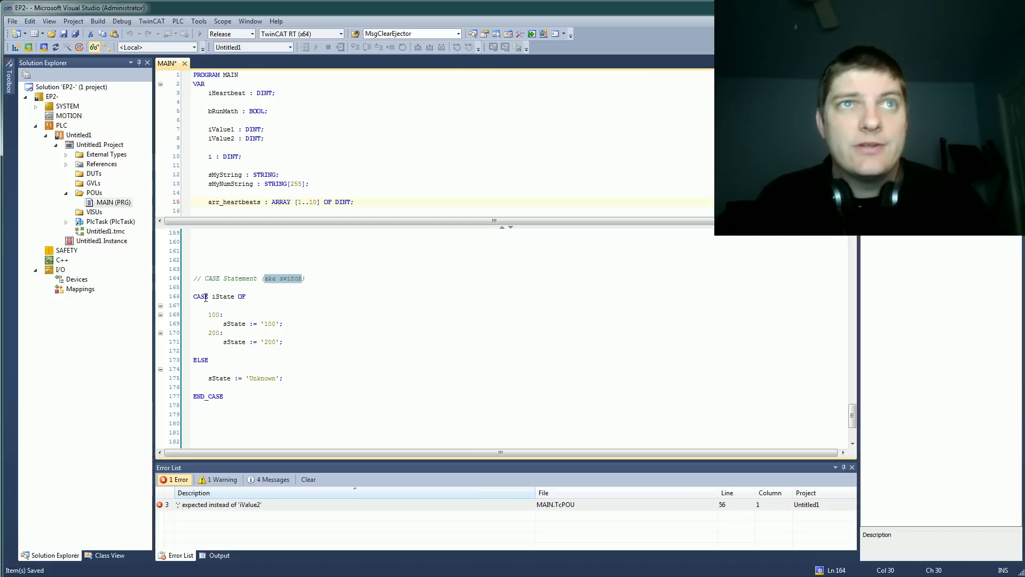
double_click(223, 295)
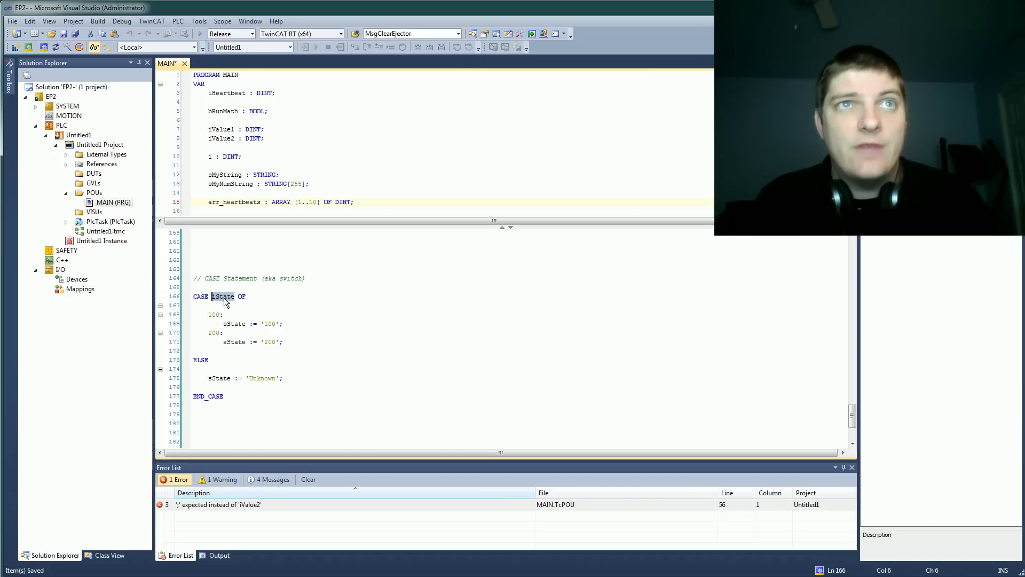
mouse_move(219, 323)
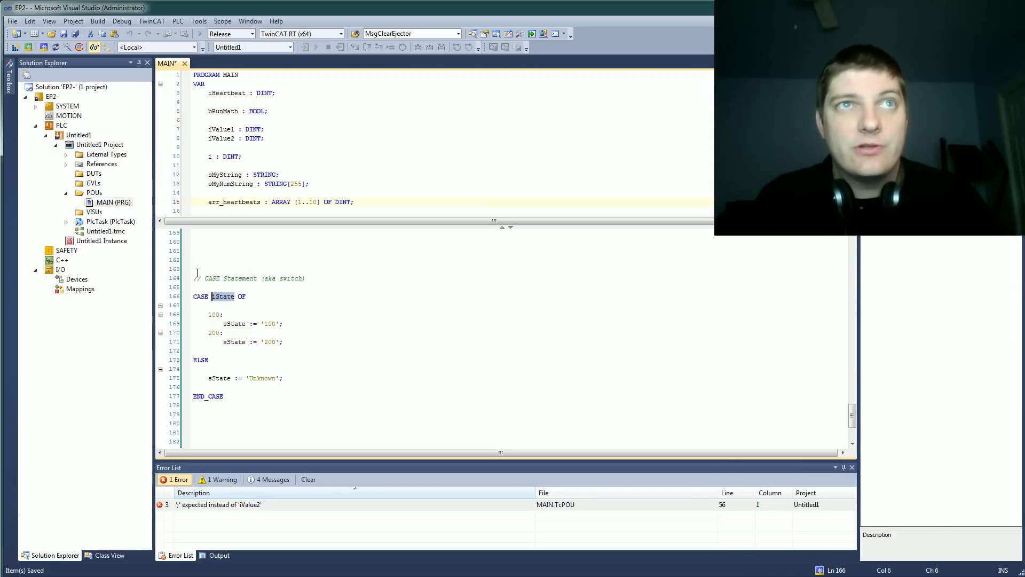
mouse_move(223, 296)
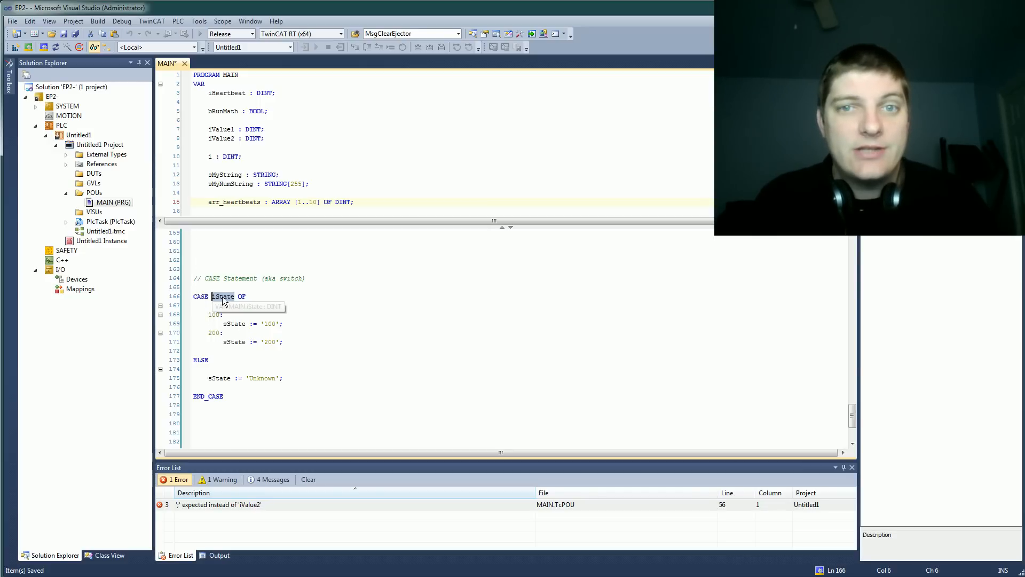
click(209, 315)
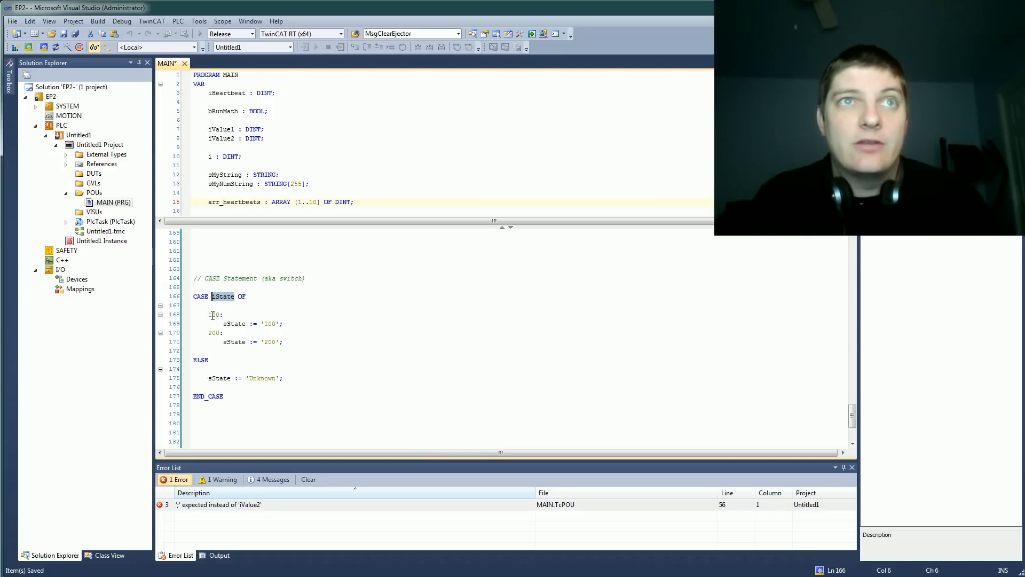
double_click(215, 314)
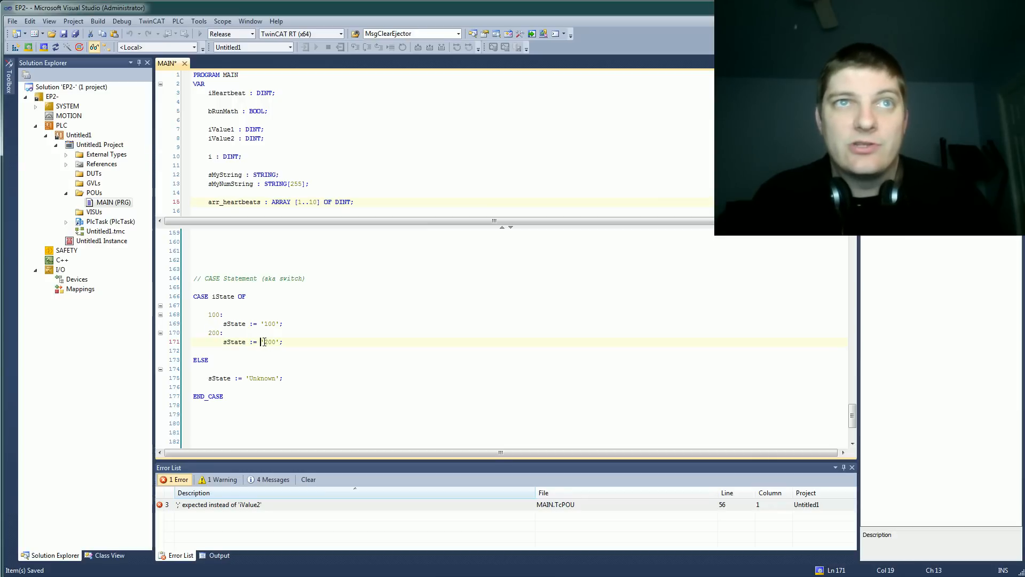
- Edit the '200' string with a leading 'I' and replace the ELSE branch 'Unknown' with 'No Match'
double_click(268, 342)
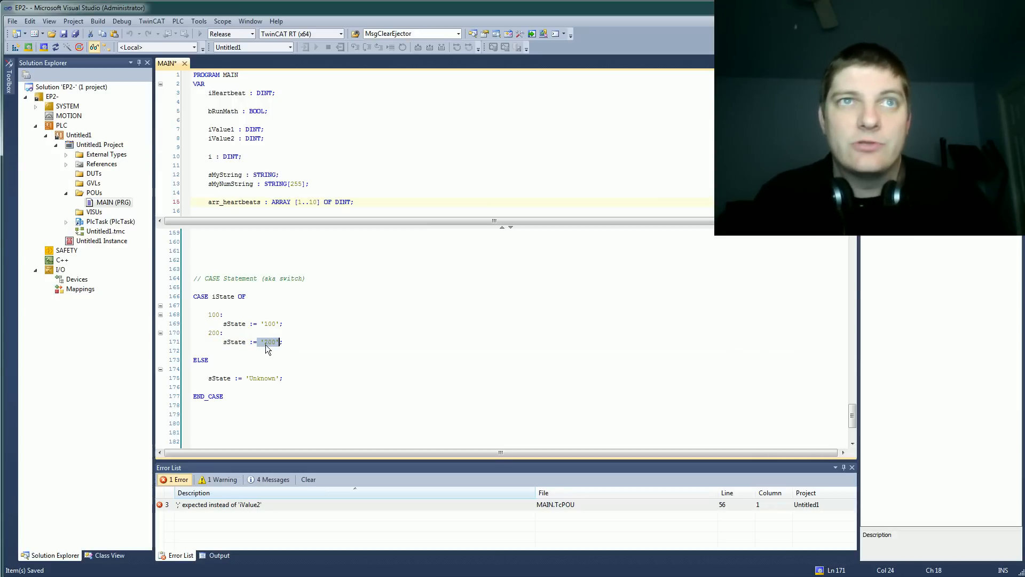
click(265, 342)
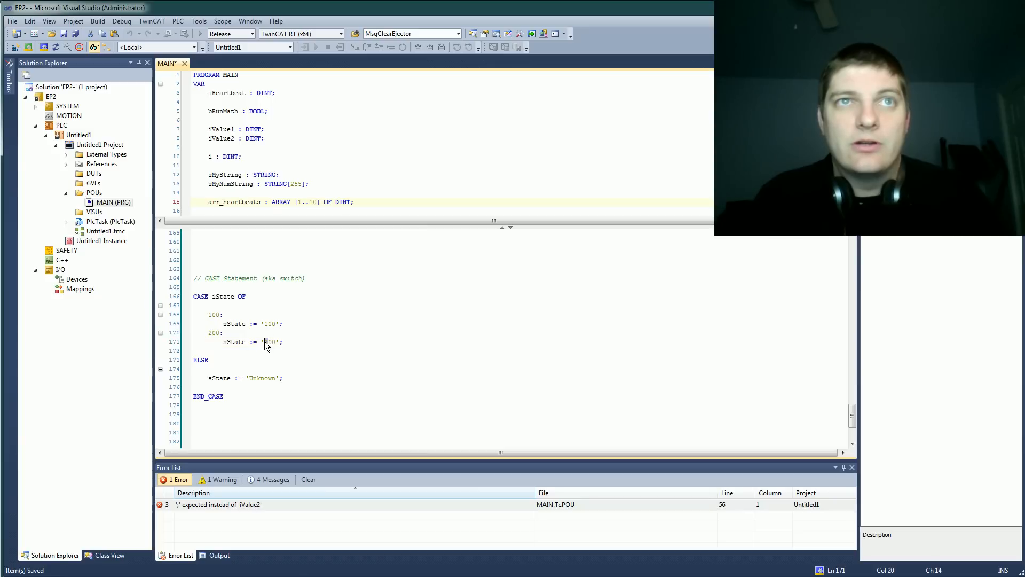
text(I am two hundred)
click(240, 323)
text(one hundred)
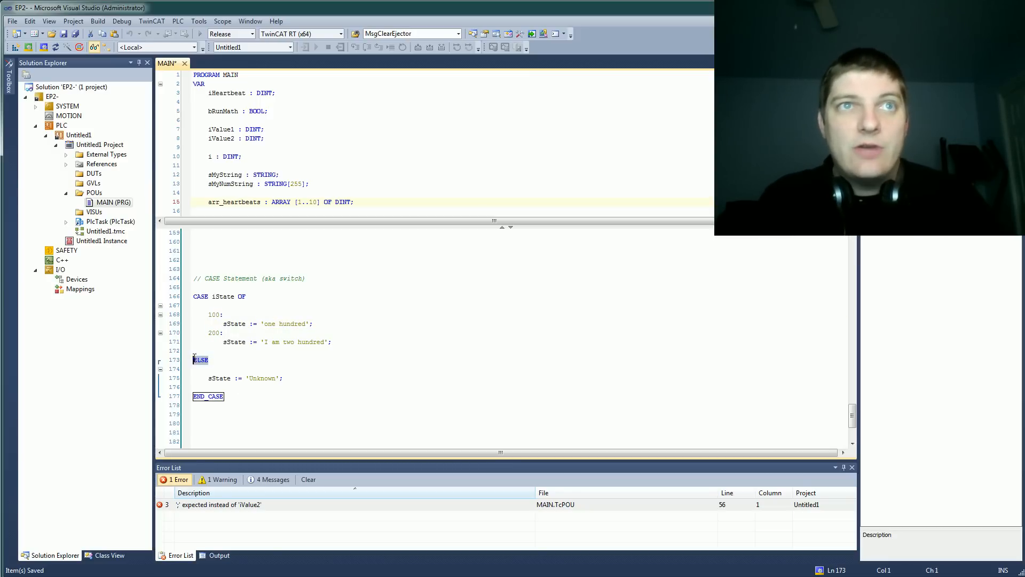
click(283, 378)
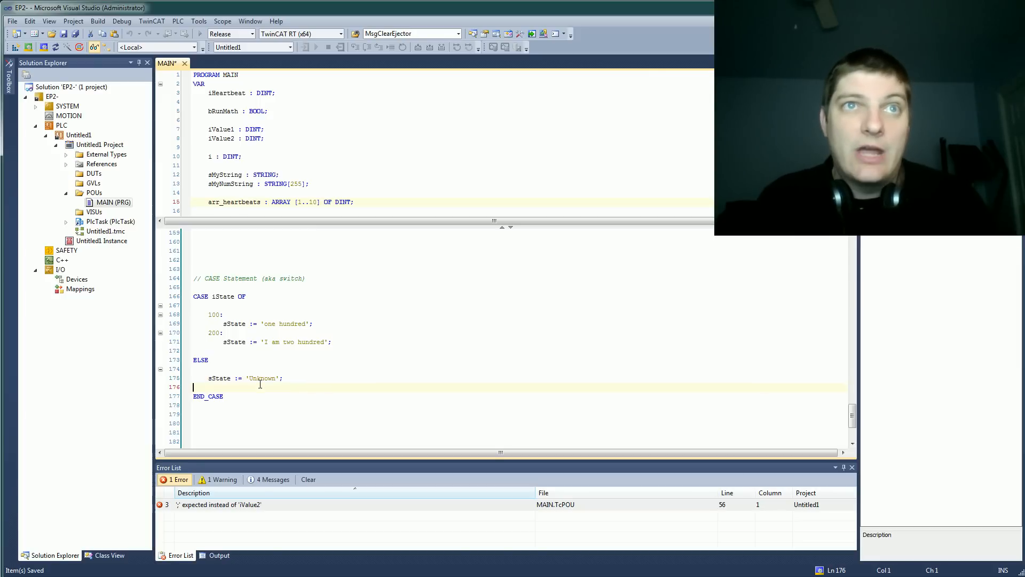
text(No Match)
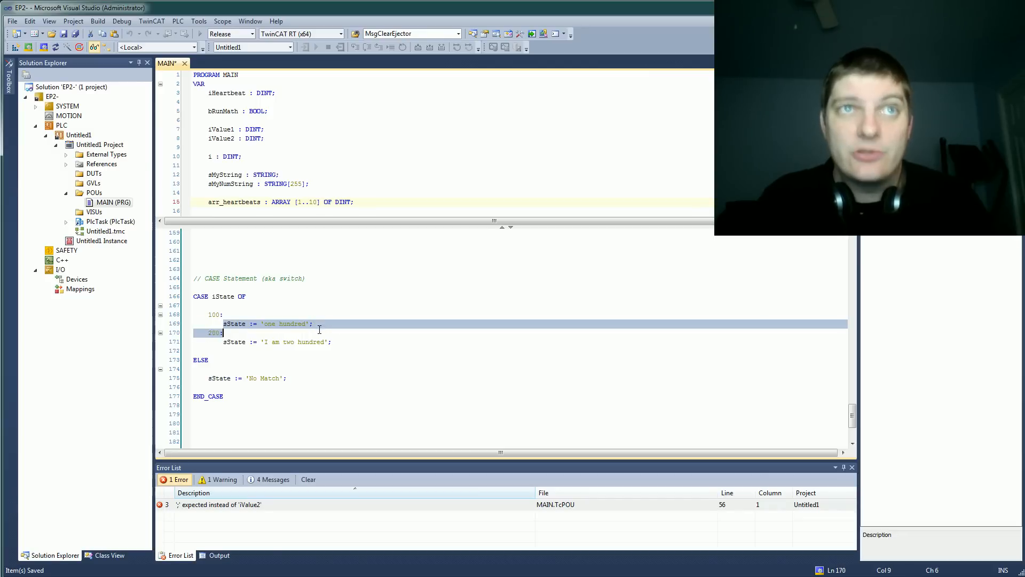
click(288, 322)
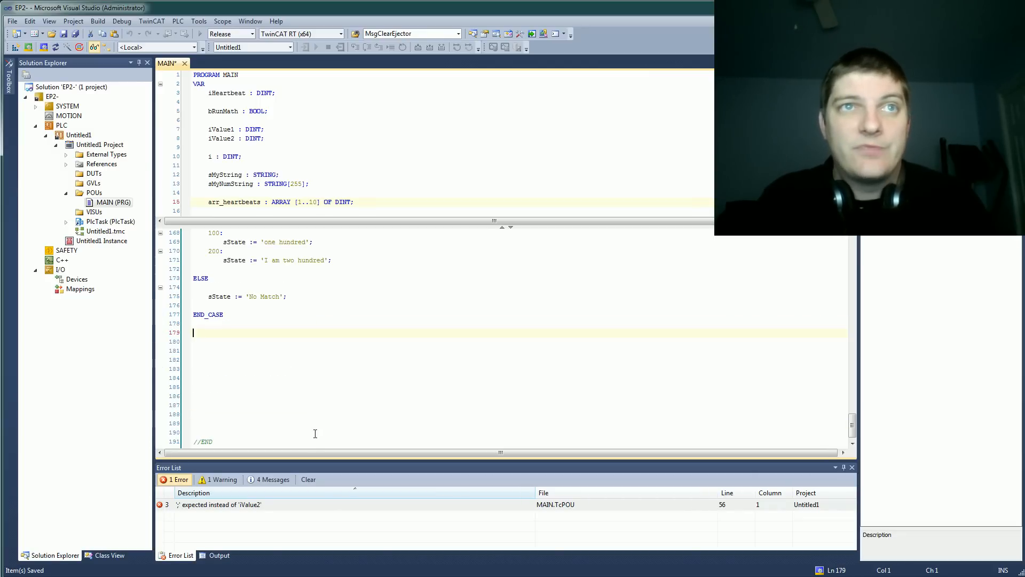
scroll(up, 3)
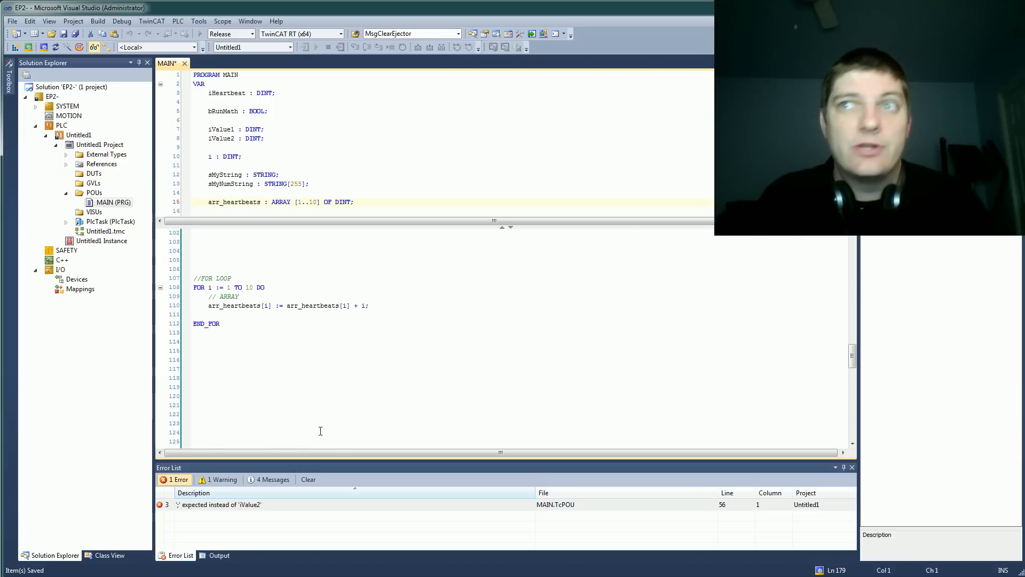
scroll(up, 3)
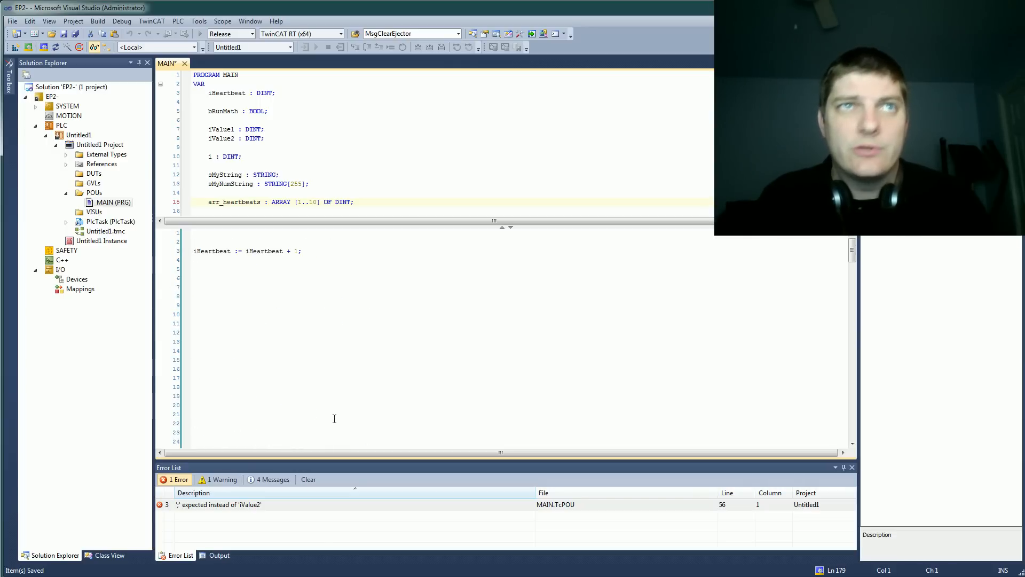
click(351, 296)
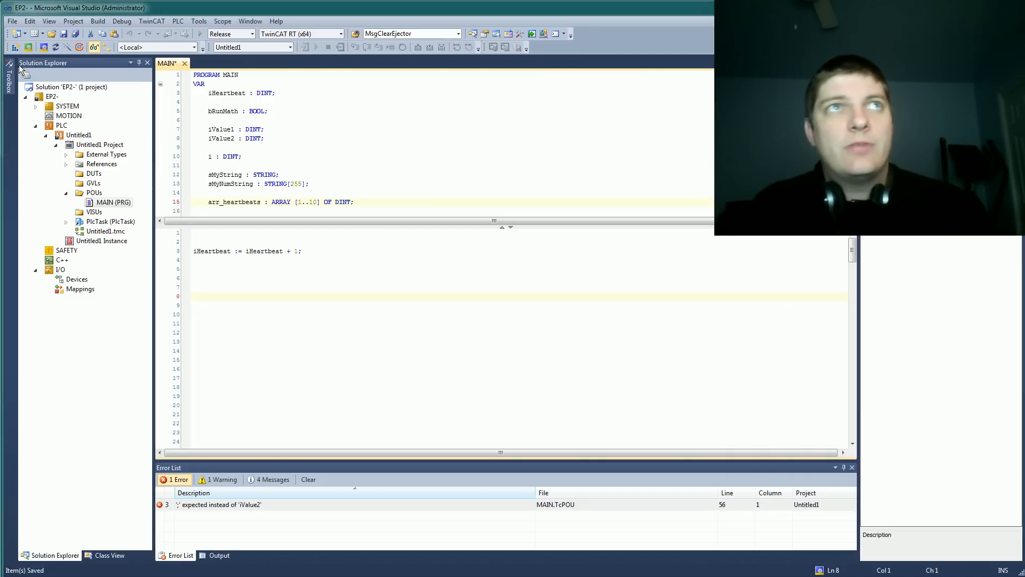
mouse_move(29, 47)
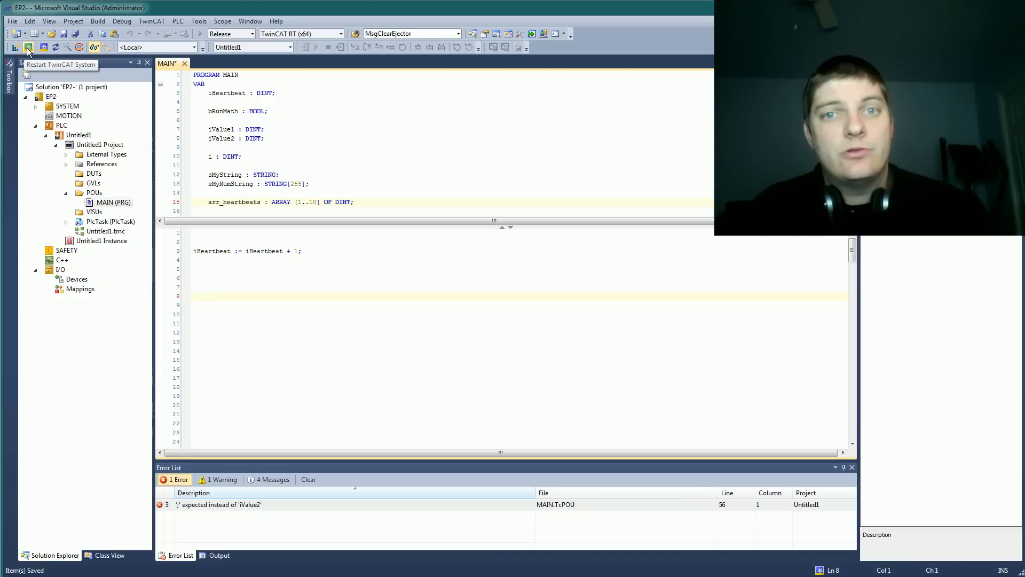
- Restart TwinCAT in run mode and accept creating and downloading the Port_851 application
click(28, 45)
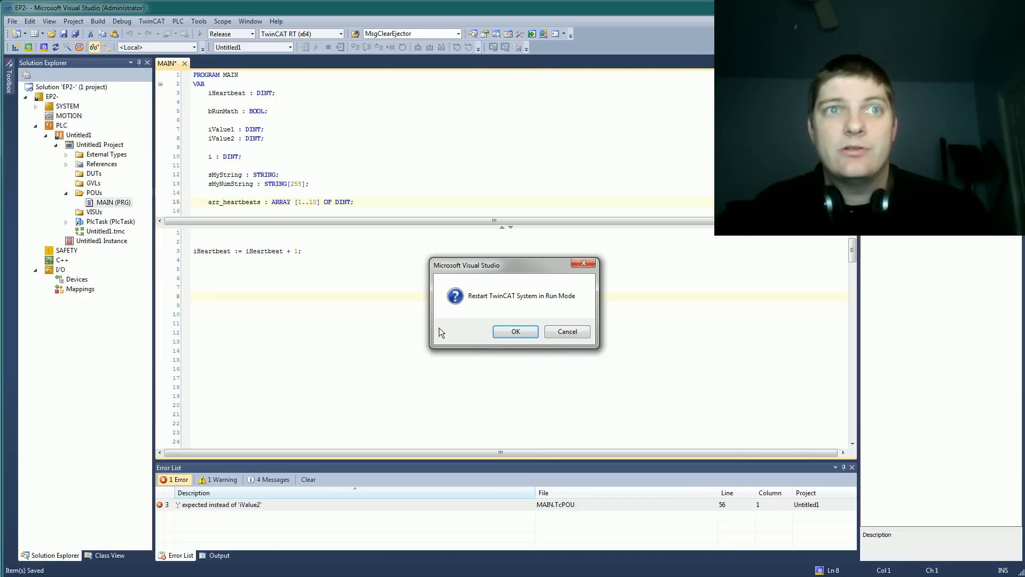
click(514, 331)
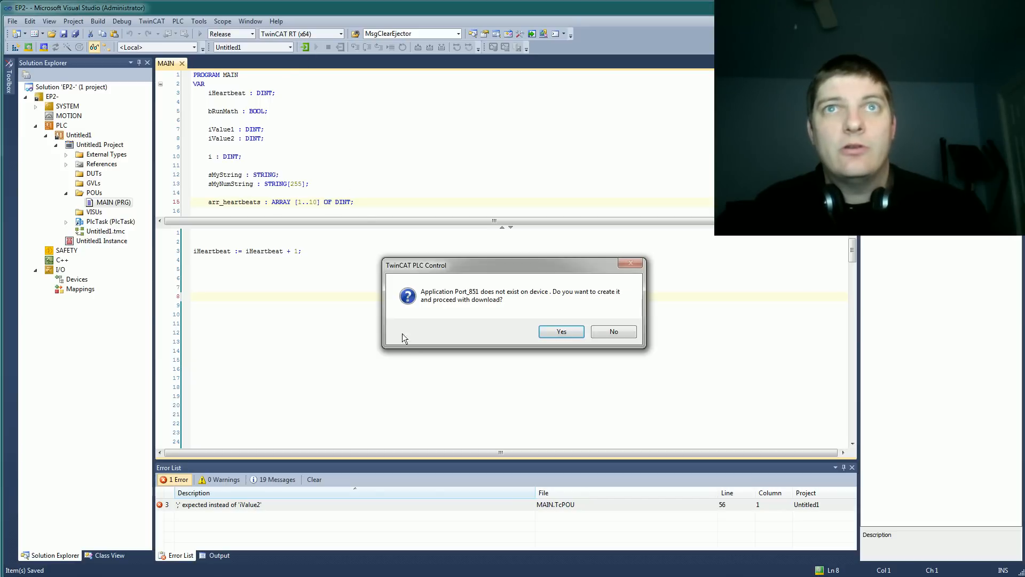
mouse_move(518, 330)
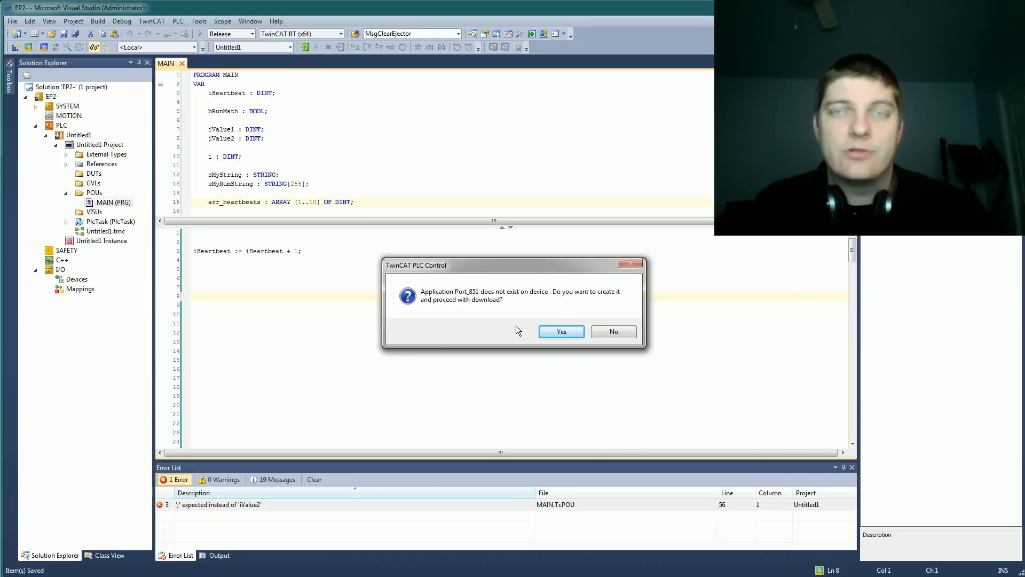
click(560, 331)
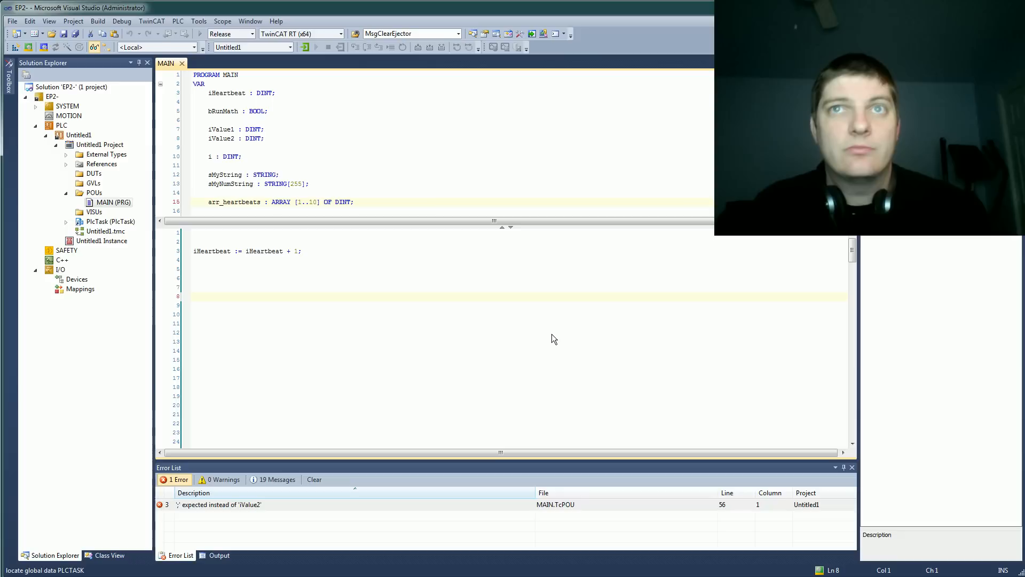
- Log in to the PLC and start the program so MAIN runs online
click(316, 46)
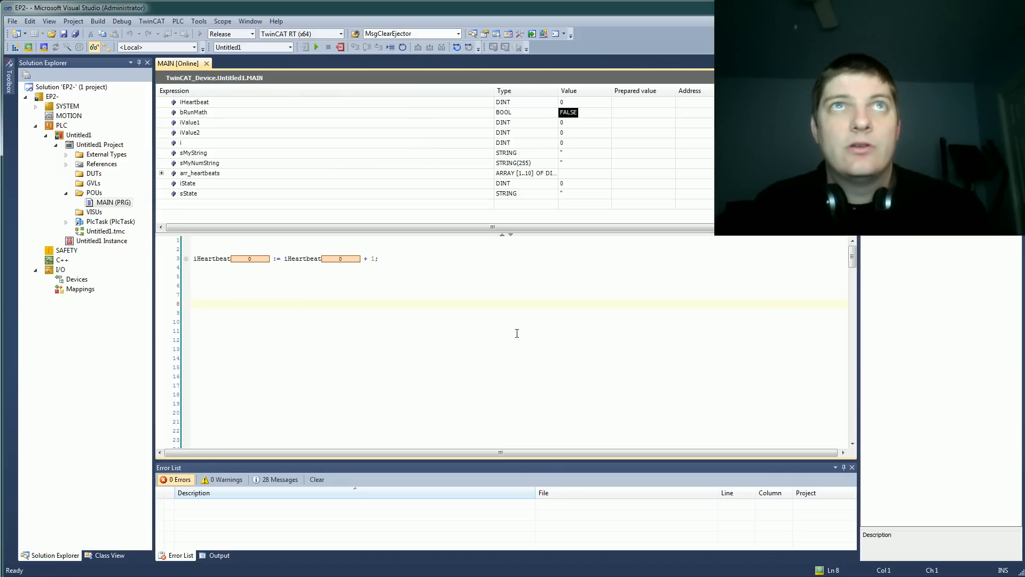
mouse_move(339, 267)
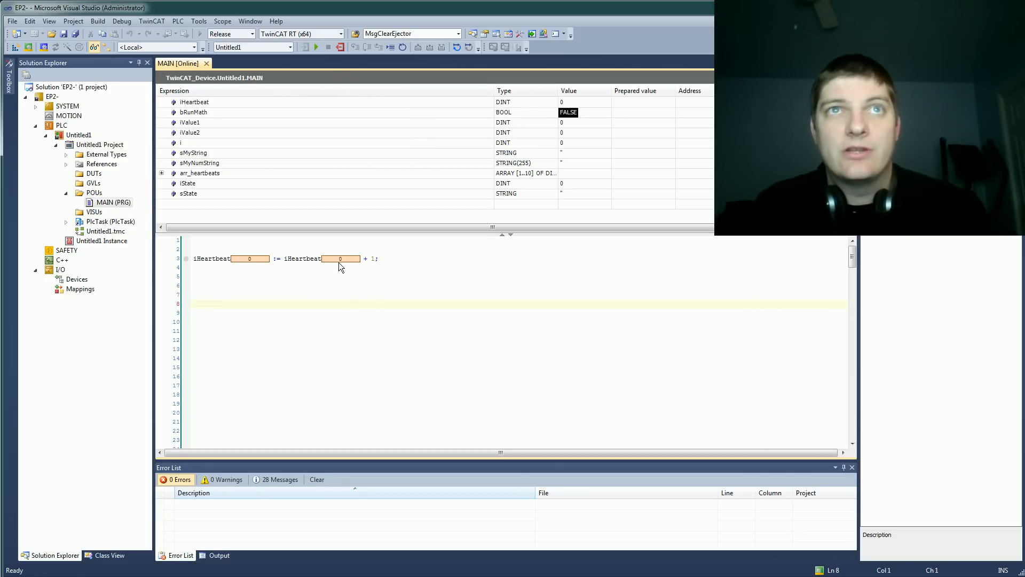
mouse_move(316, 47)
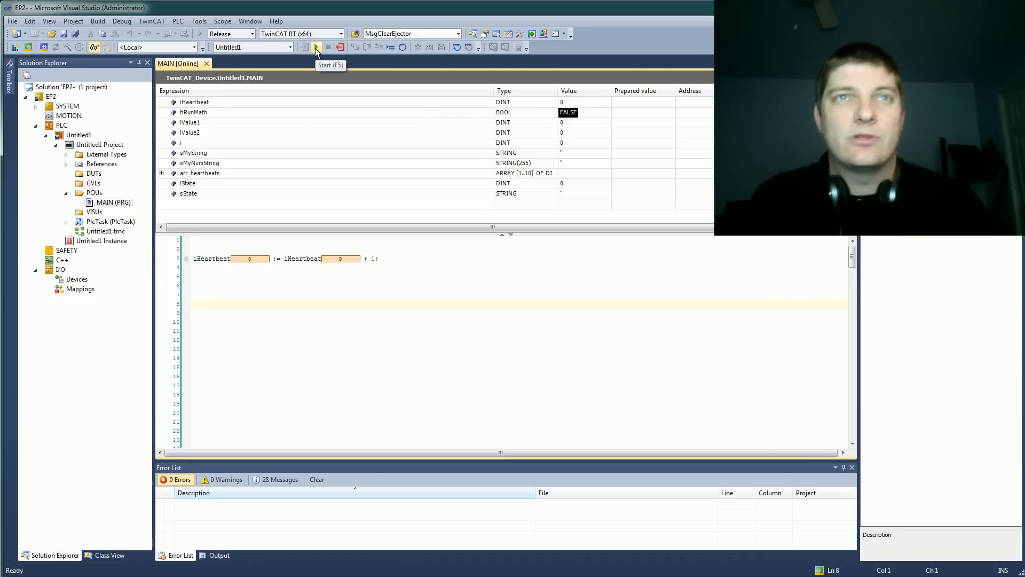
click(316, 46)
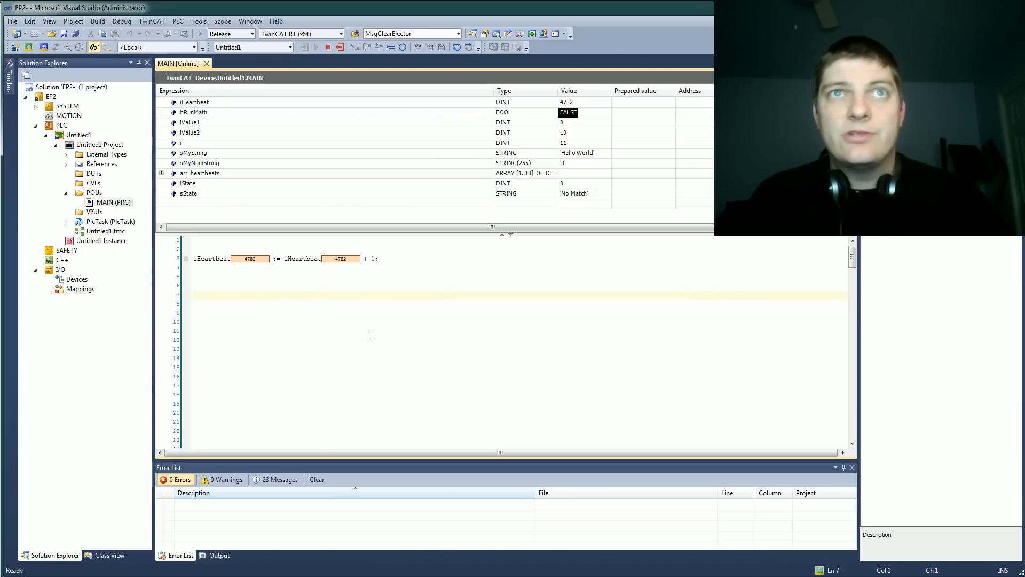
scroll(down, 3)
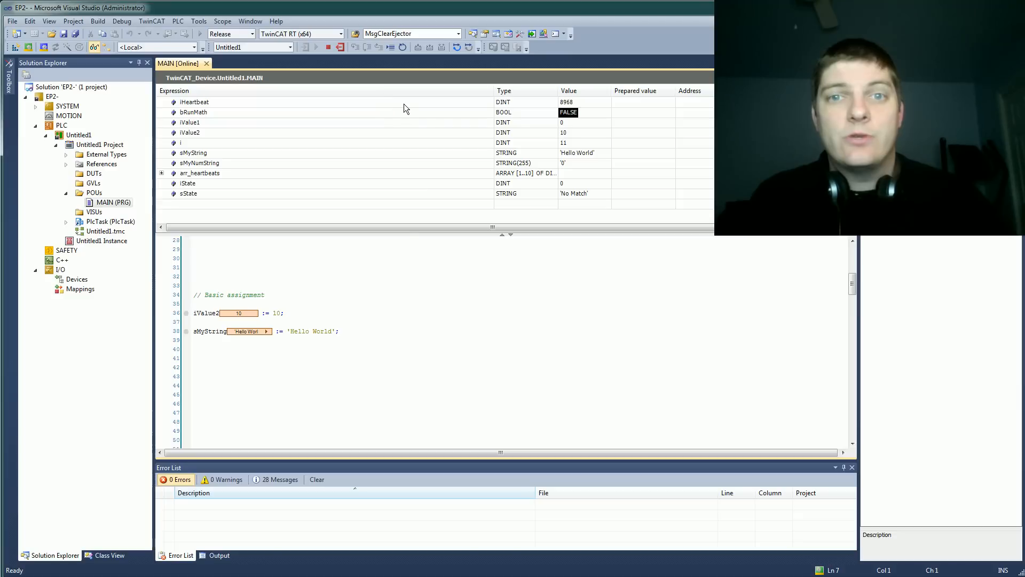
- Open Prepare Value on sMyString in the basic assignment section and confirm it
click(262, 339)
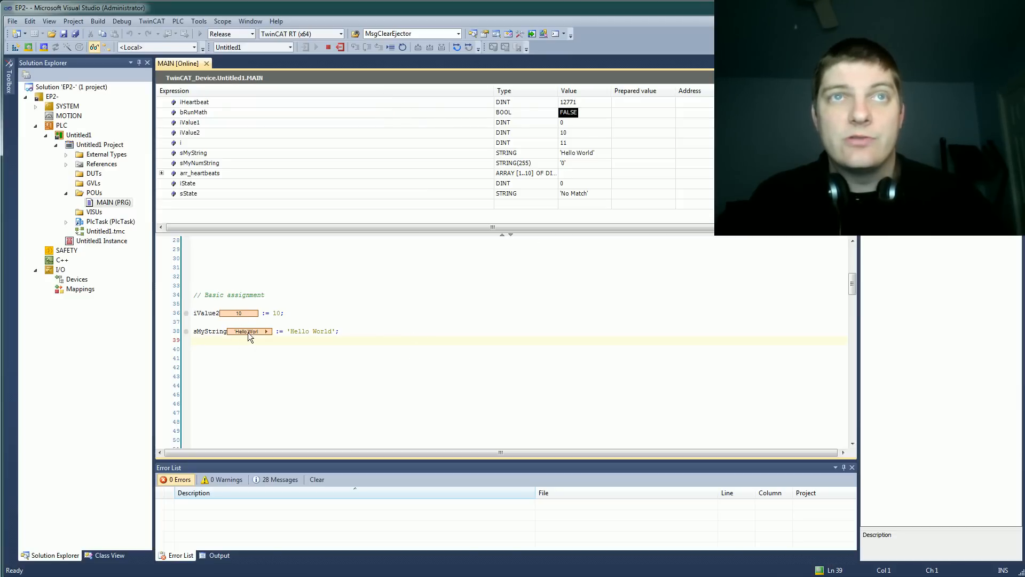
mouse_move(715, 437)
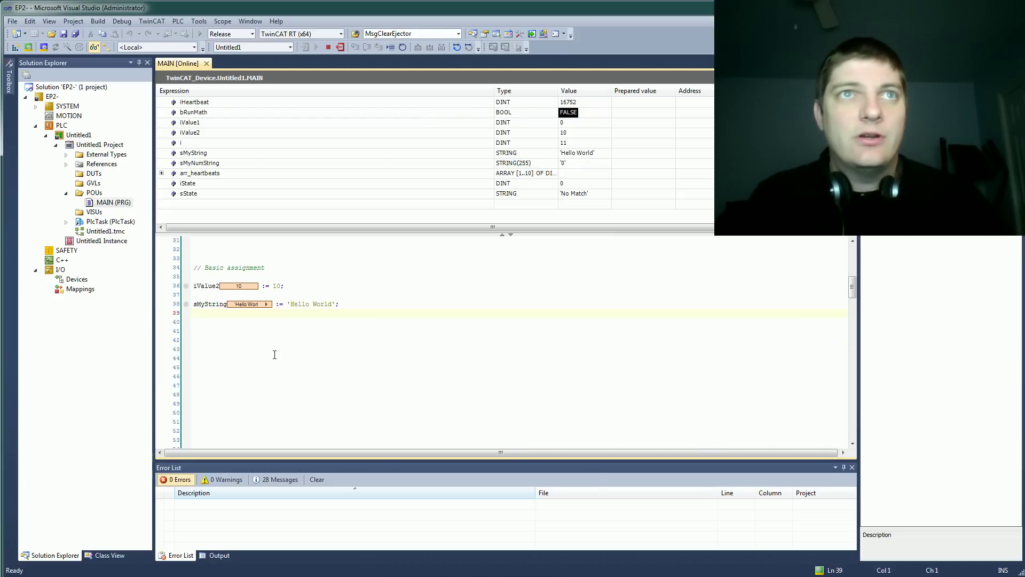
click(199, 286)
text('bah')
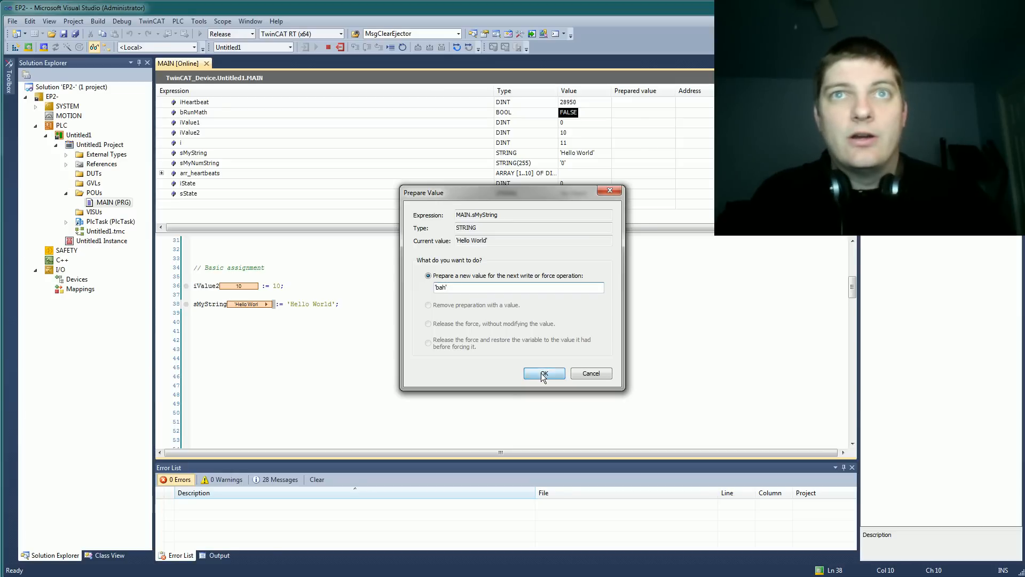
click(543, 372)
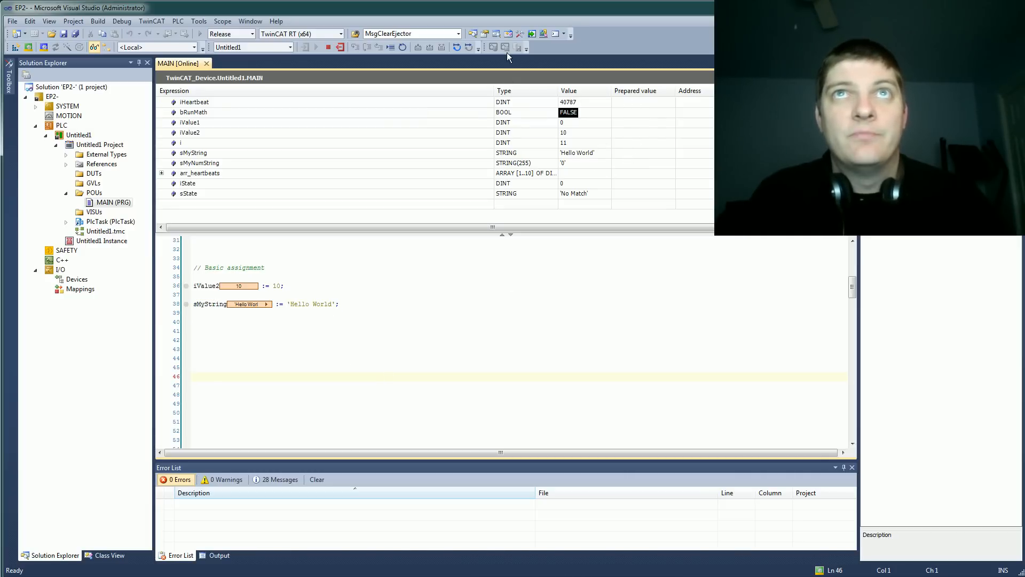
mouse_move(418, 47)
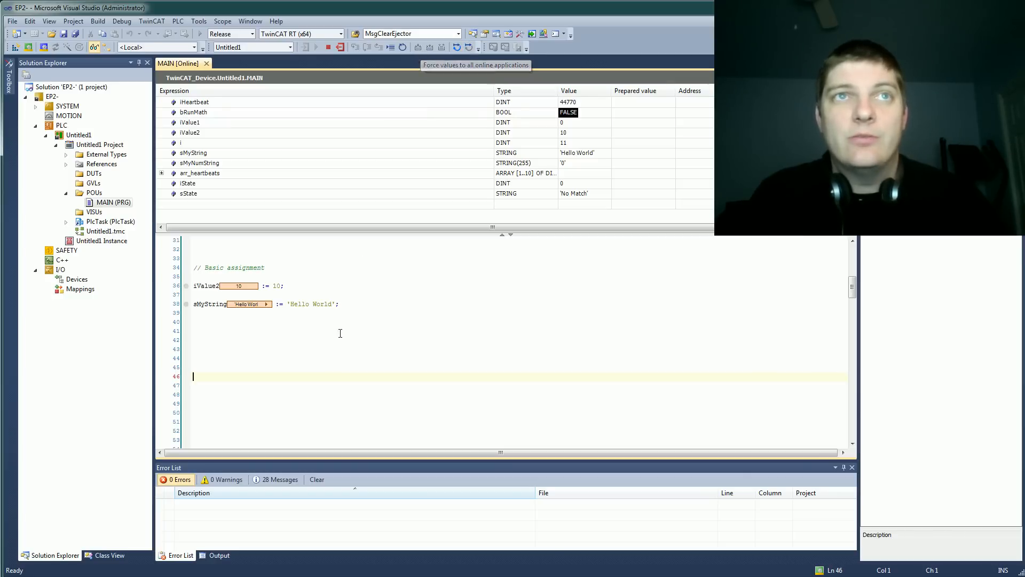
- Move to the IF statement and select the bRunMath condition variable
scroll(down, 3)
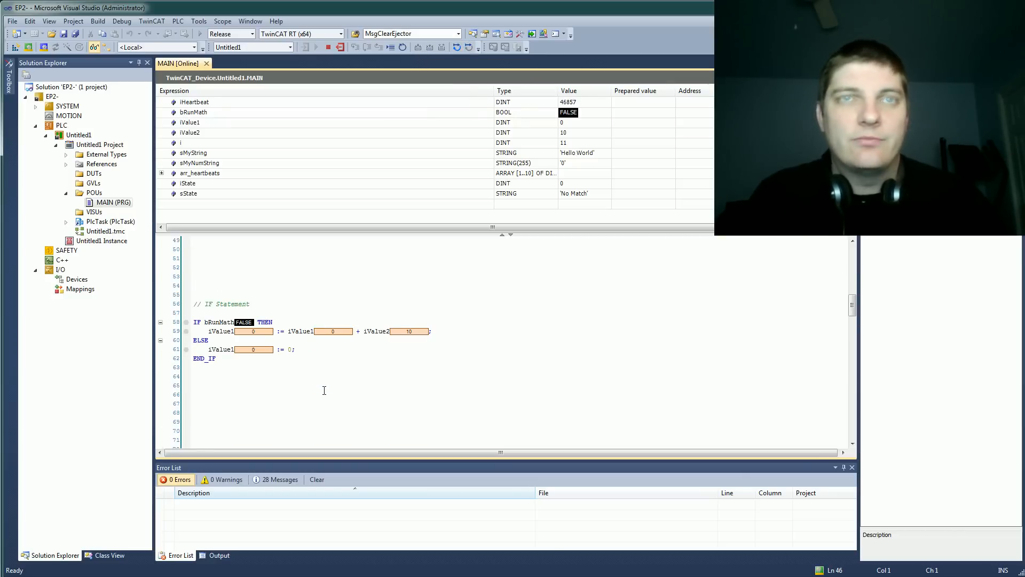
click(327, 376)
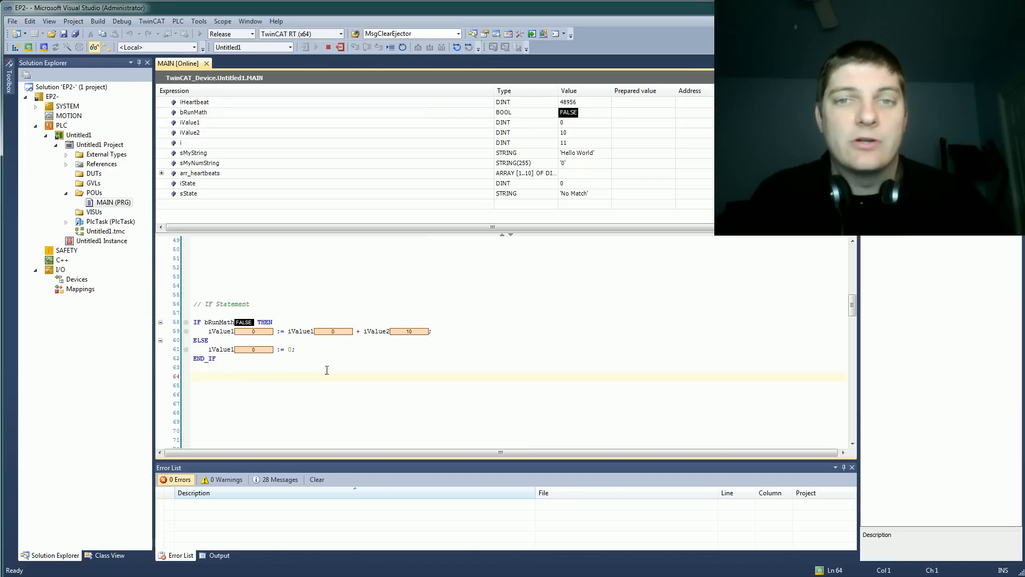
click(205, 322)
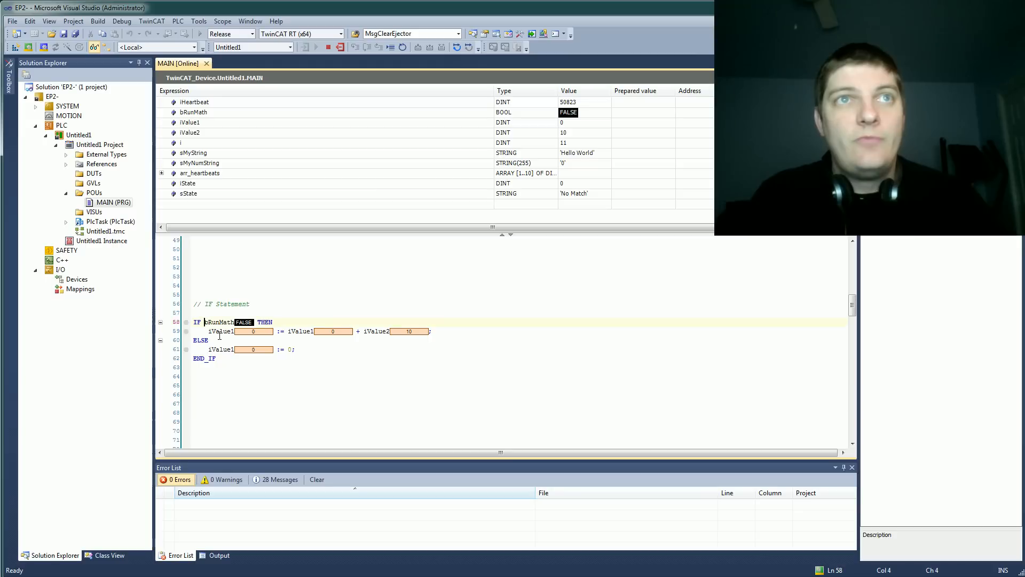
double_click(221, 304)
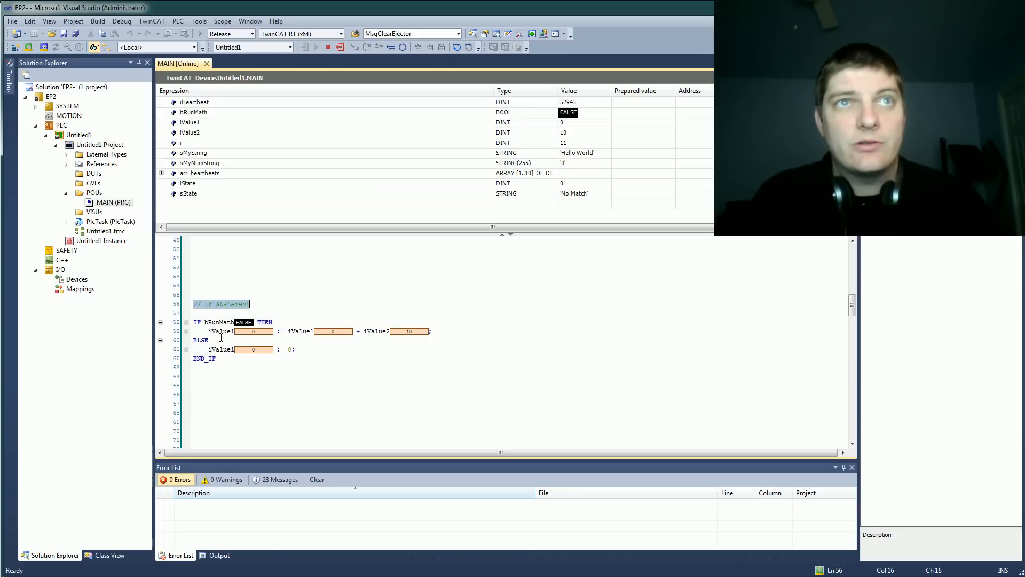
click(209, 331)
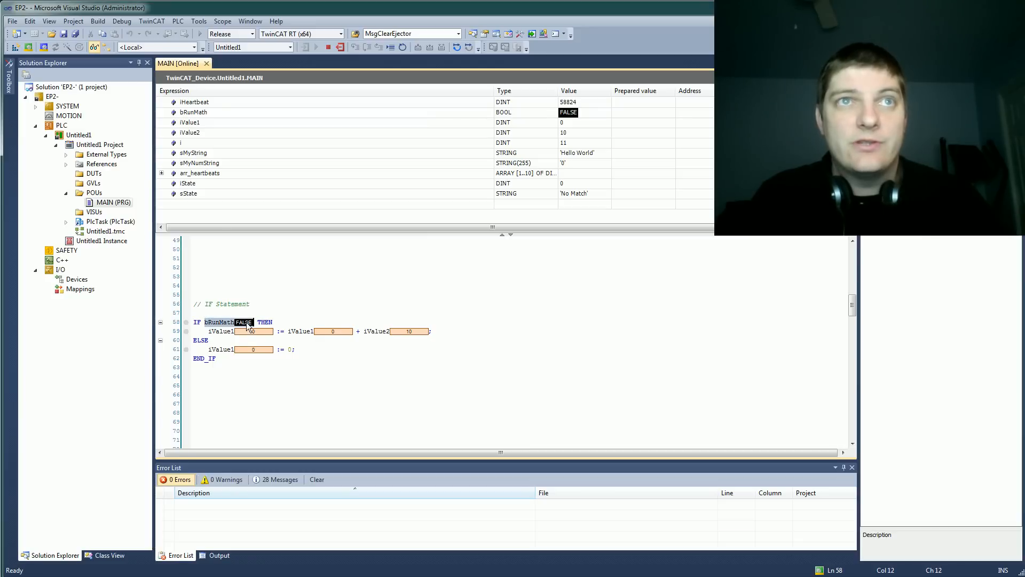
- Prepare the value 5 for iValue1 and write the prepared values to the running PLC
double_click(254, 348)
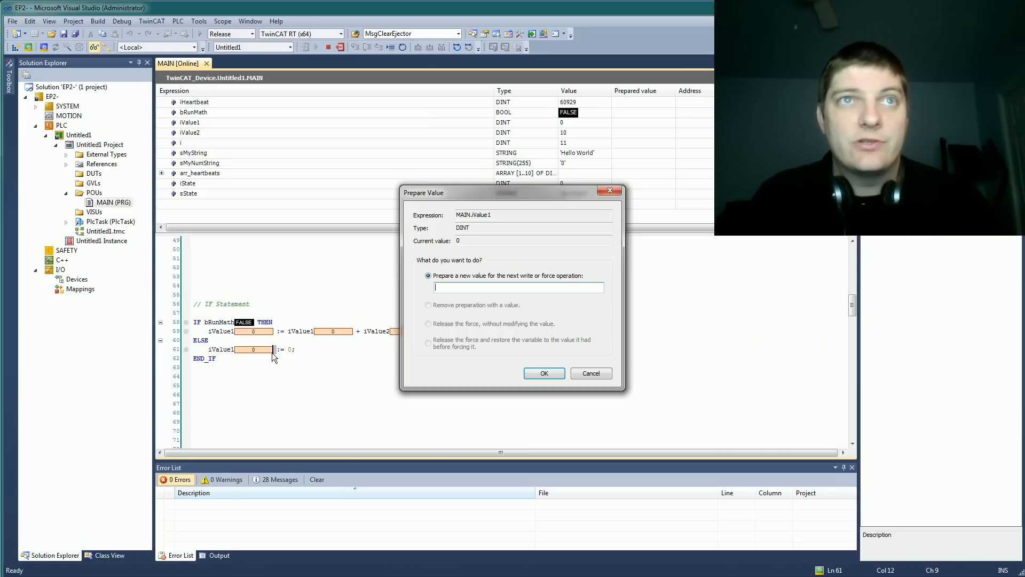
text(5)
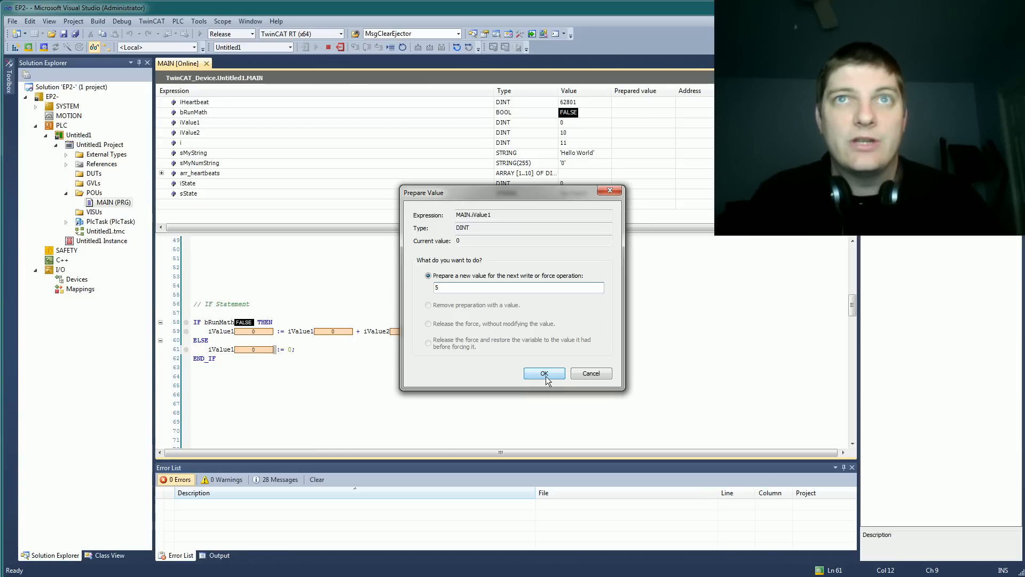
click(544, 373)
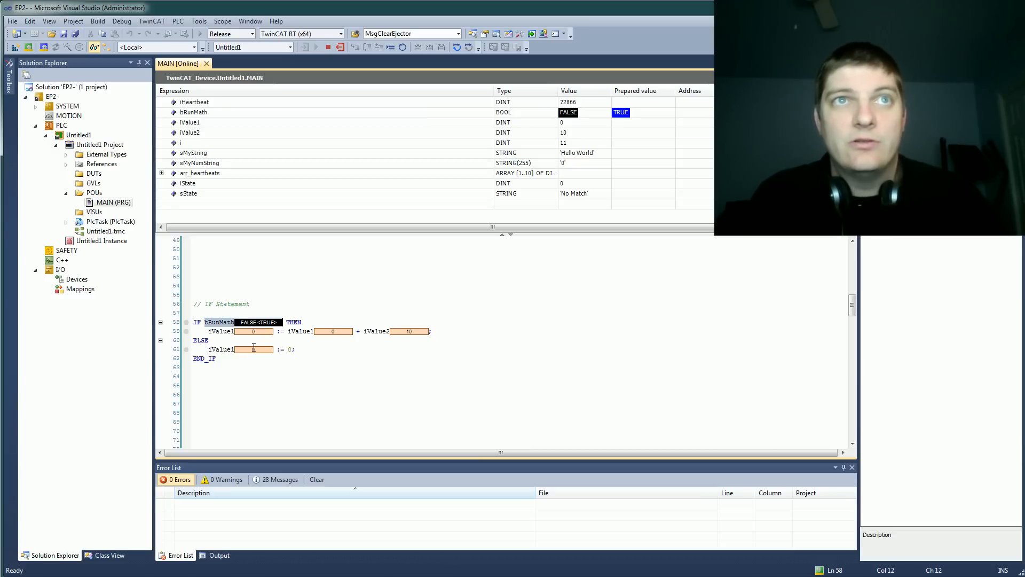
mouse_move(441, 47)
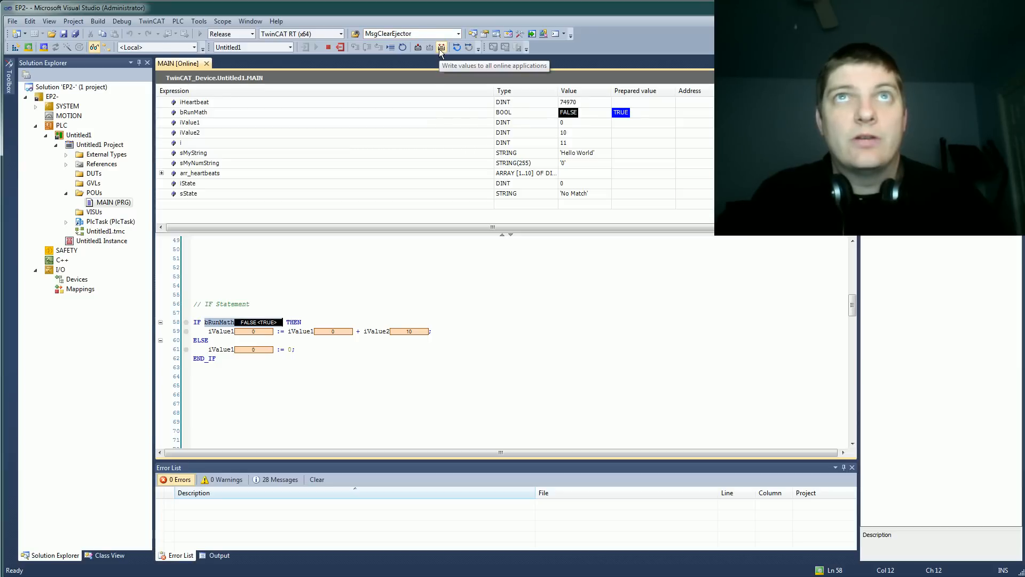
click(441, 47)
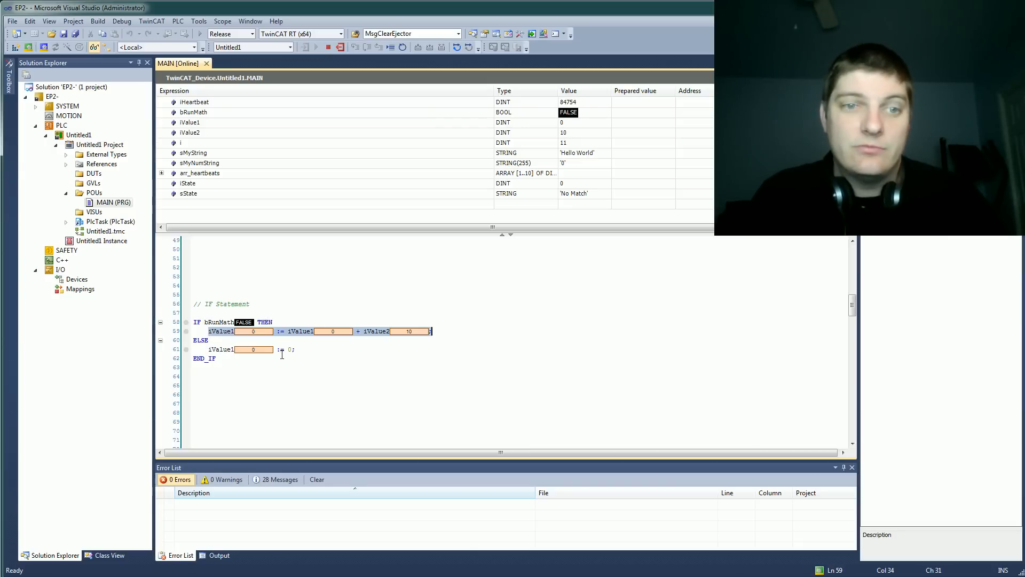
- Expand arr_heartbeats in the watch list to show its ten live elements, then reach the type conversions
scroll(down, 3)
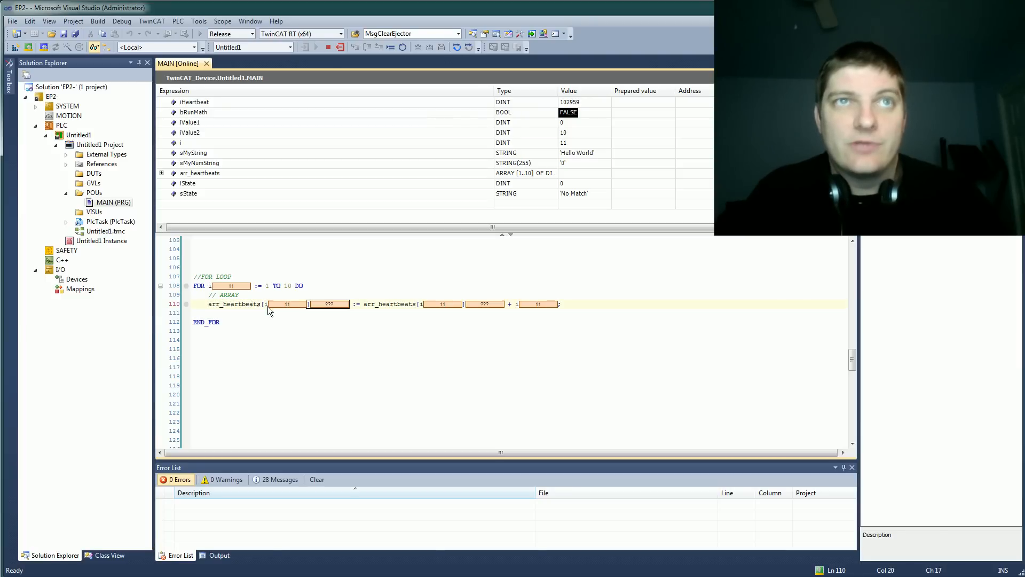
click(162, 173)
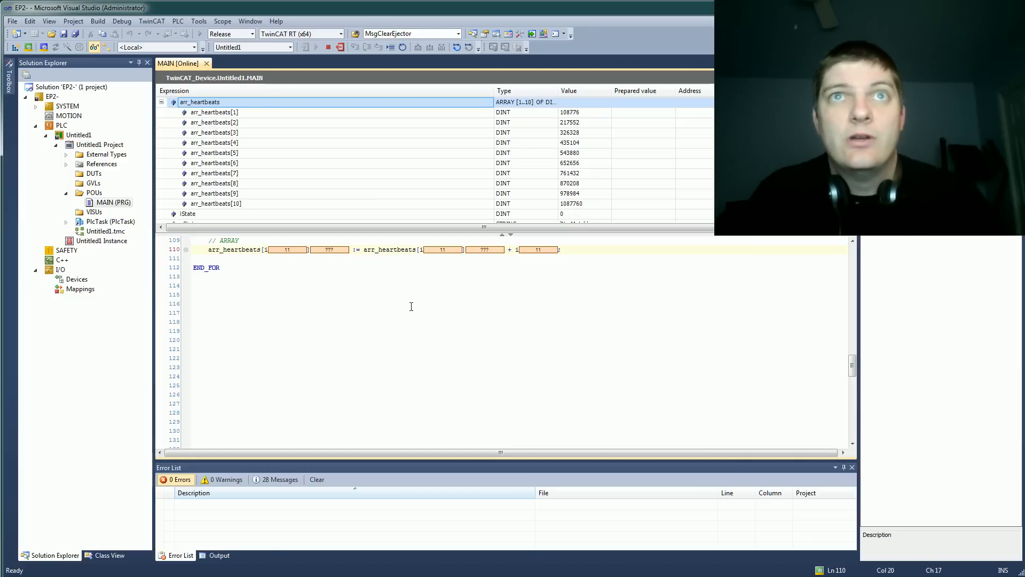
scroll(up, 3)
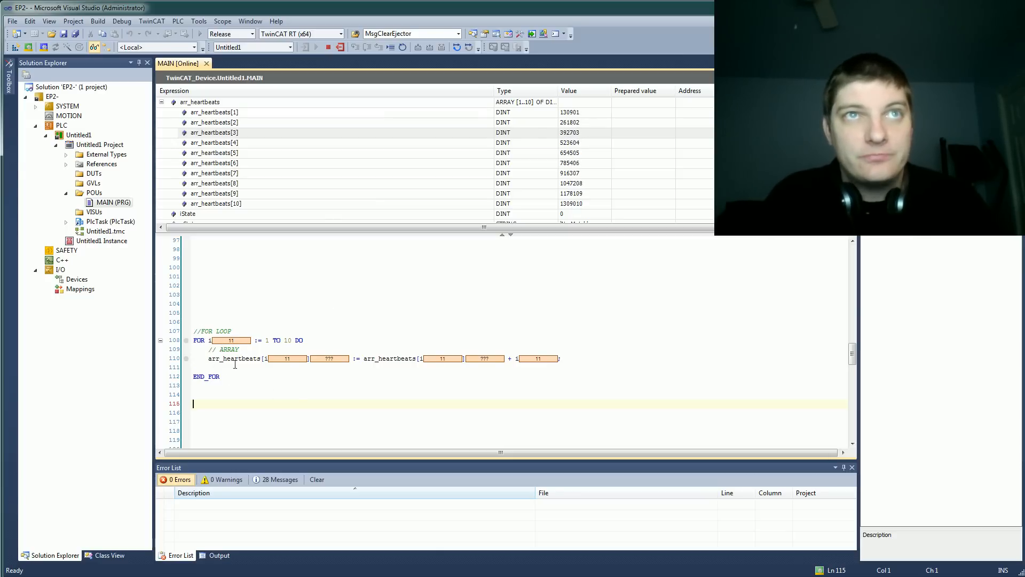
mouse_move(586, 211)
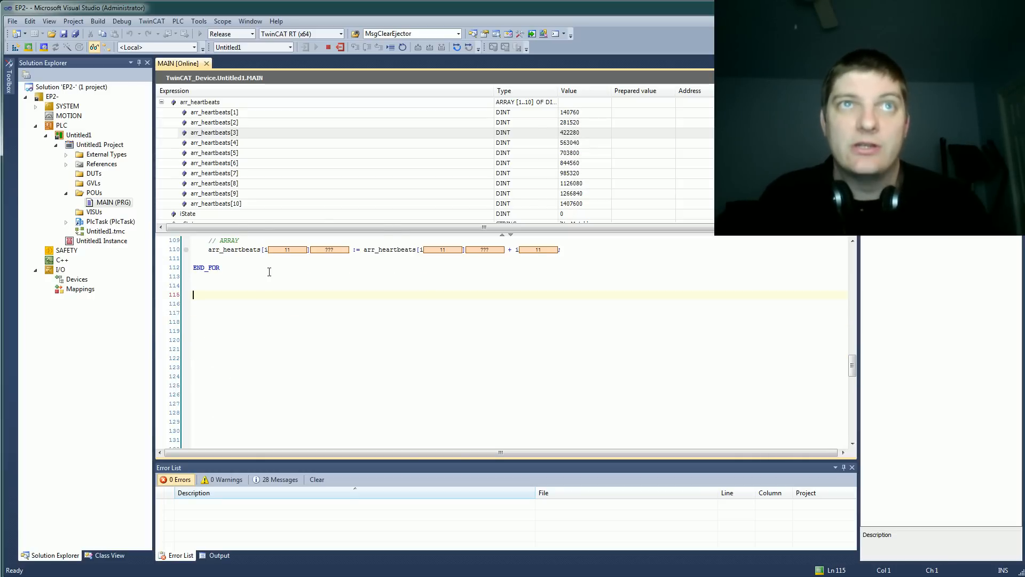
scroll(down, 3)
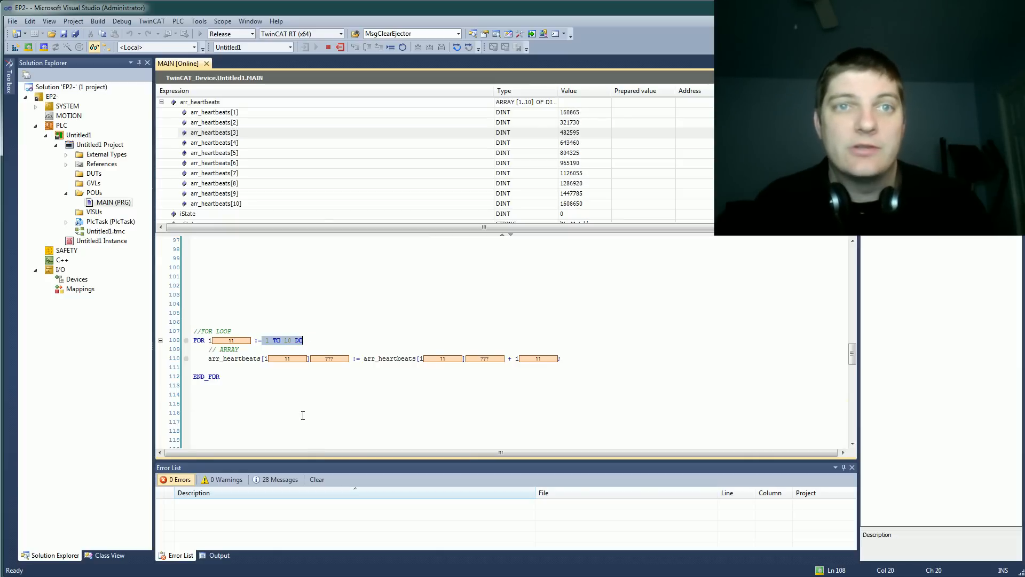
click(302, 414)
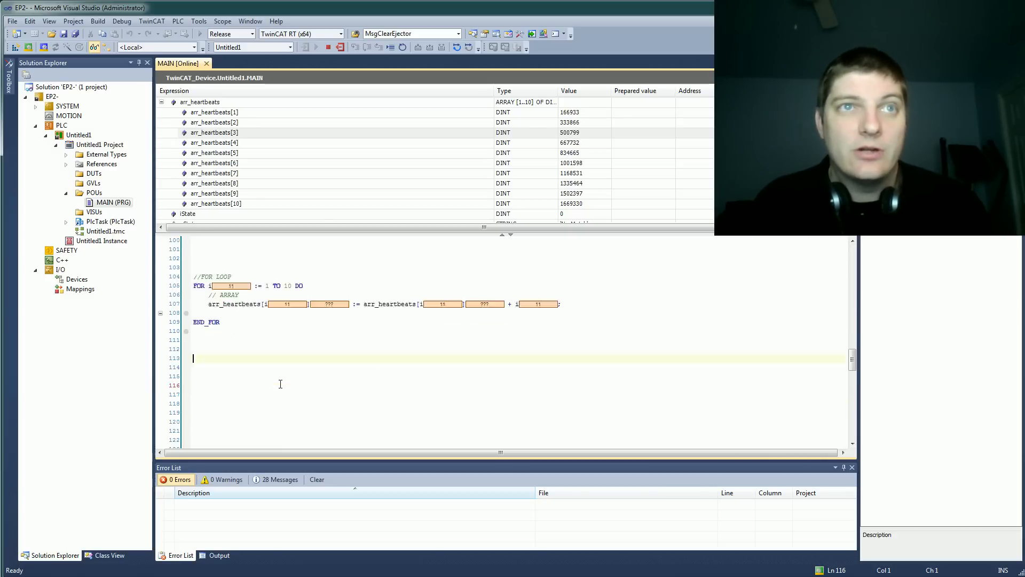
scroll(down, 3)
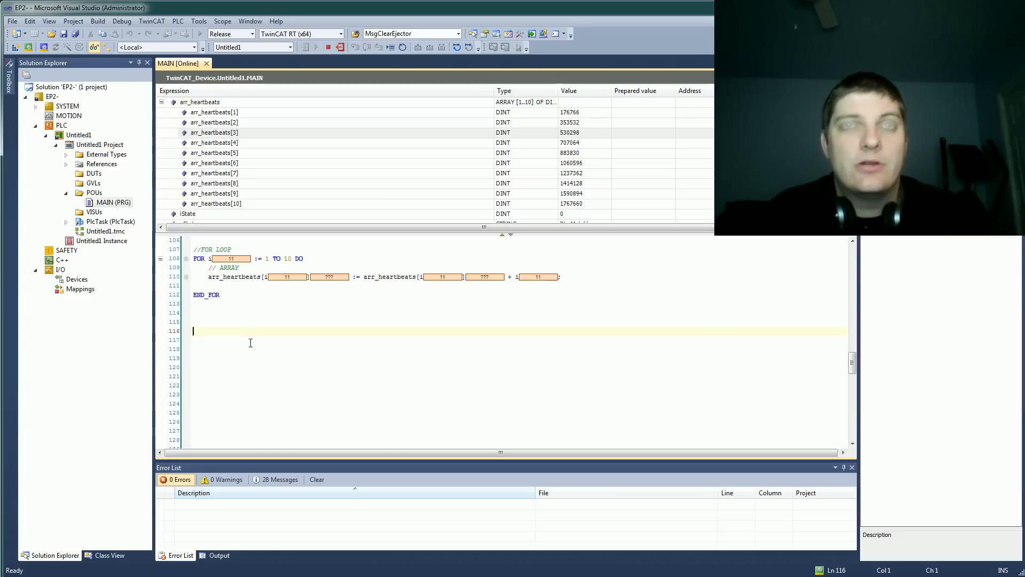
scroll(down, 3)
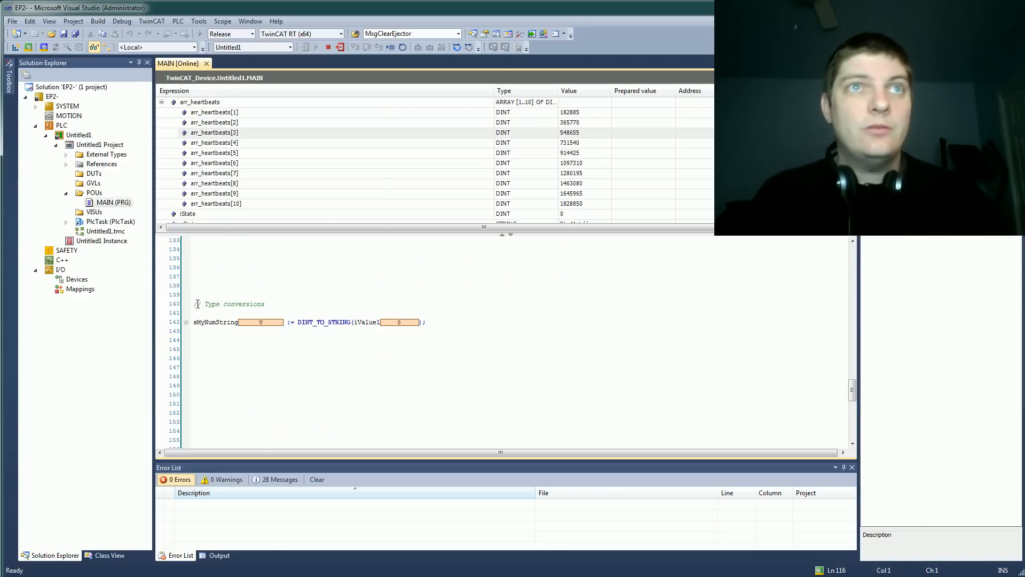
double_click(215, 322)
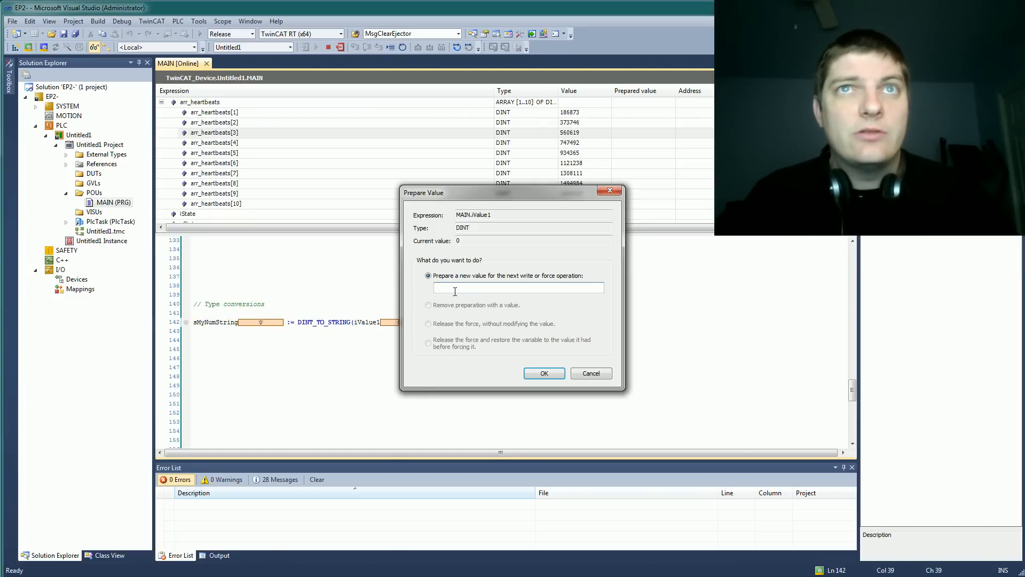
click(591, 373)
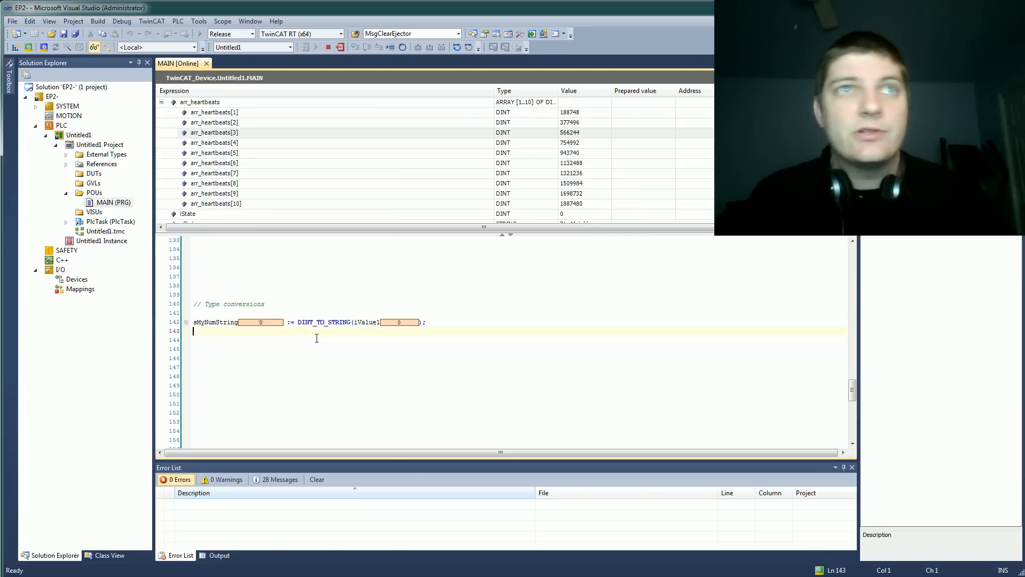
scroll(up, 3)
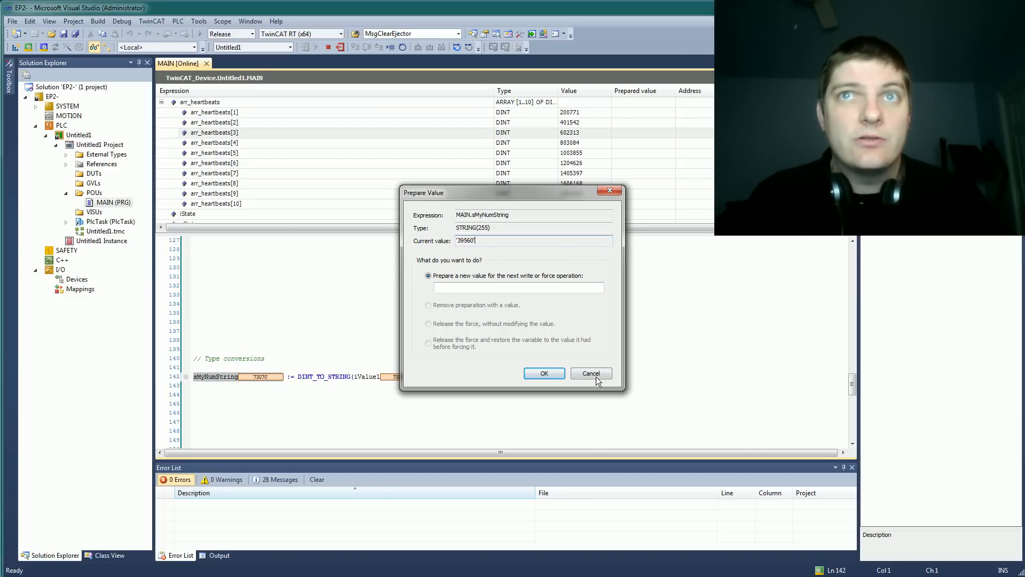
click(590, 373)
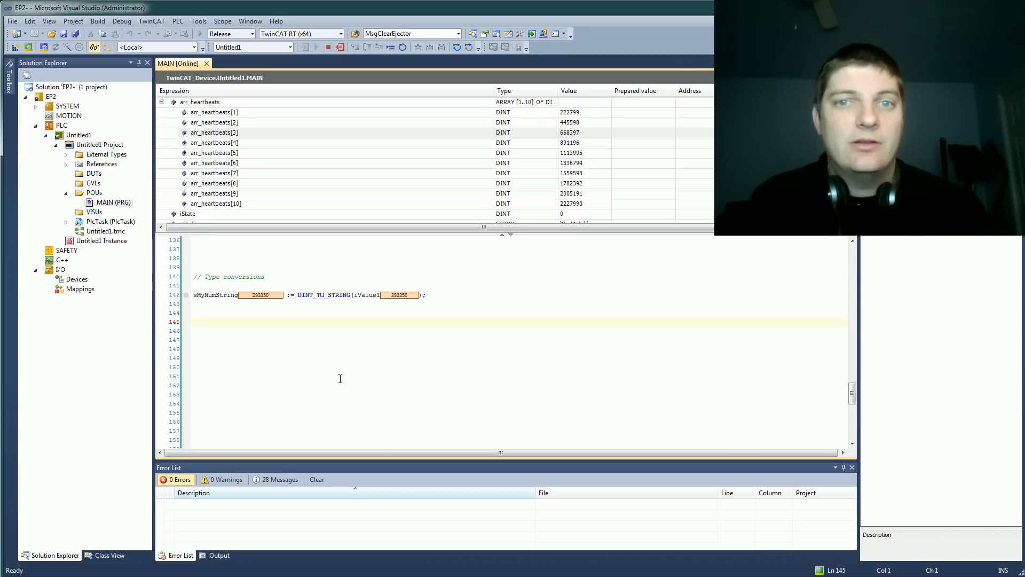
scroll(down, 3)
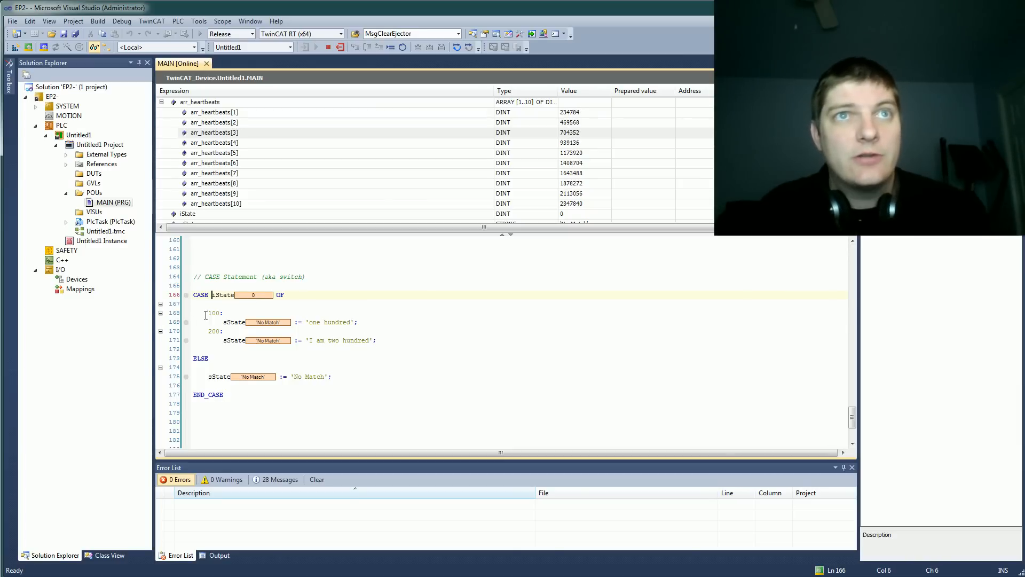
- Prepare and write iState as 200, then as 86759309 so sState falls to 'No Match'
double_click(224, 294)
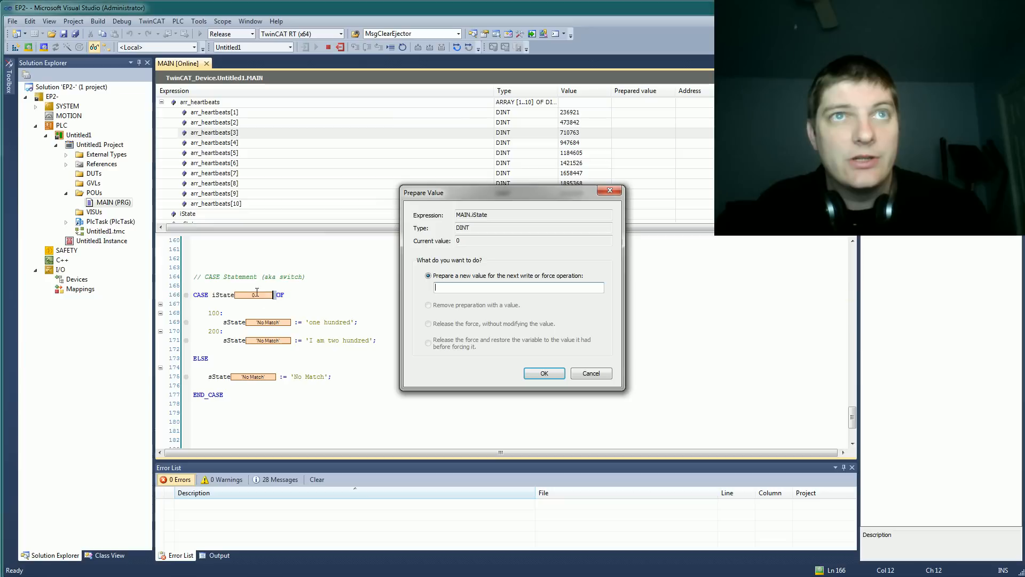
click(544, 372)
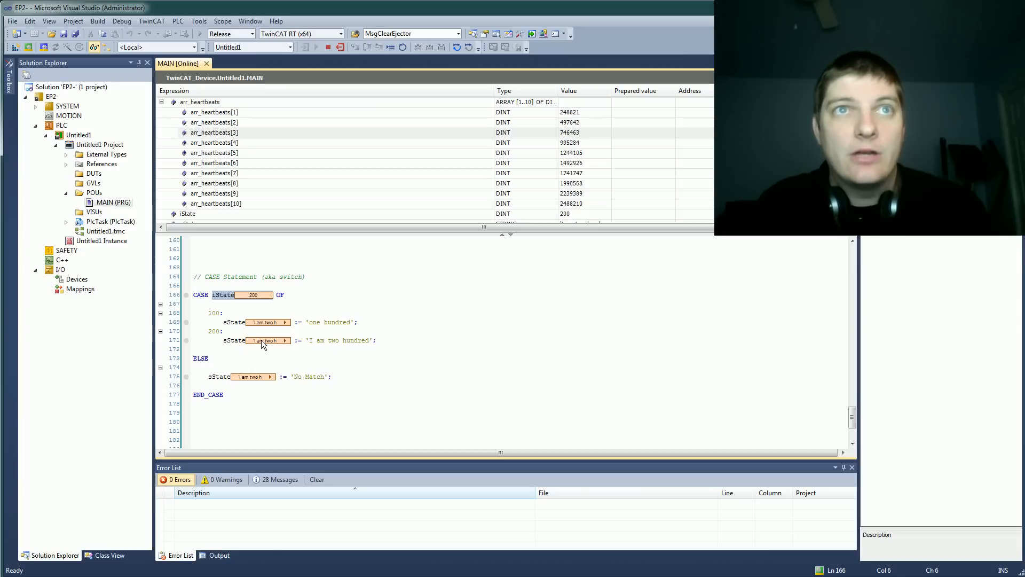
double_click(224, 294)
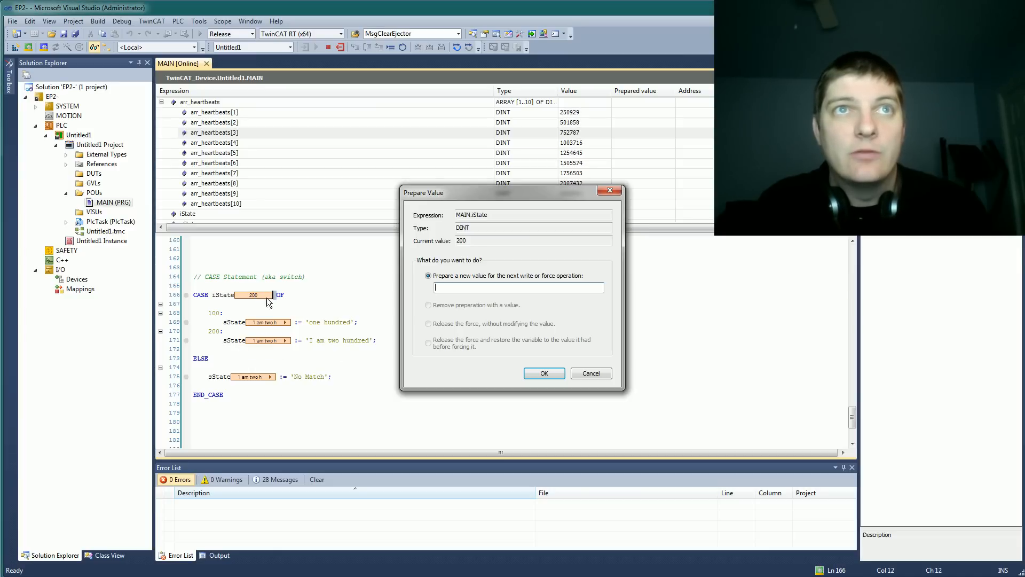
text(8675)
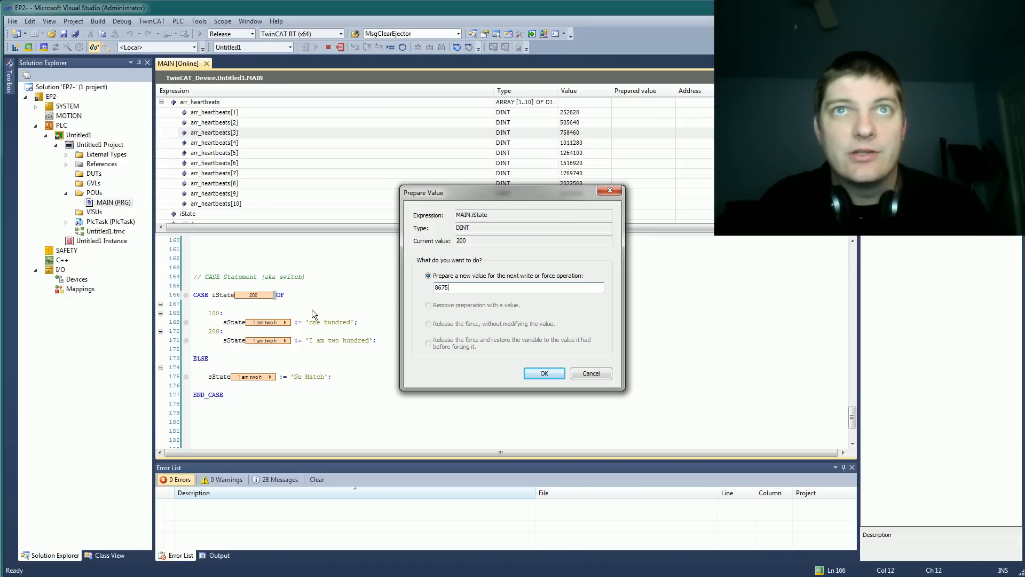
click(544, 373)
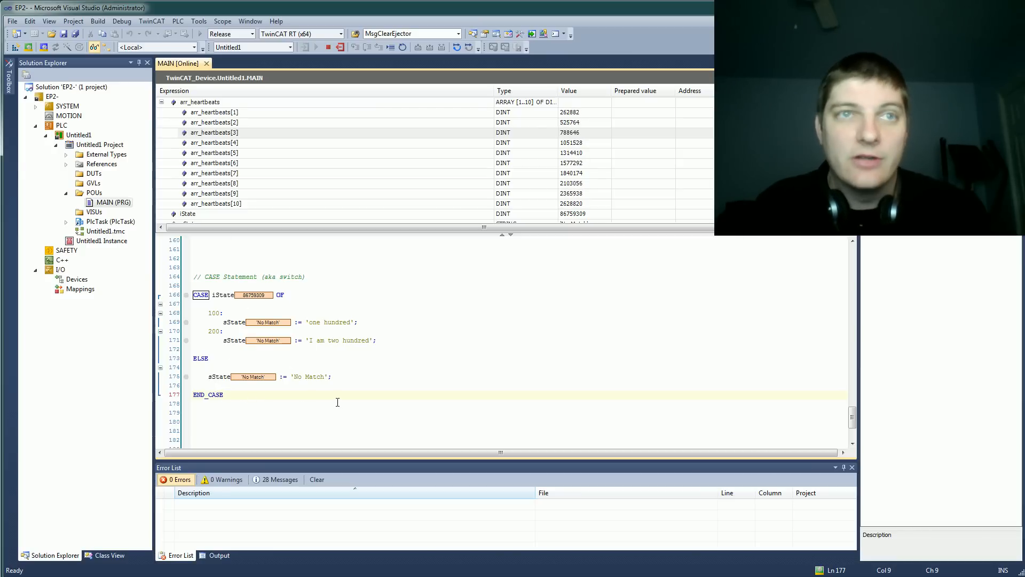
click(337, 404)
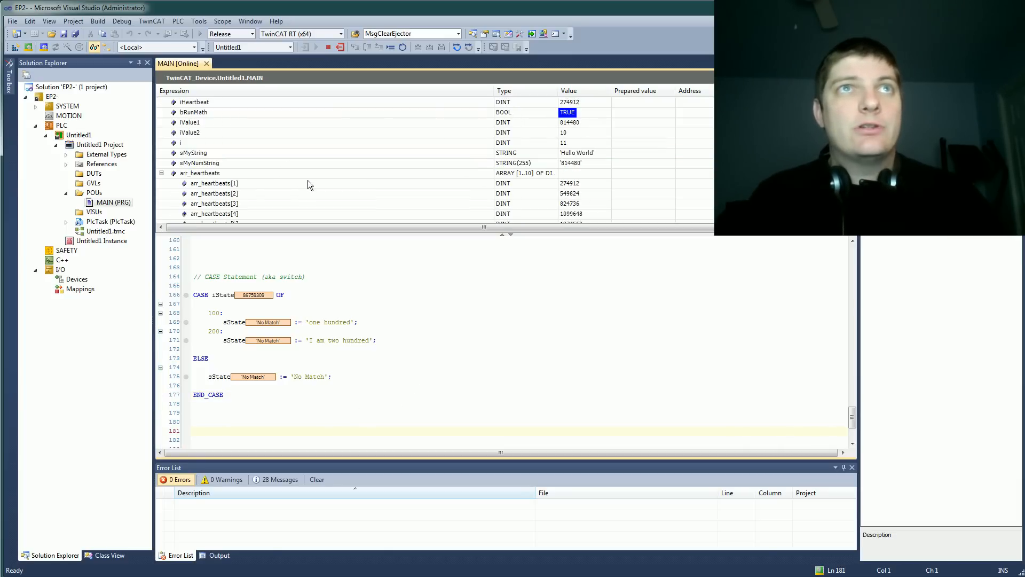
scroll(up, 3)
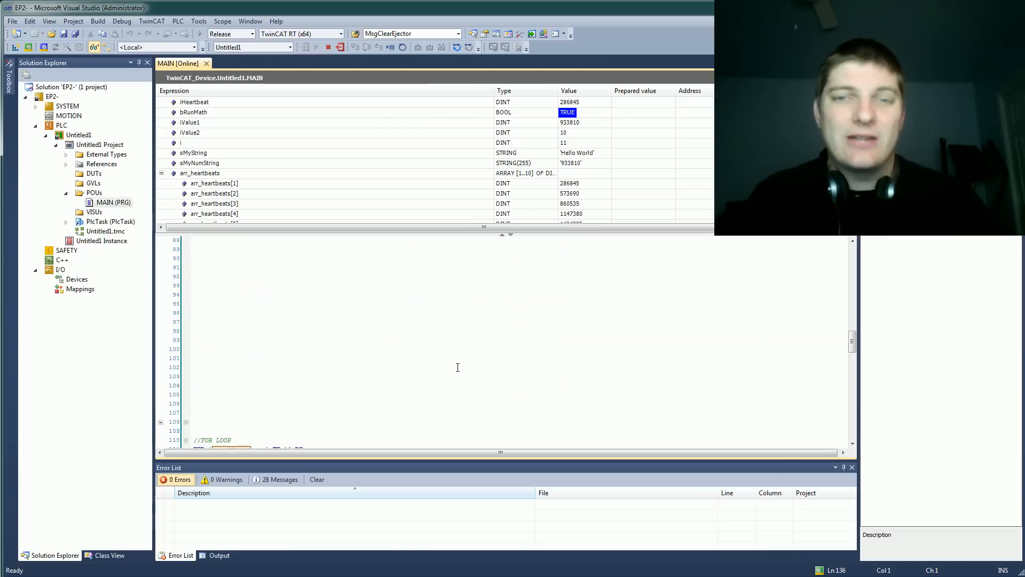
scroll(up, 3)
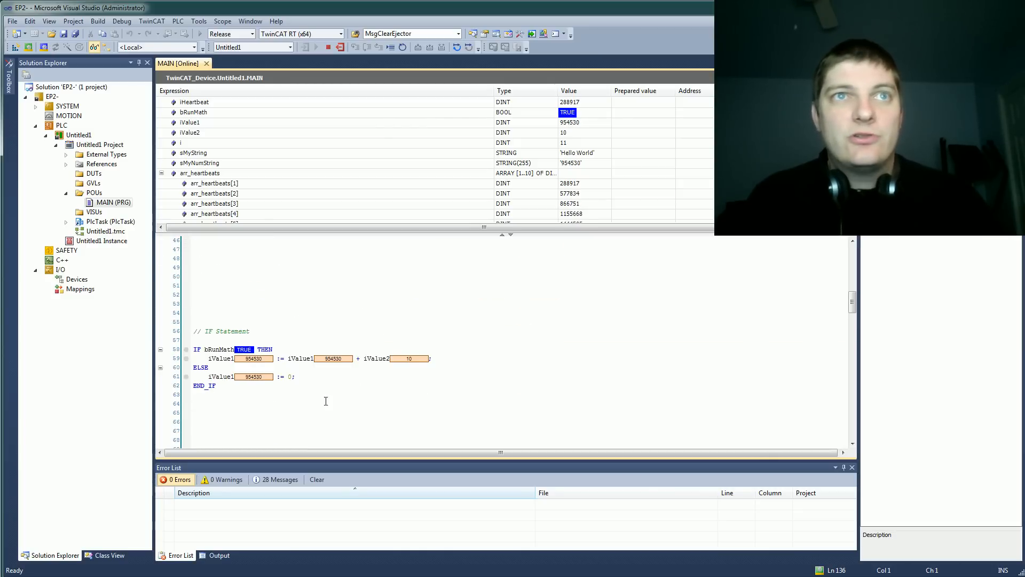